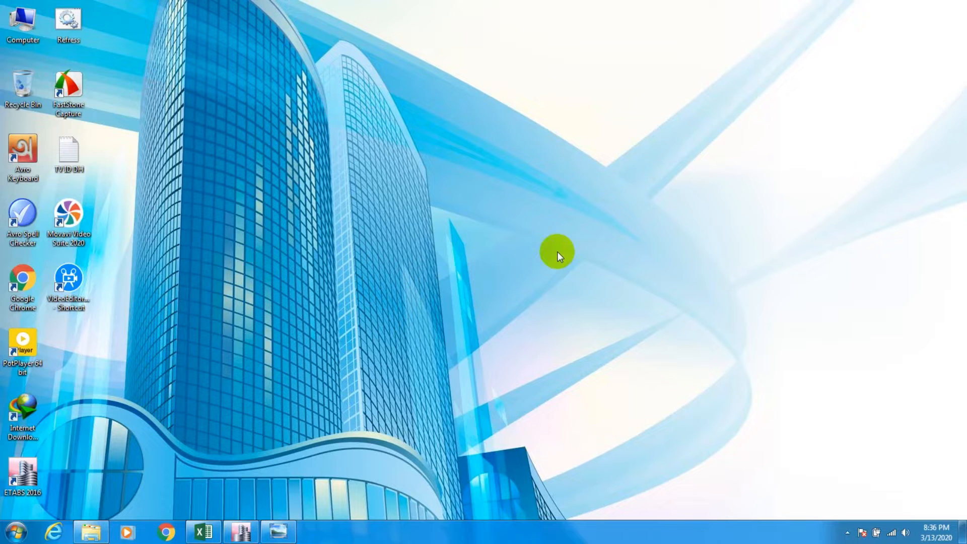
pyautogui.moveTo(463, 194)
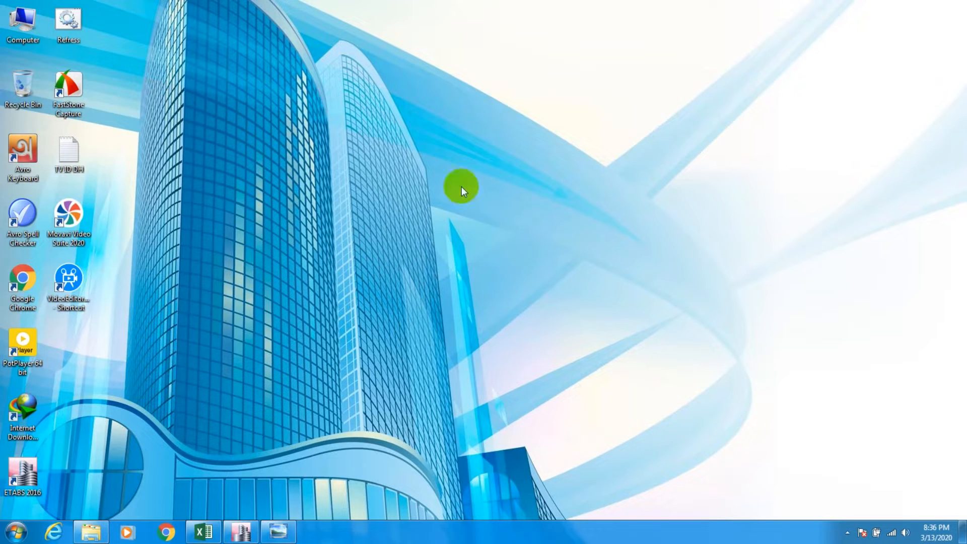
pyautogui.moveTo(482, 209)
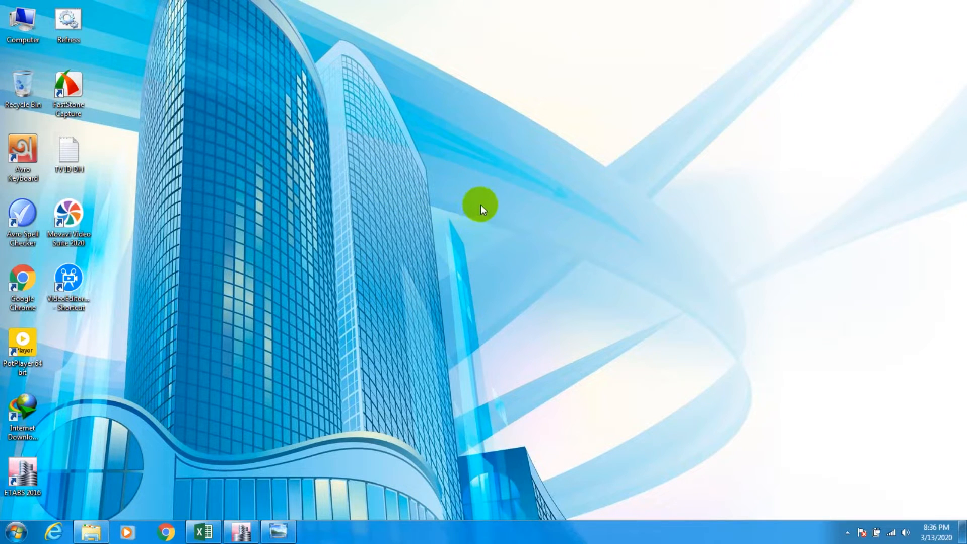
pyautogui.moveTo(466, 221)
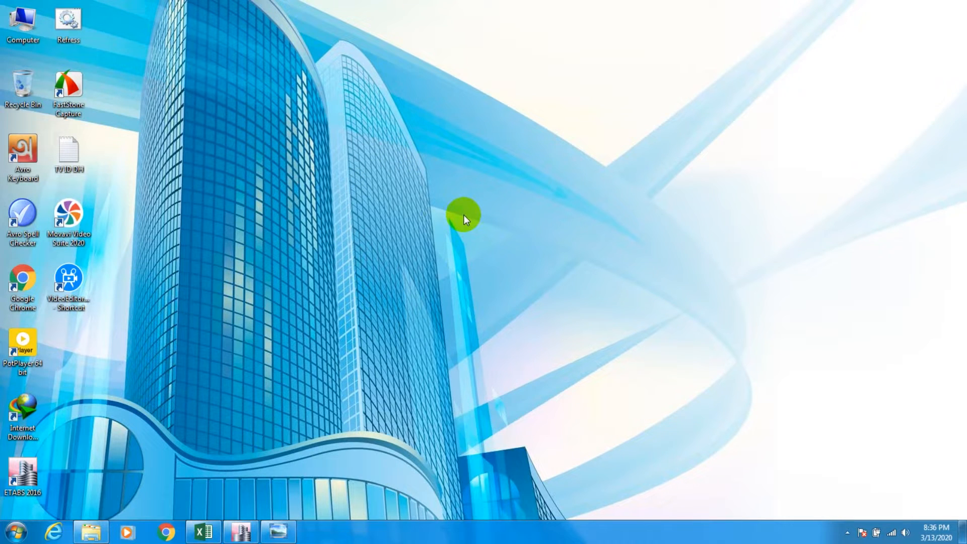
pyautogui.moveTo(500, 156)
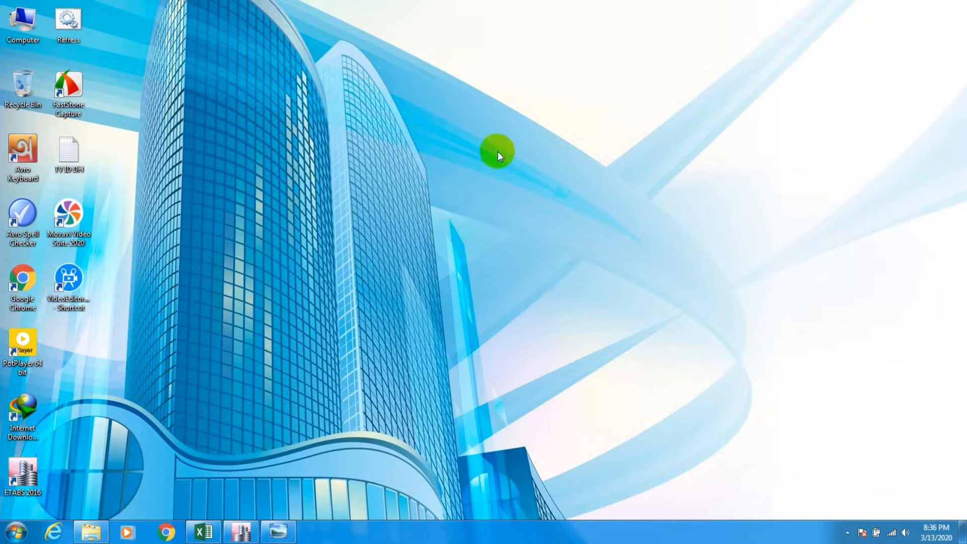
pyautogui.moveTo(456, 229)
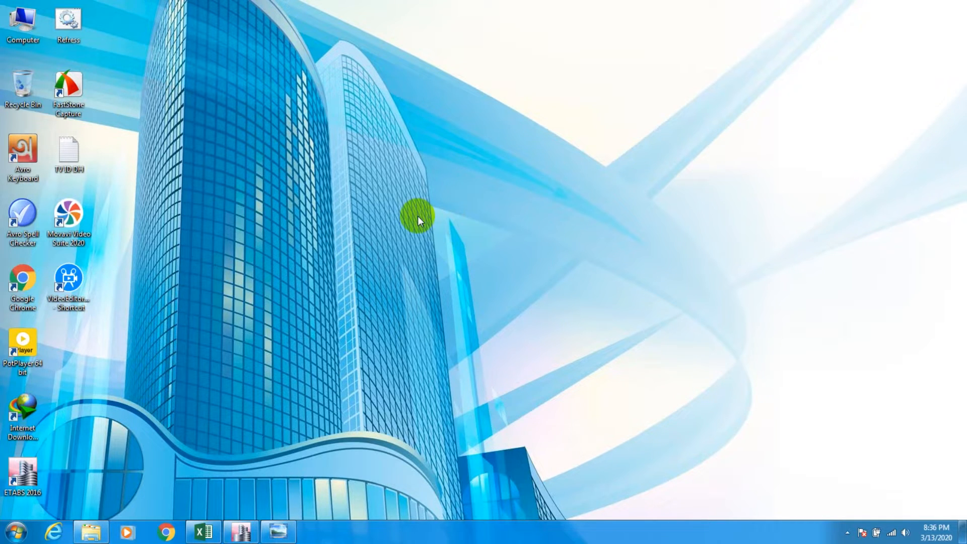
pyautogui.moveTo(413, 189)
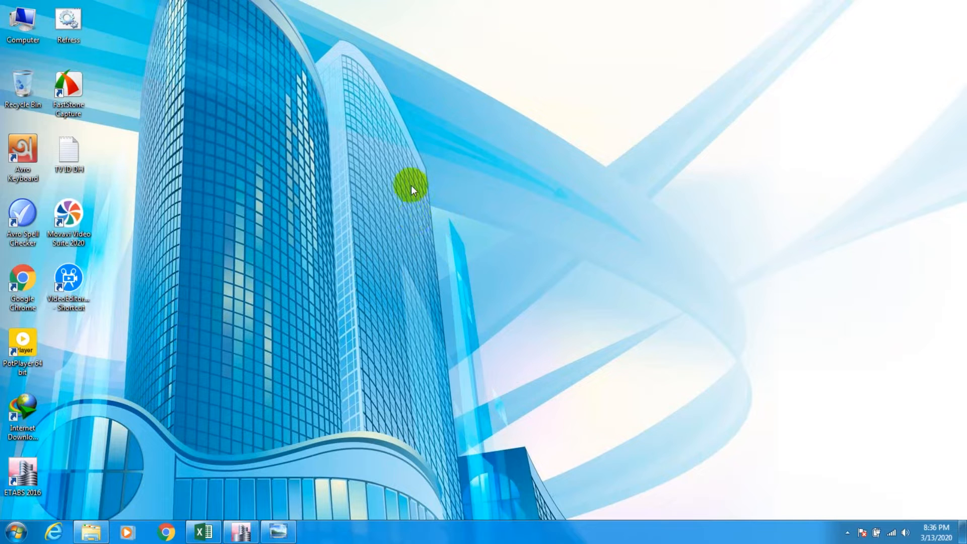
pyautogui.moveTo(433, 174)
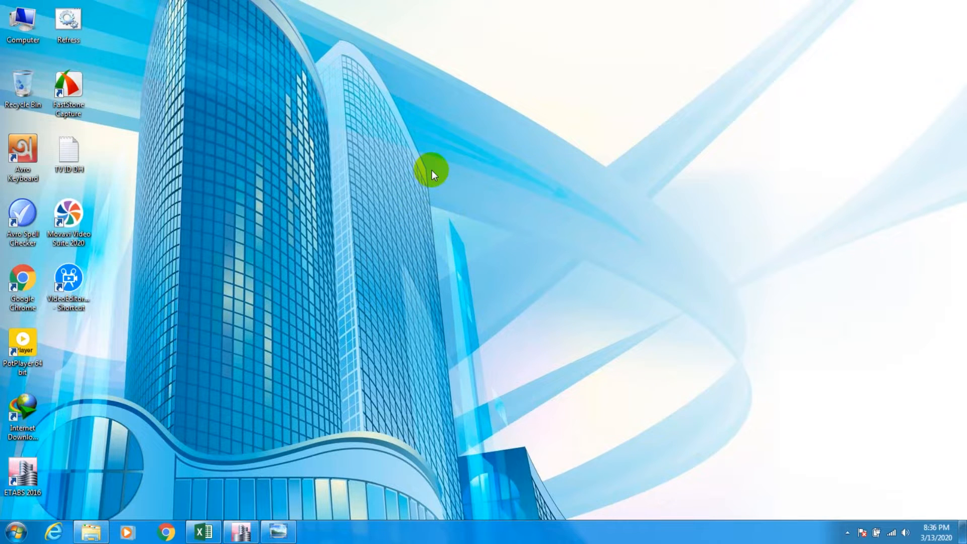
pyautogui.moveTo(430, 180)
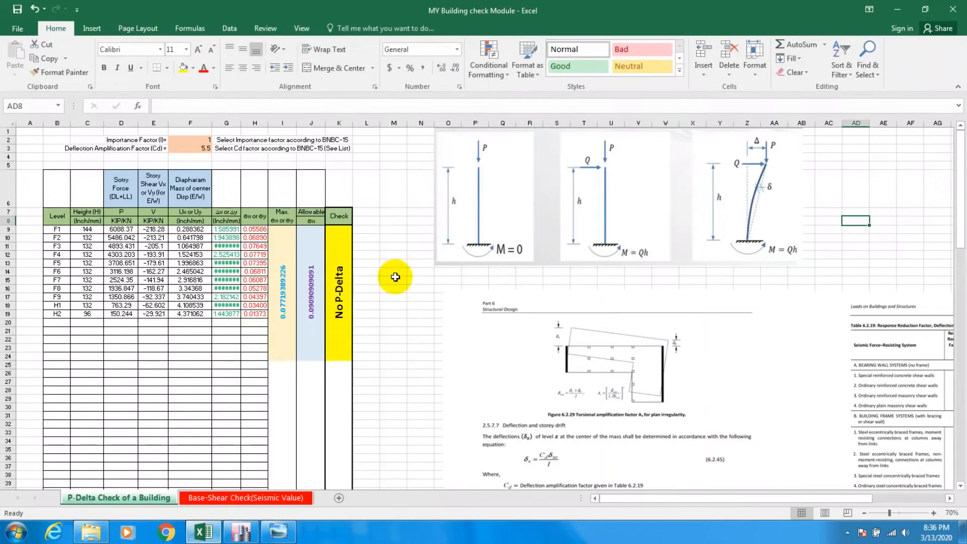
pyautogui.moveTo(360, 287)
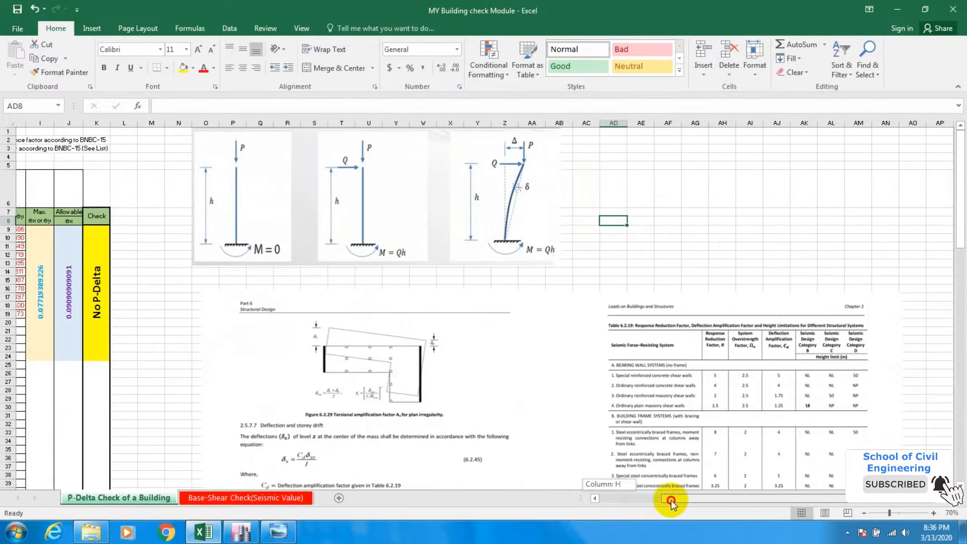
pyautogui.click(930, 512)
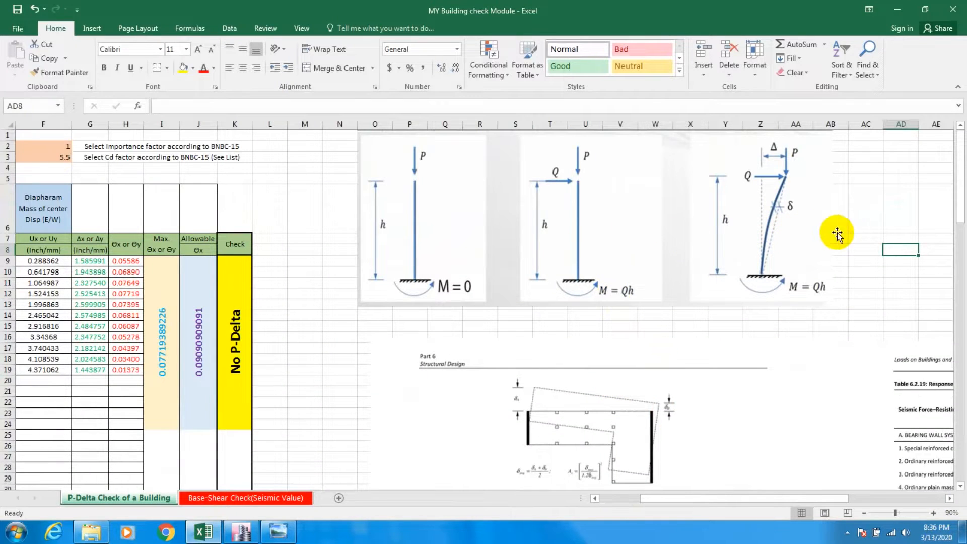
pyautogui.moveTo(436, 182)
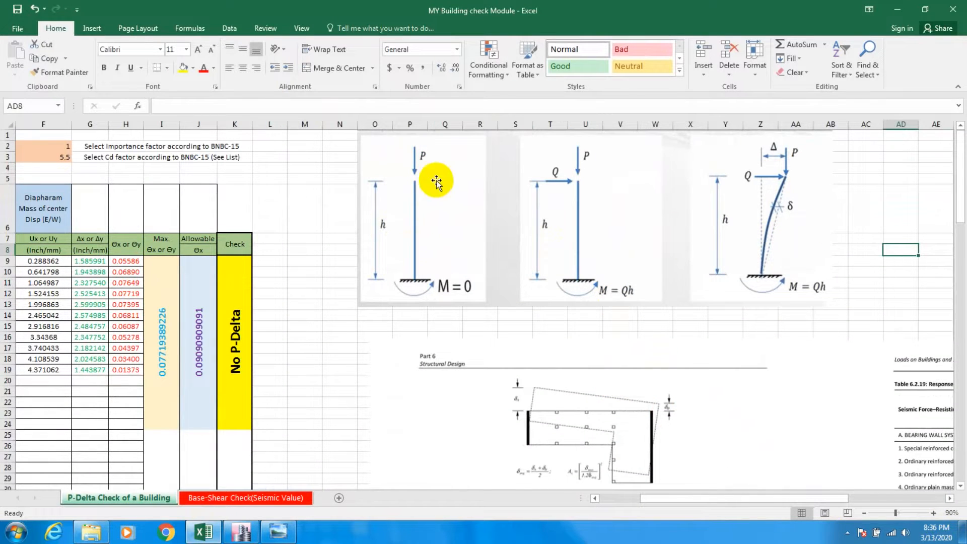
pyautogui.moveTo(383, 227)
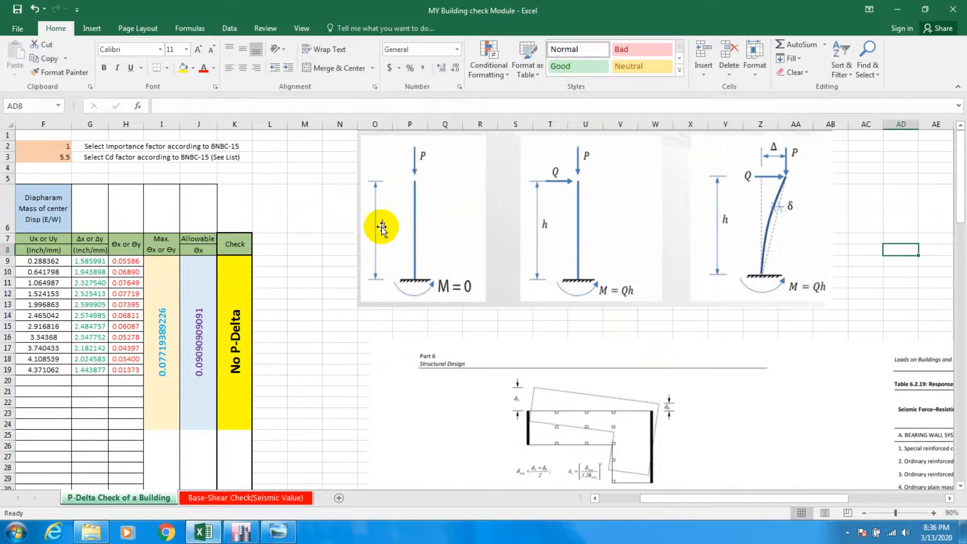
pyautogui.moveTo(406, 168)
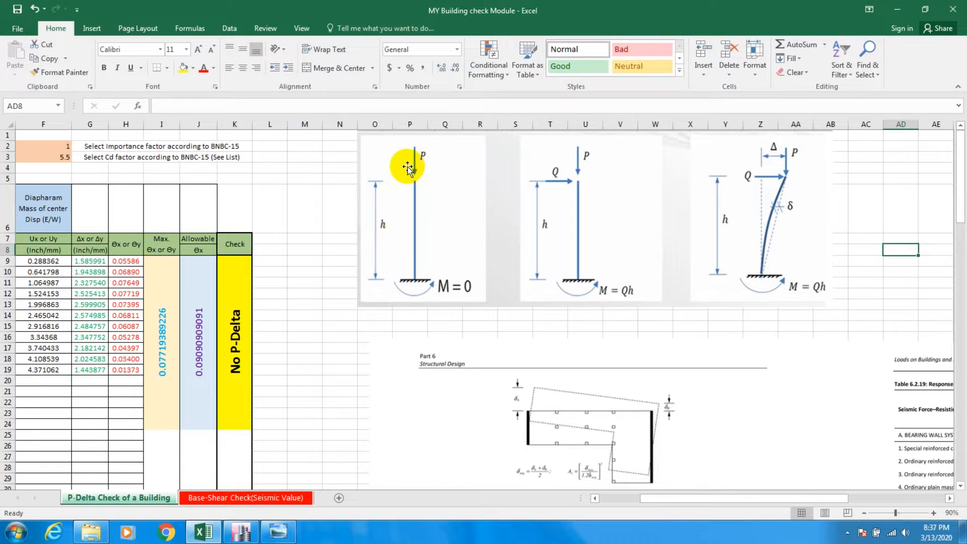
pyautogui.moveTo(389, 187)
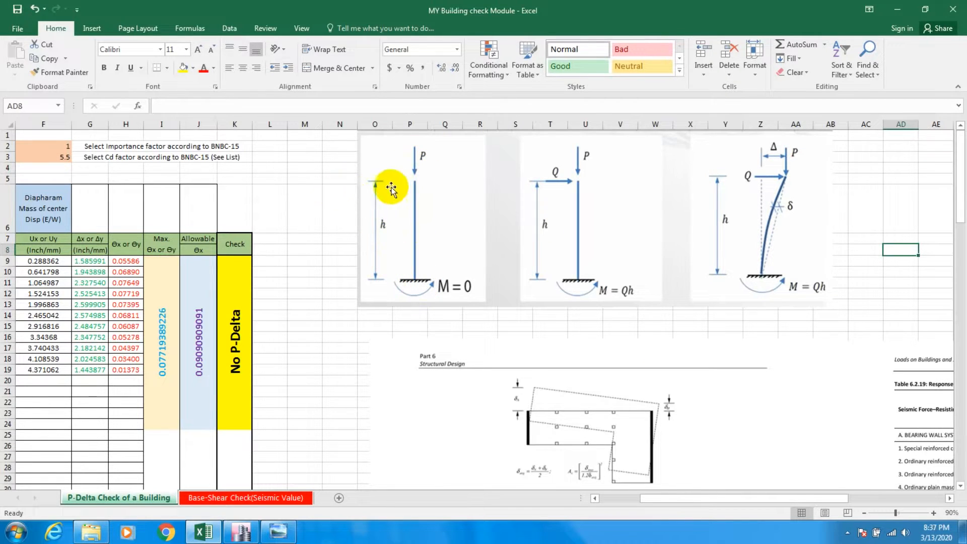
pyautogui.moveTo(407, 290)
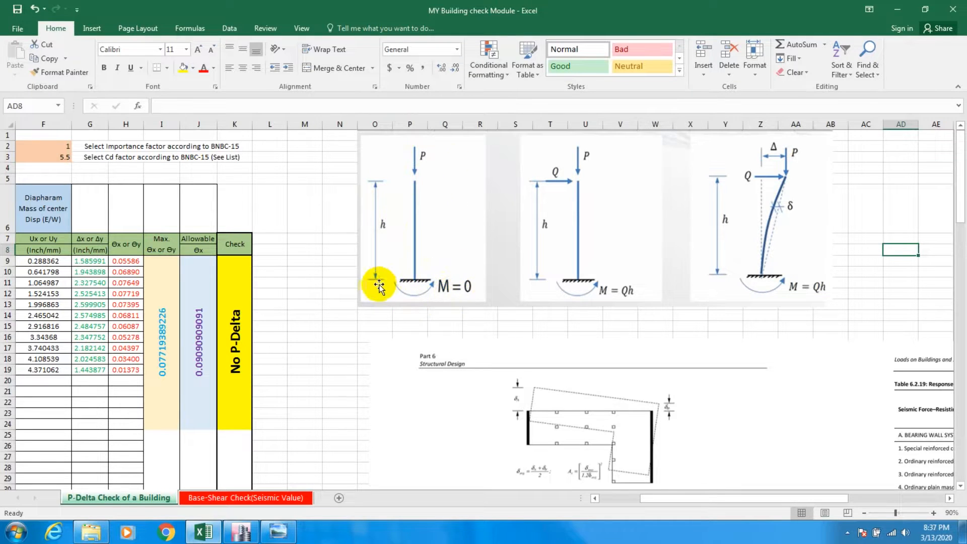
pyautogui.moveTo(559, 185)
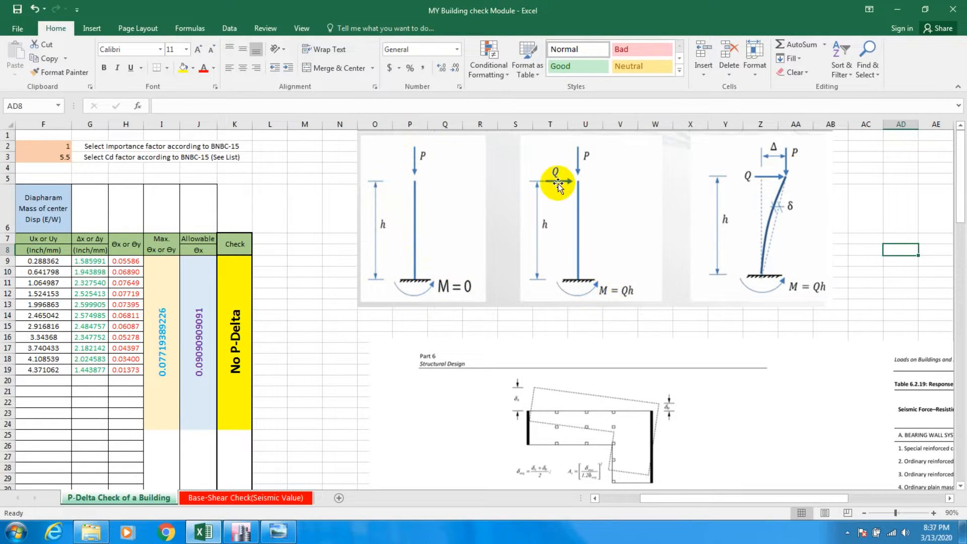
pyautogui.moveTo(560, 158)
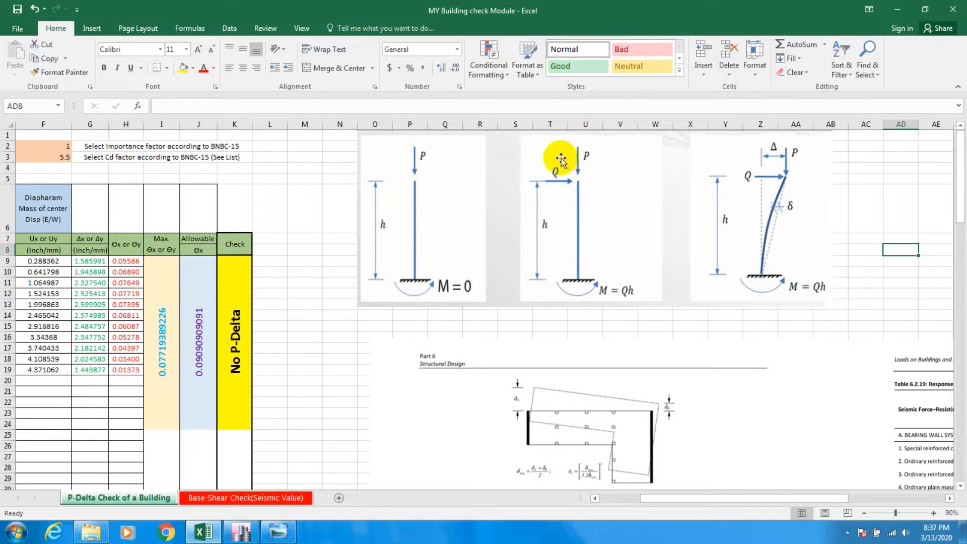
pyautogui.moveTo(614, 288)
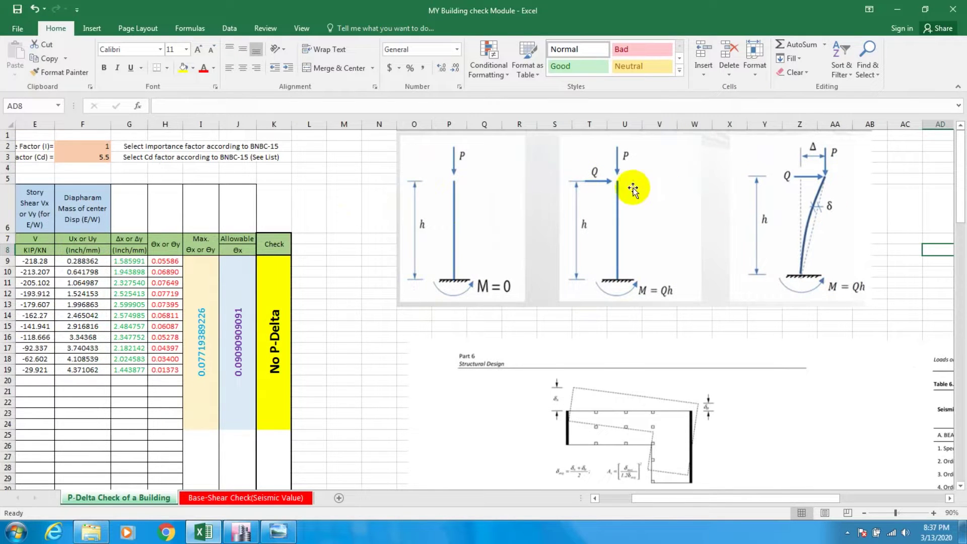
pyautogui.moveTo(792, 191)
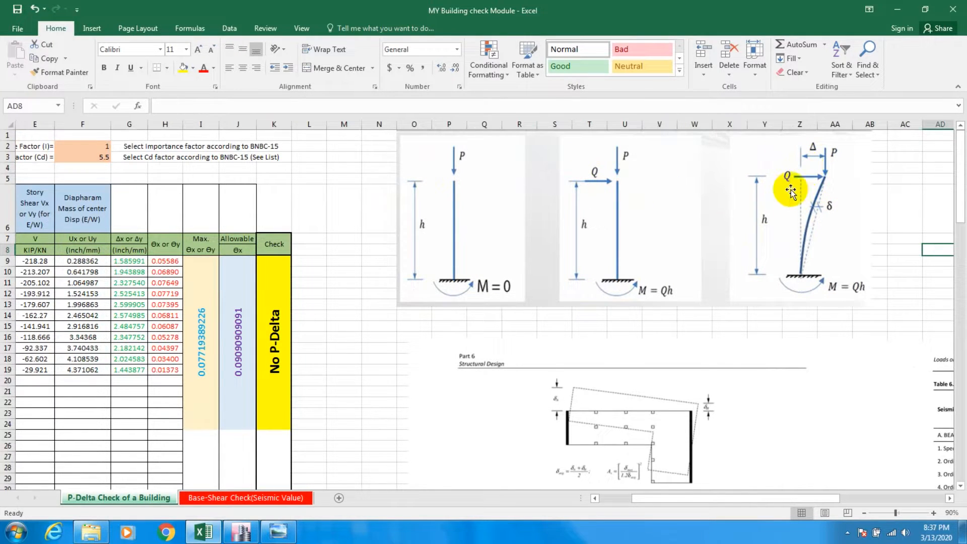
pyautogui.moveTo(848, 264)
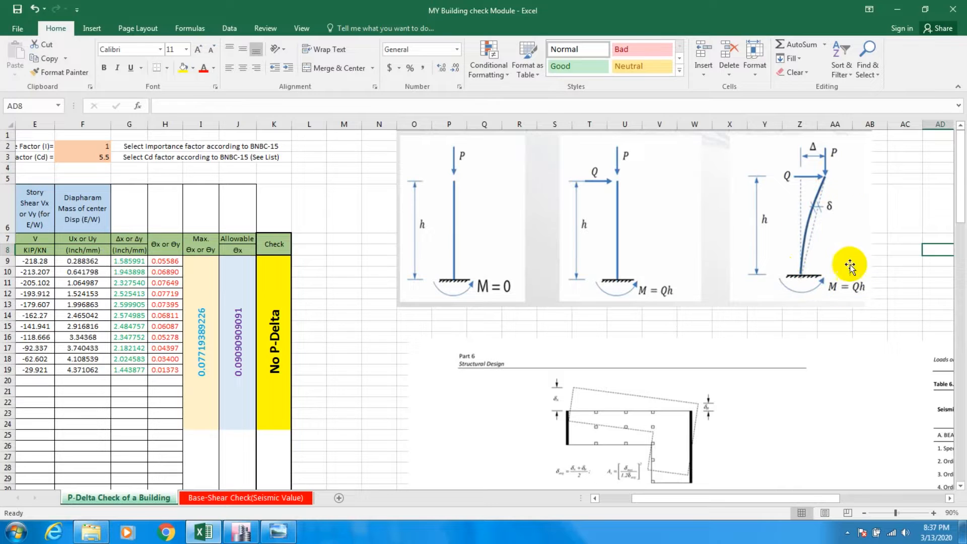
pyautogui.moveTo(818, 272)
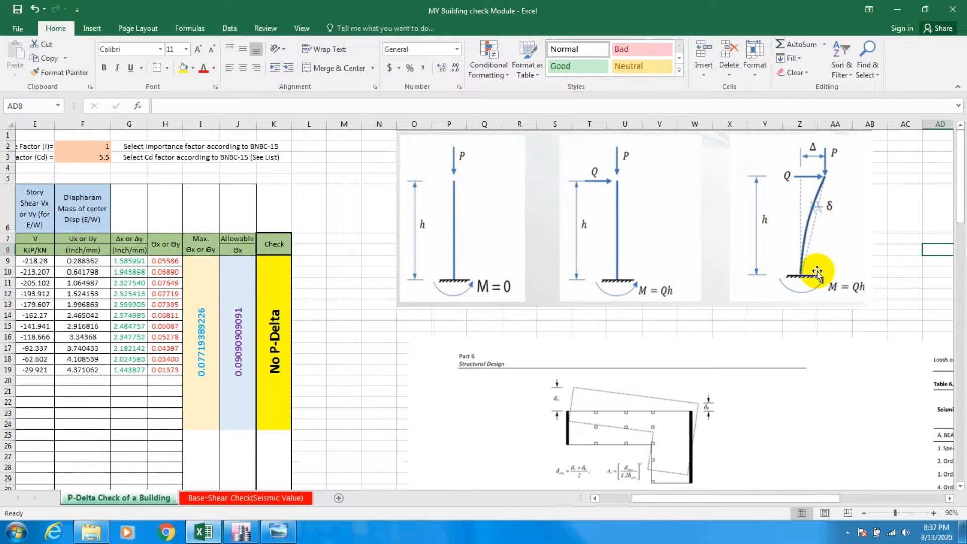
pyautogui.moveTo(806, 178)
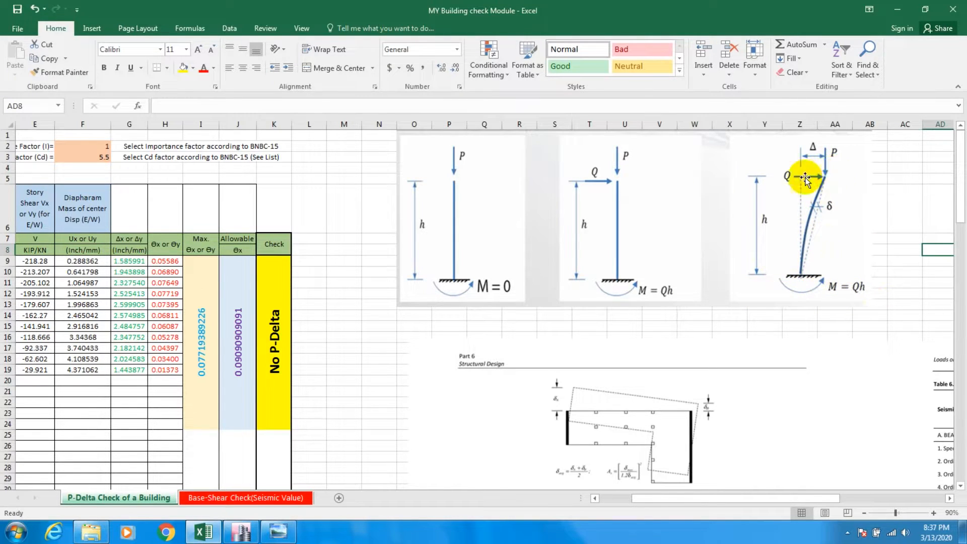
pyautogui.moveTo(614, 295)
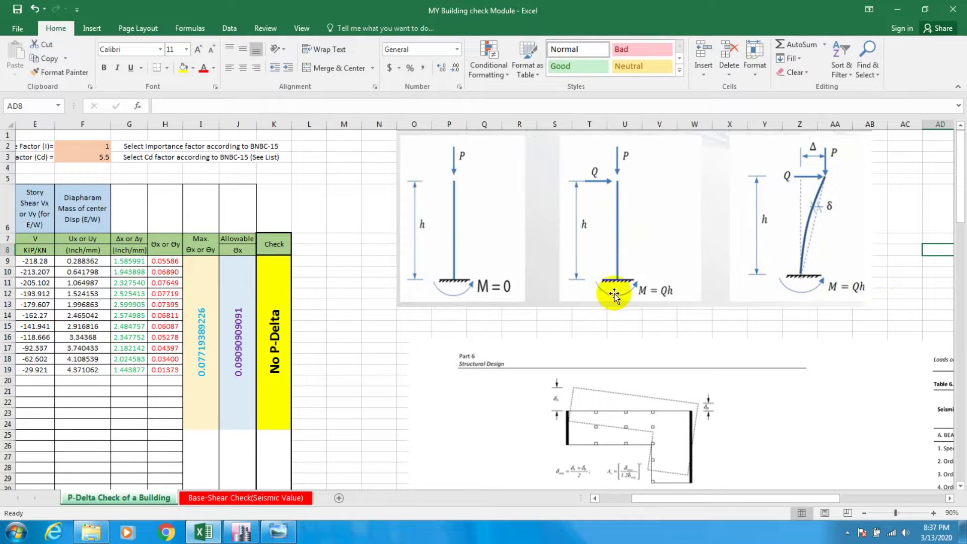
pyautogui.moveTo(616, 166)
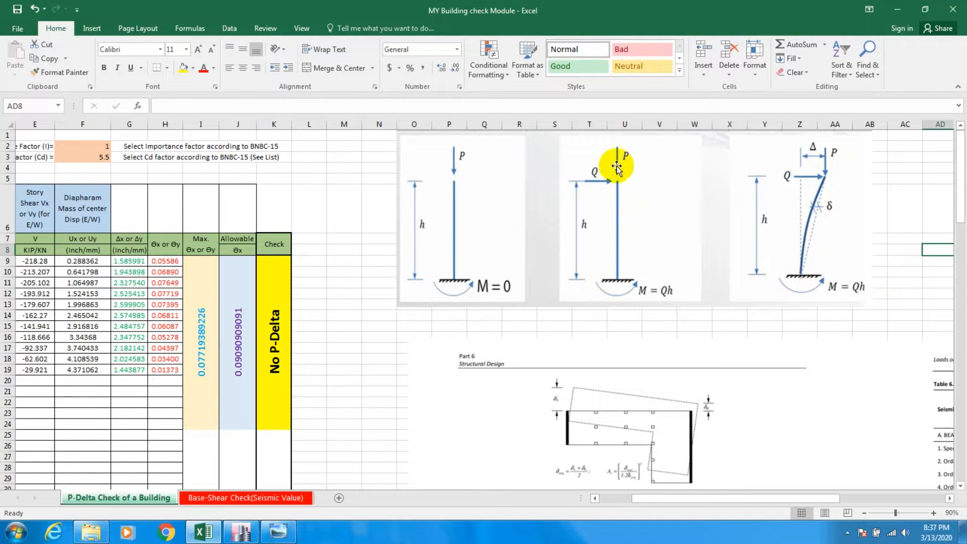
pyautogui.moveTo(813, 176)
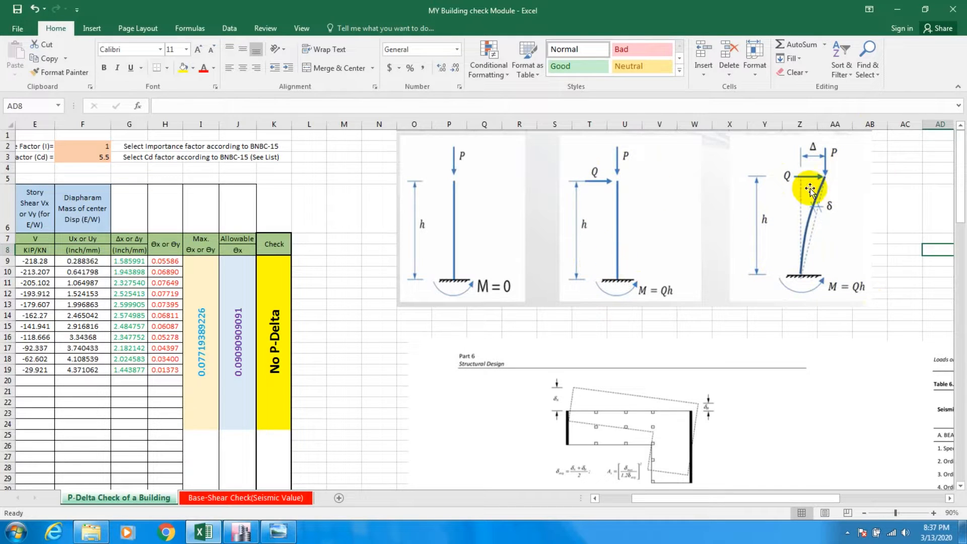
pyautogui.moveTo(827, 180)
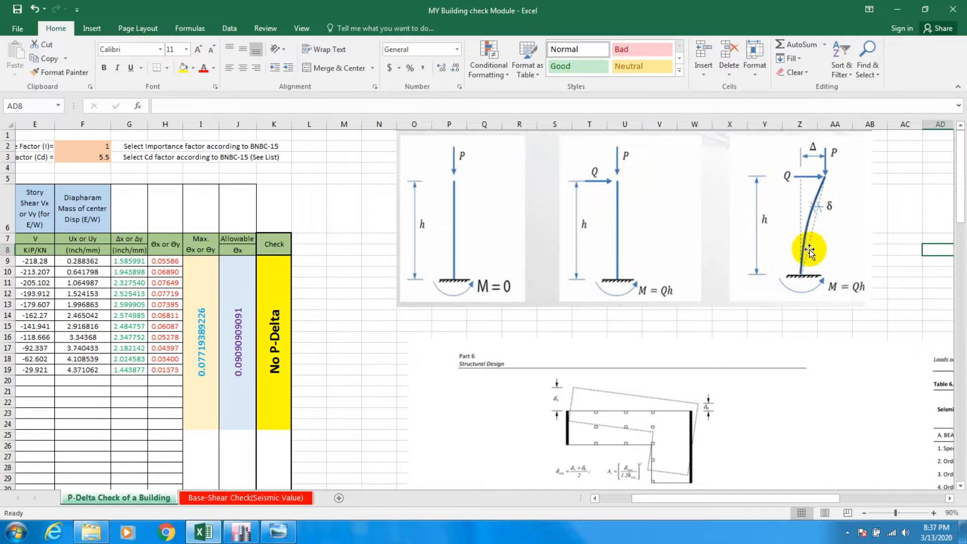
pyautogui.moveTo(829, 225)
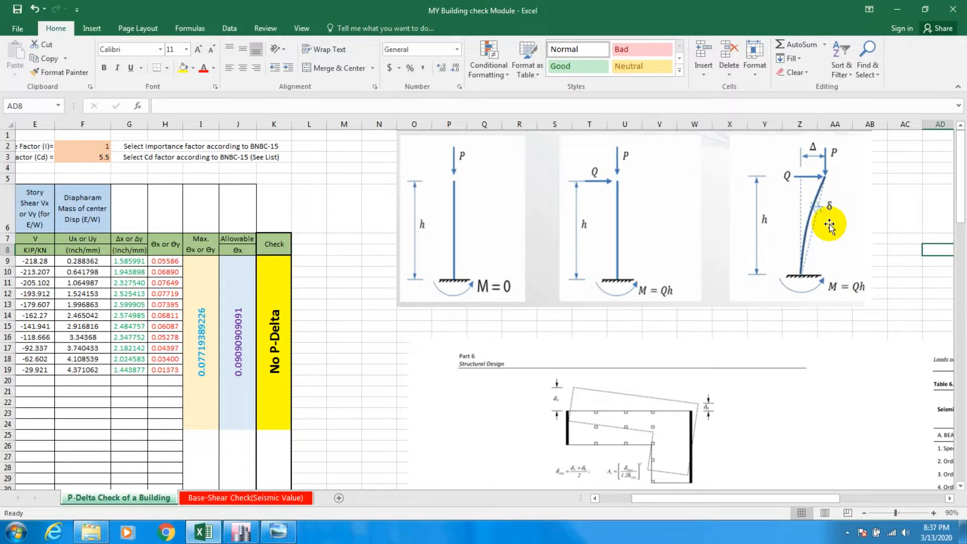
pyautogui.moveTo(770, 170)
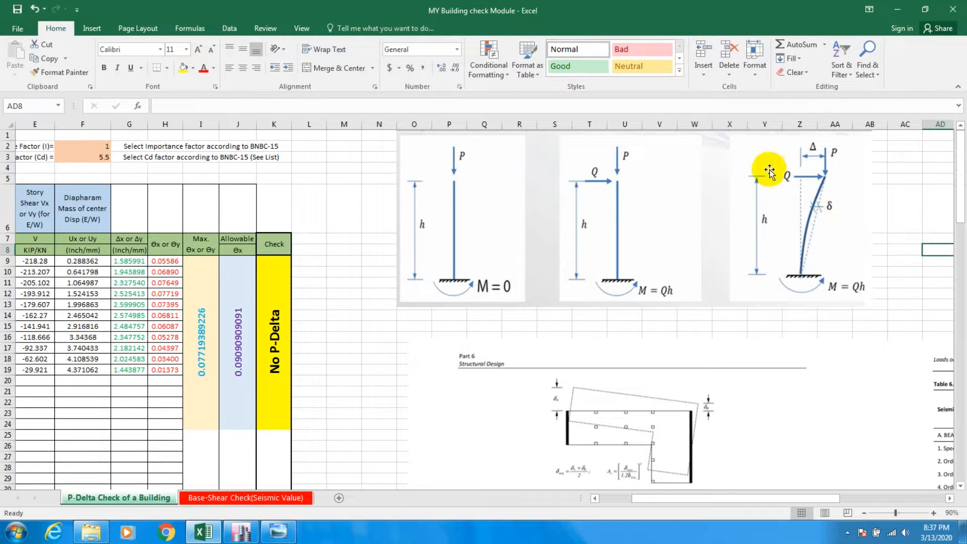
pyautogui.moveTo(800, 502)
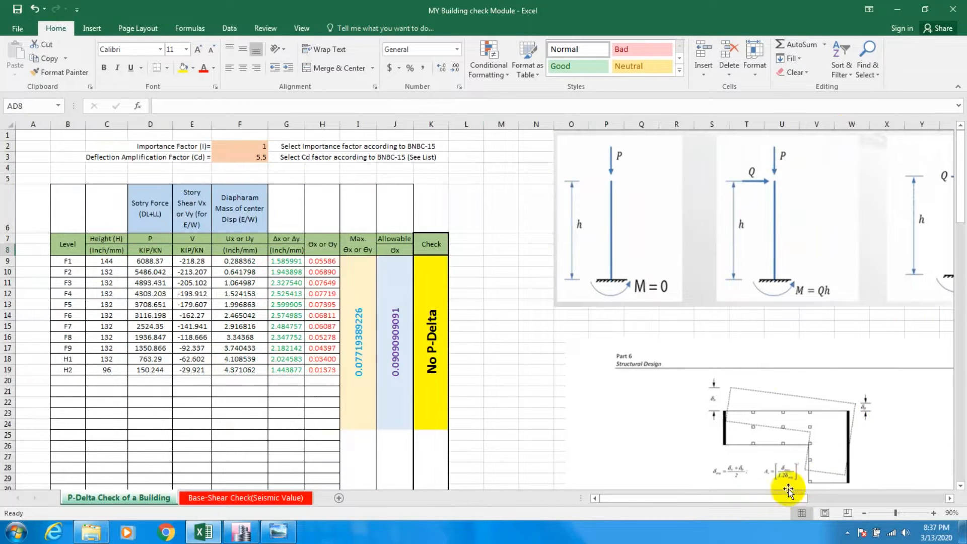
pyautogui.moveTo(568, 451)
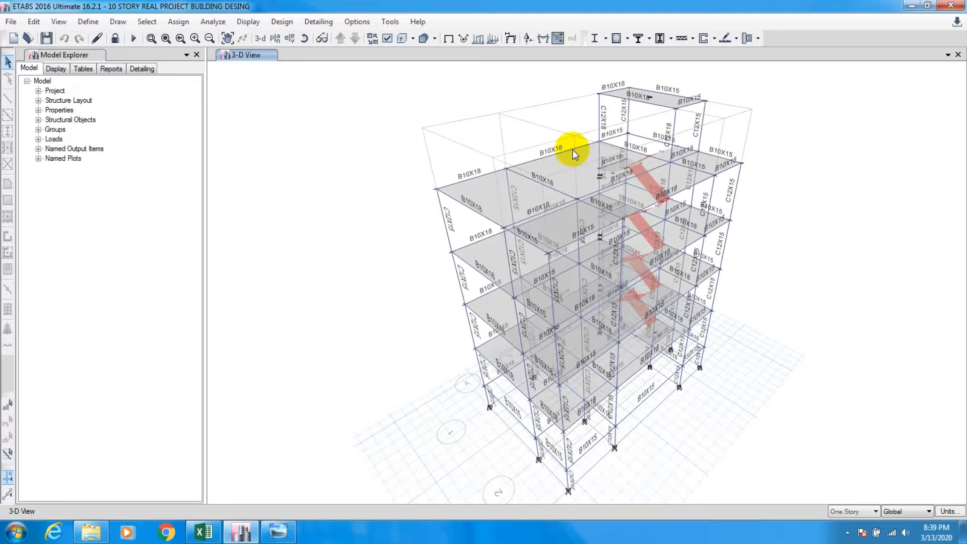
pyautogui.moveTo(768, 246)
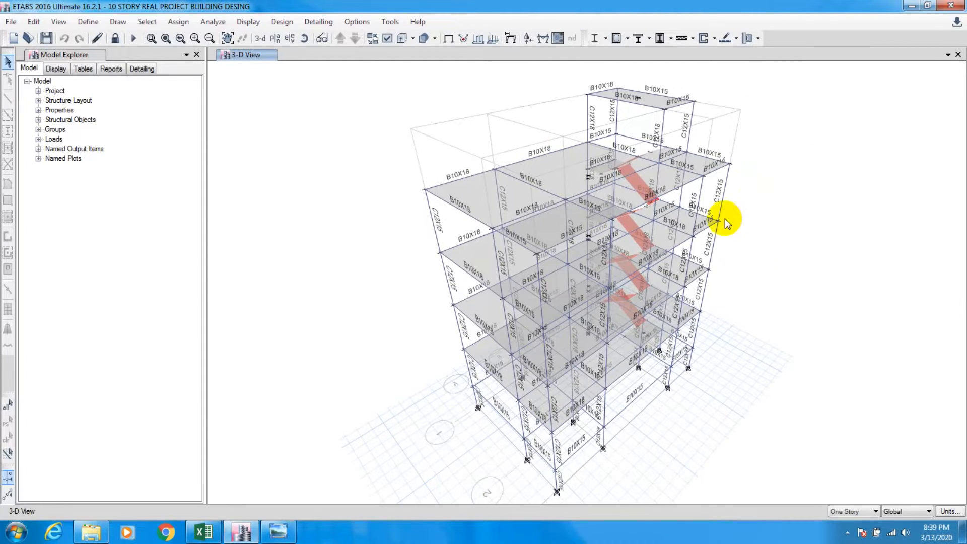
# - Unlock the ETABS model, discarding its analysis results, and return to the Excel P-Delta sheet
pyautogui.click(90, 39)
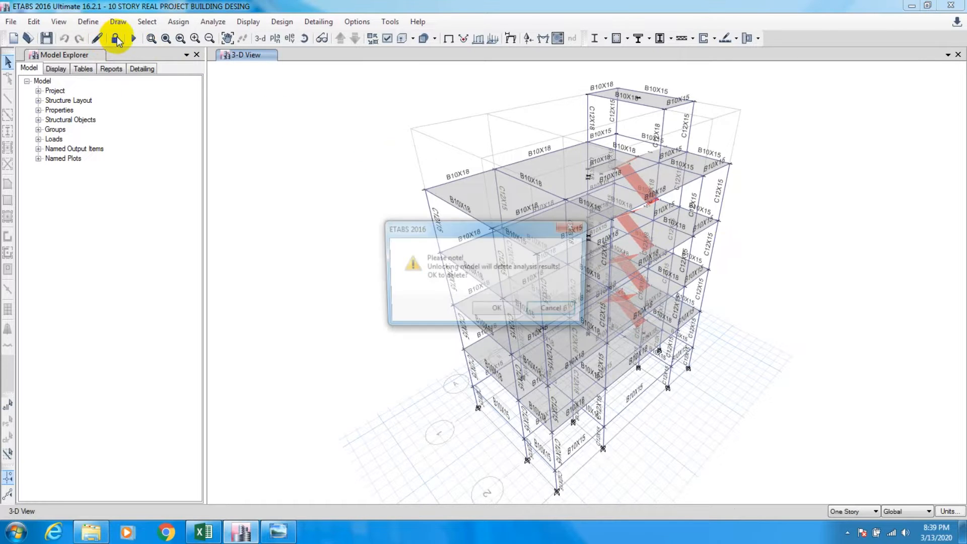
pyautogui.click(499, 307)
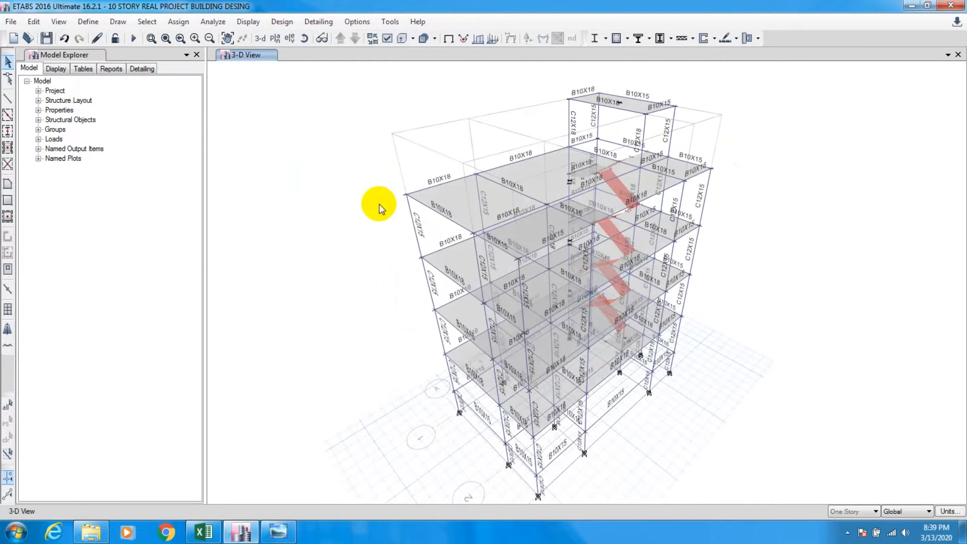
pyautogui.click(203, 531)
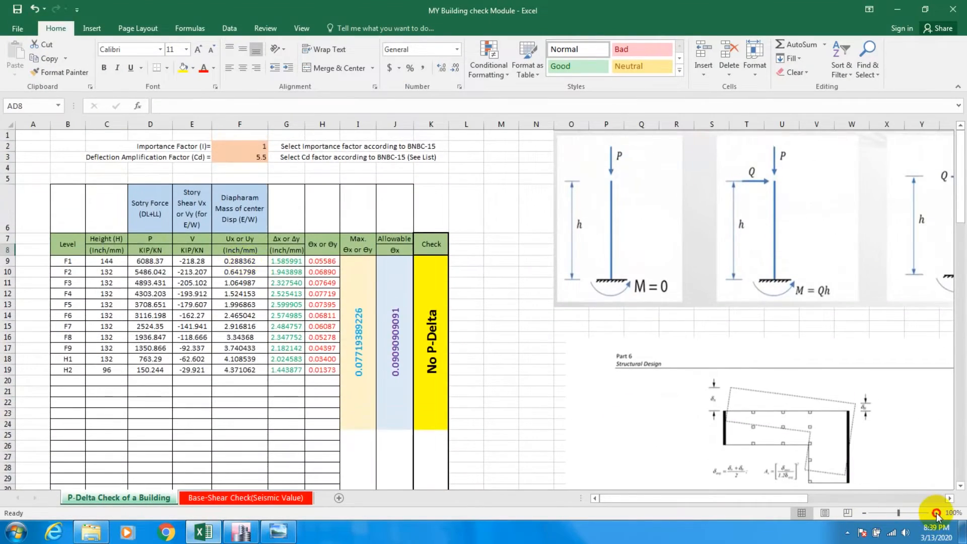
pyautogui.click(934, 511)
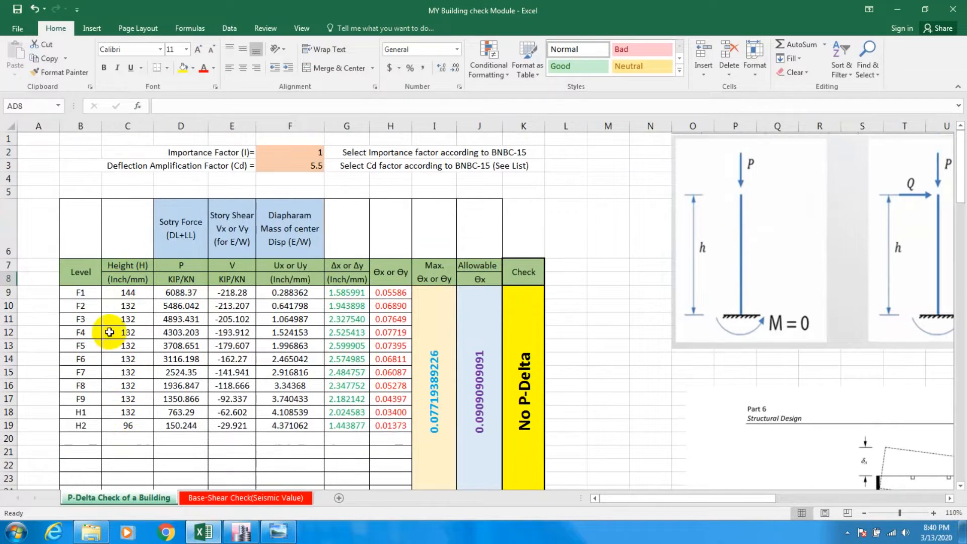
pyautogui.click(180, 292)
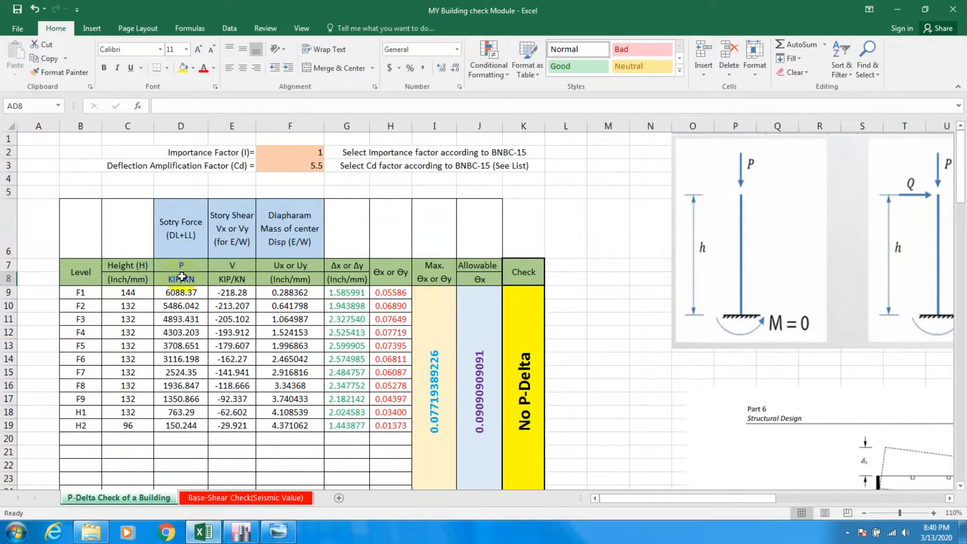
pyautogui.click(180, 293)
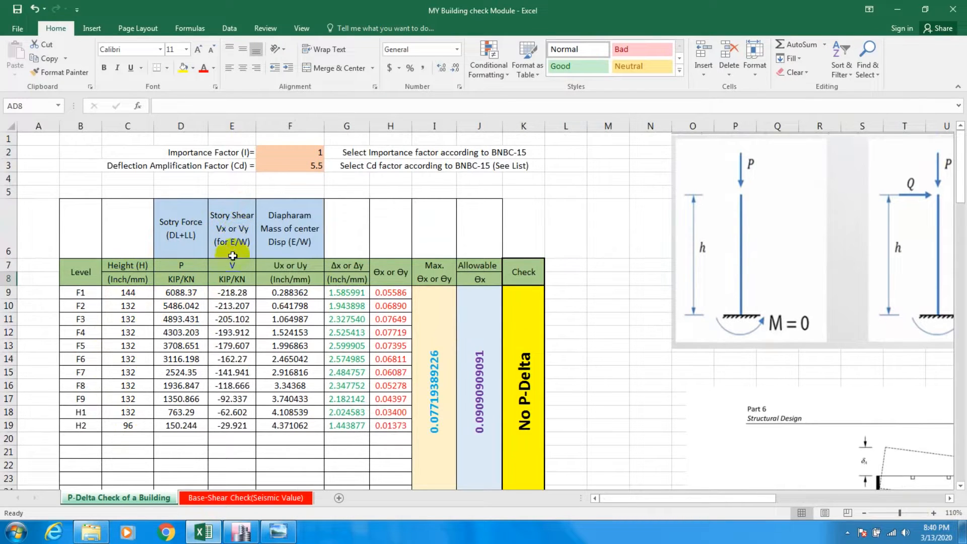
pyautogui.moveTo(241, 260)
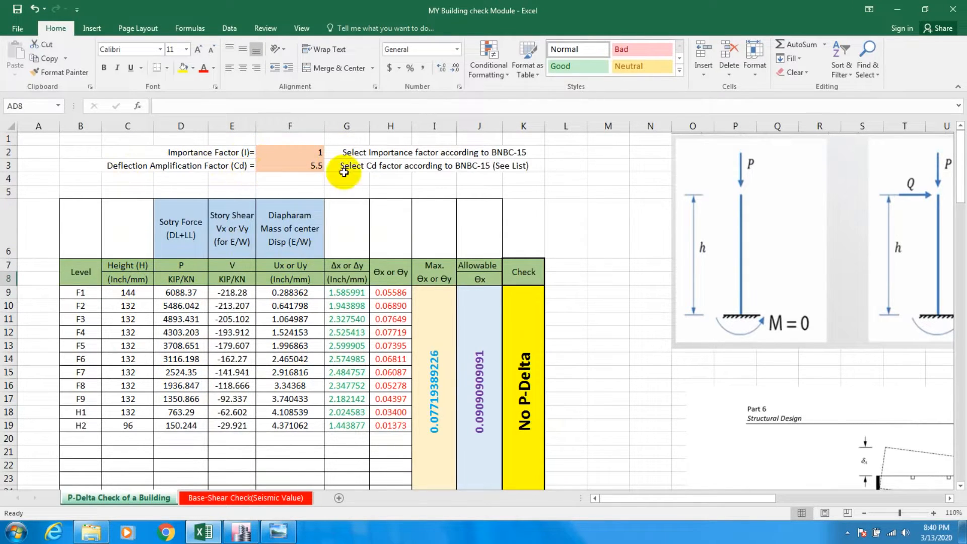
# - Change the Deflection Amplification Factor in the P-Delta sheet to 4.5
pyautogui.click(607, 226)
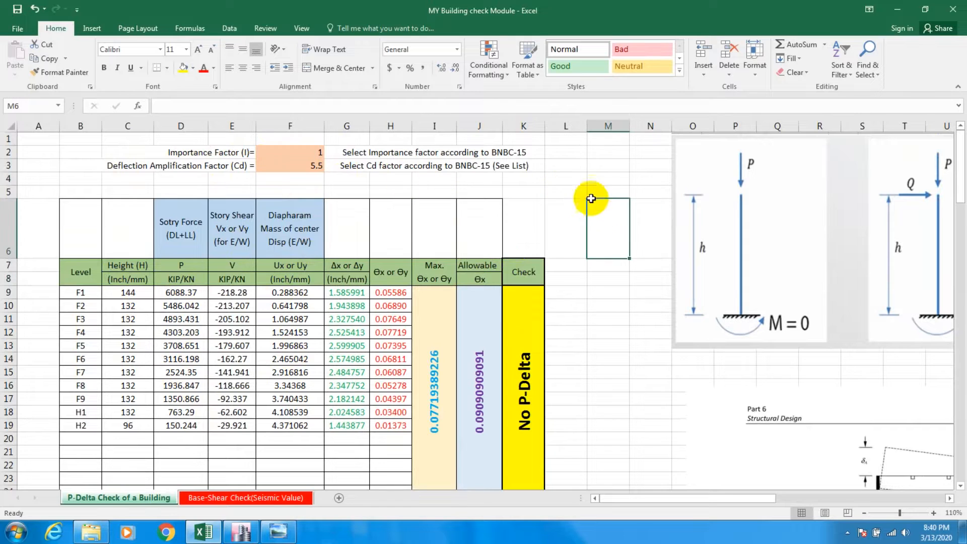
pyautogui.click(607, 179)
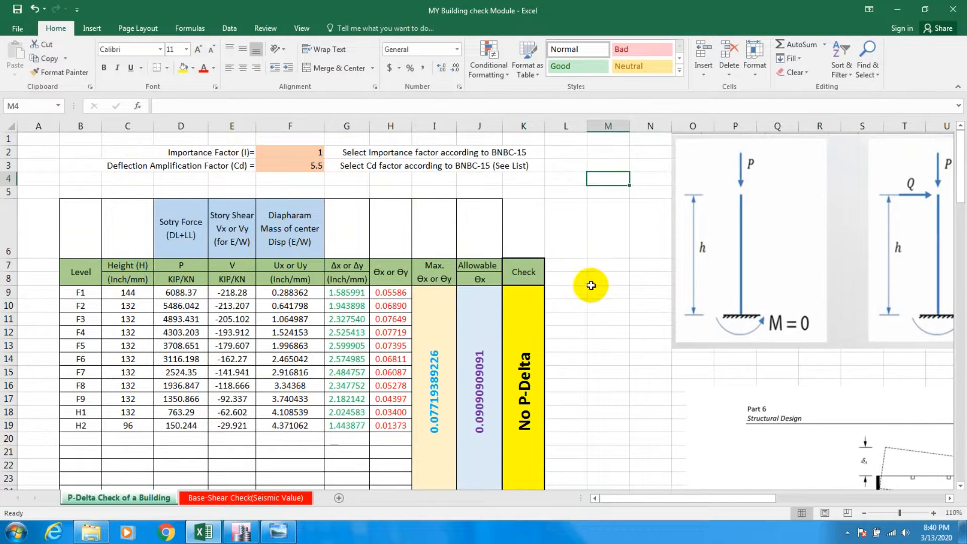
pyautogui.click(566, 178)
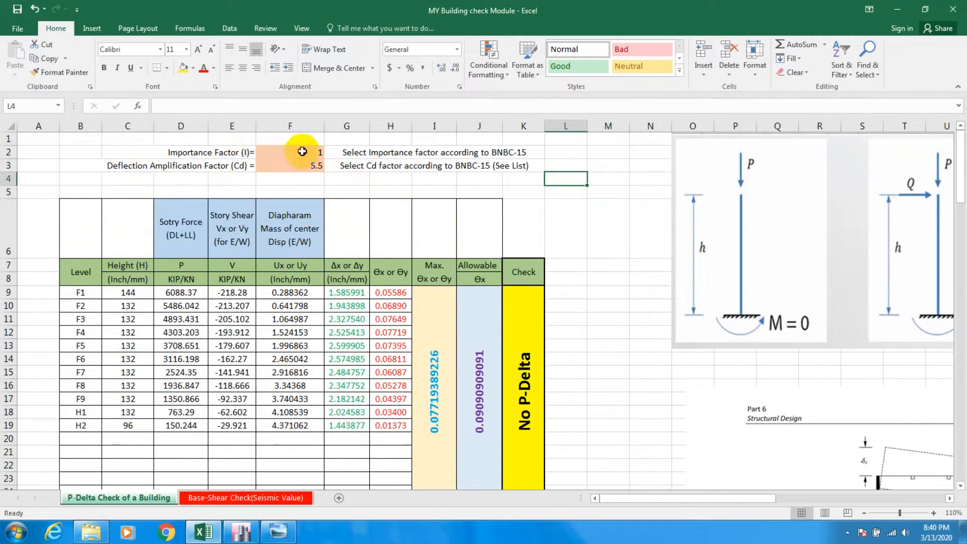
pyautogui.click(290, 153)
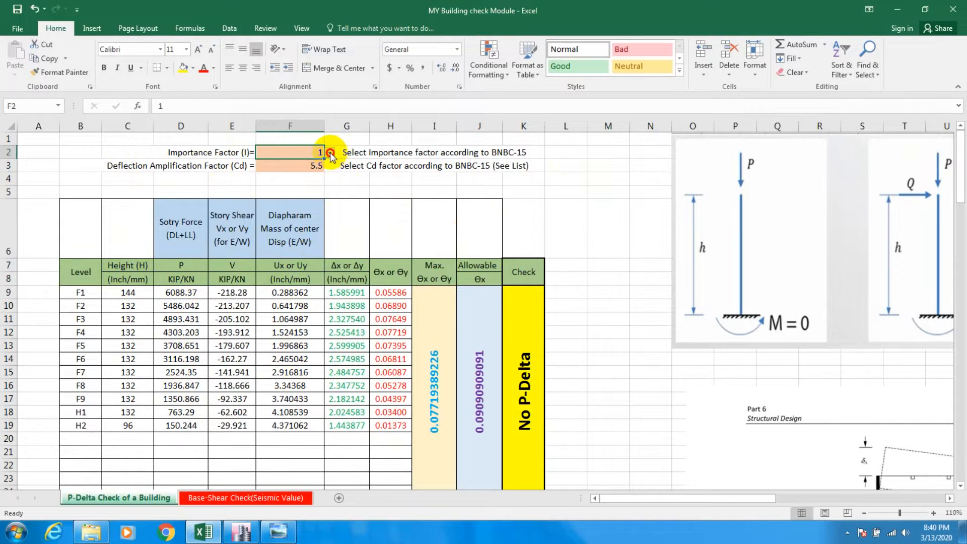
pyautogui.click(329, 152)
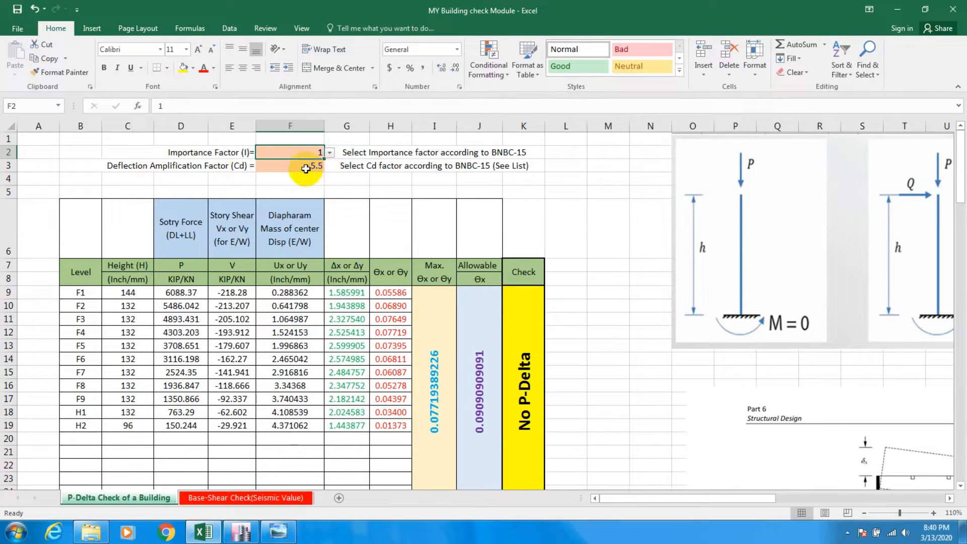
pyautogui.click(304, 166)
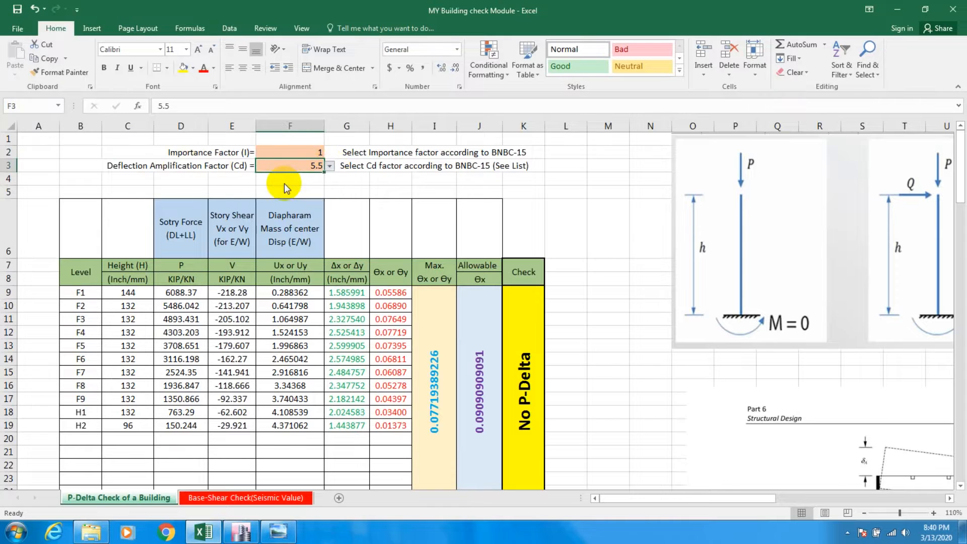
pyautogui.write('4.5')
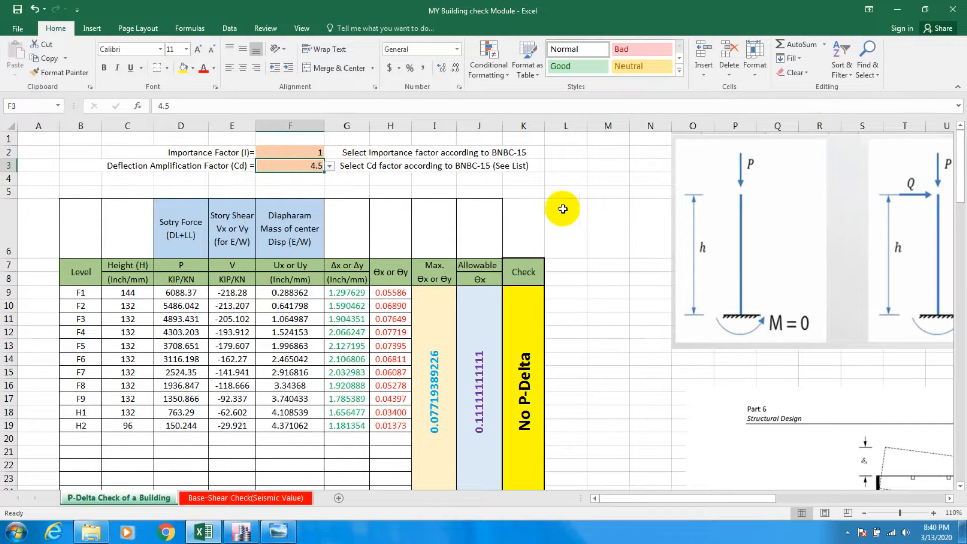
pyautogui.click(566, 178)
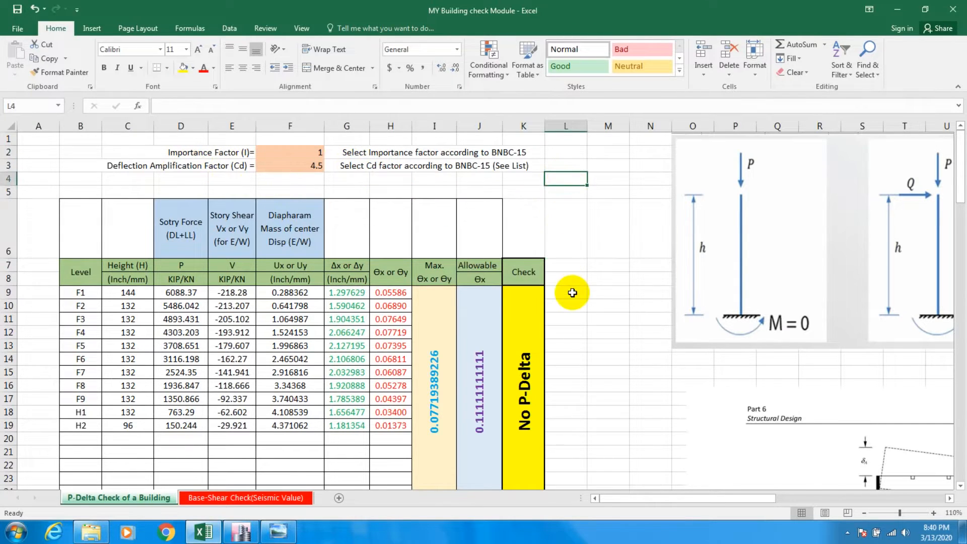
pyautogui.moveTo(570, 303)
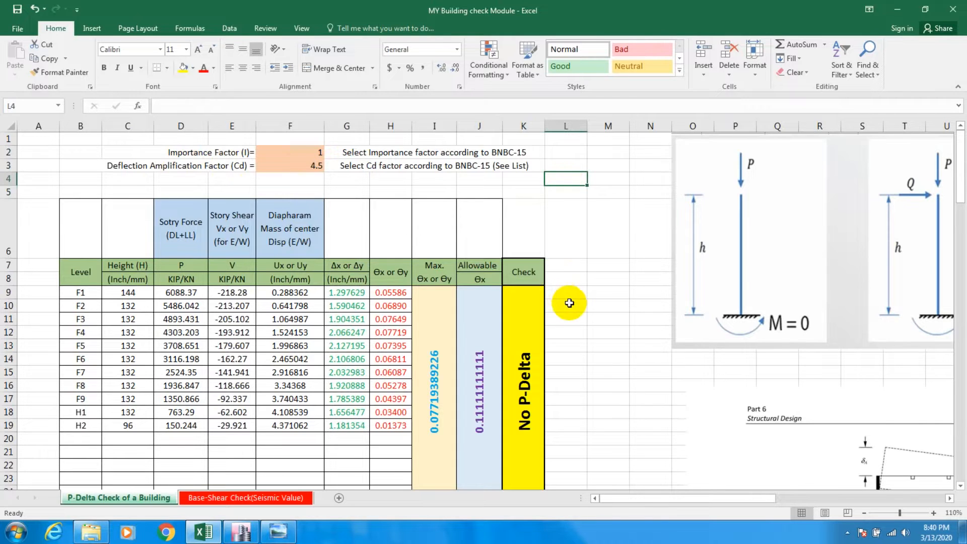
pyautogui.moveTo(891, 6)
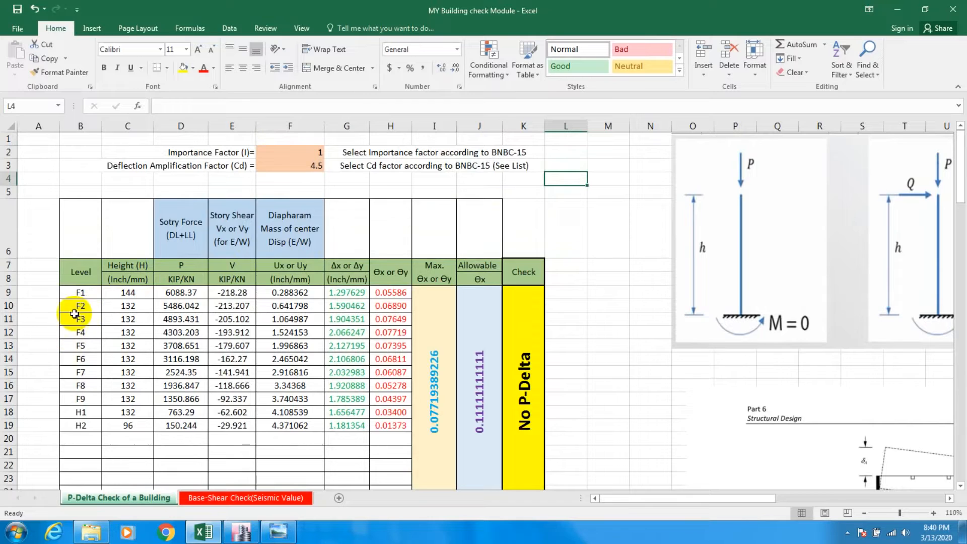
# - Review the story level labels from F1 up to H2, then go back to ETABS
pyautogui.click(650, 228)
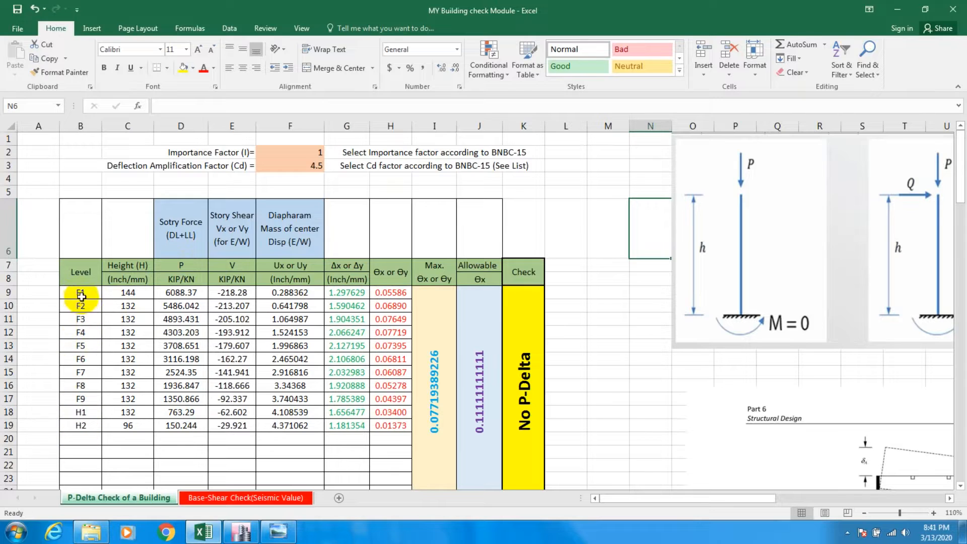
pyautogui.click(80, 292)
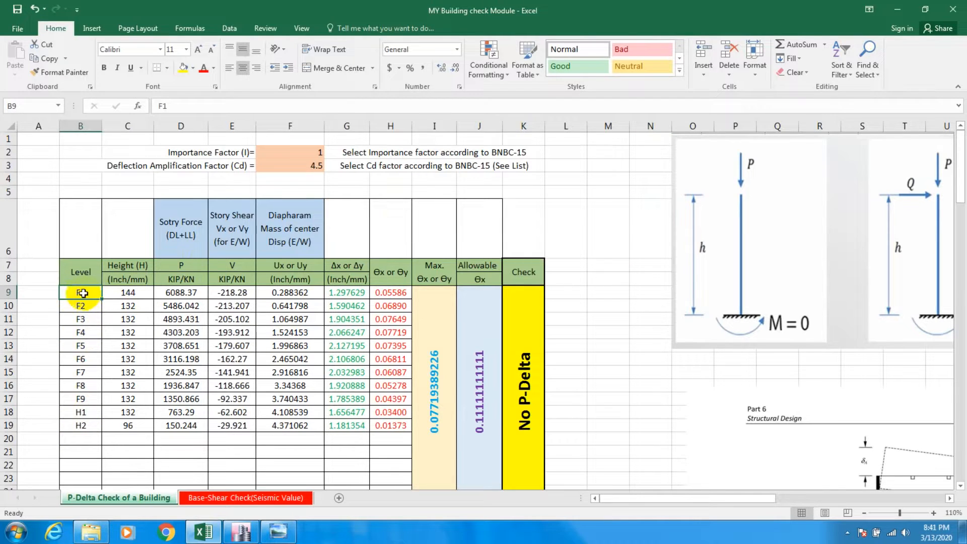
pyautogui.click(80, 425)
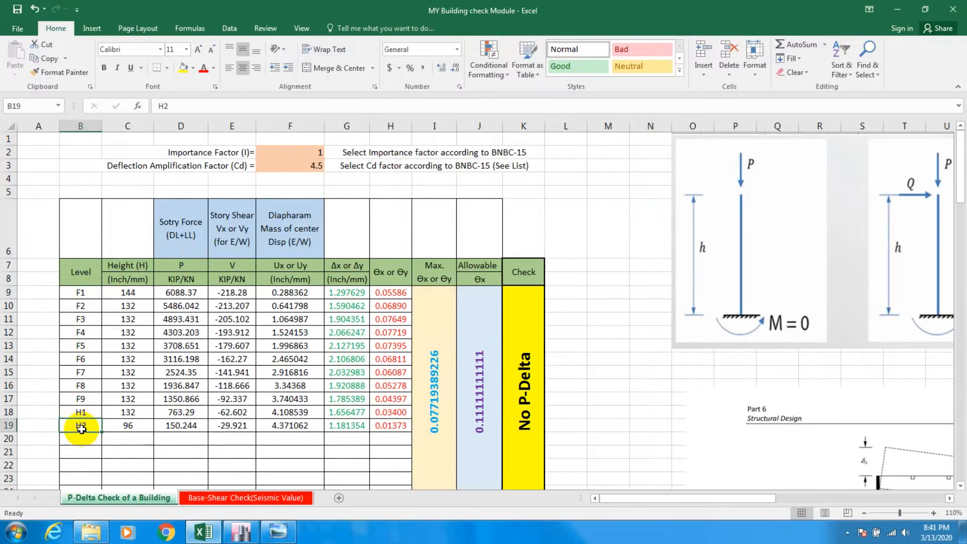
pyautogui.moveTo(850, 179)
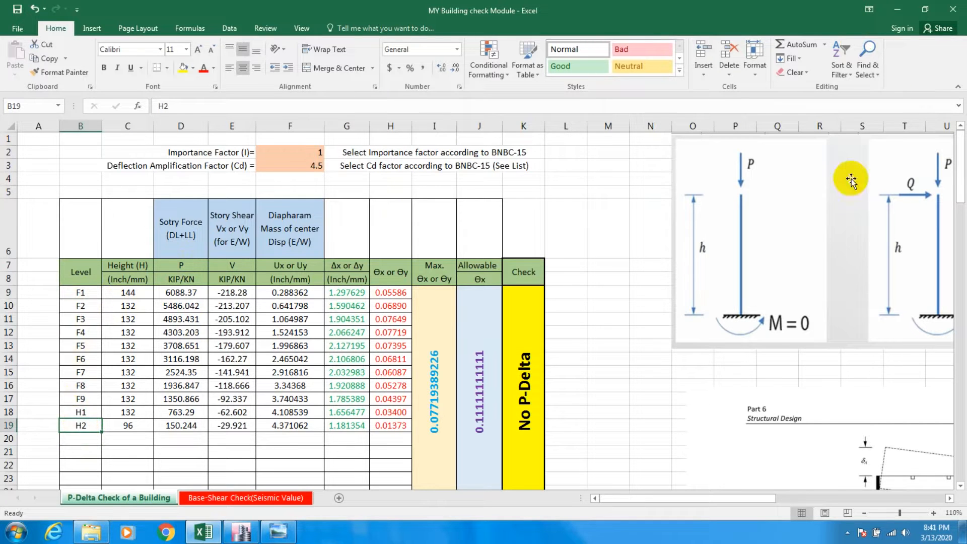
pyautogui.click(240, 532)
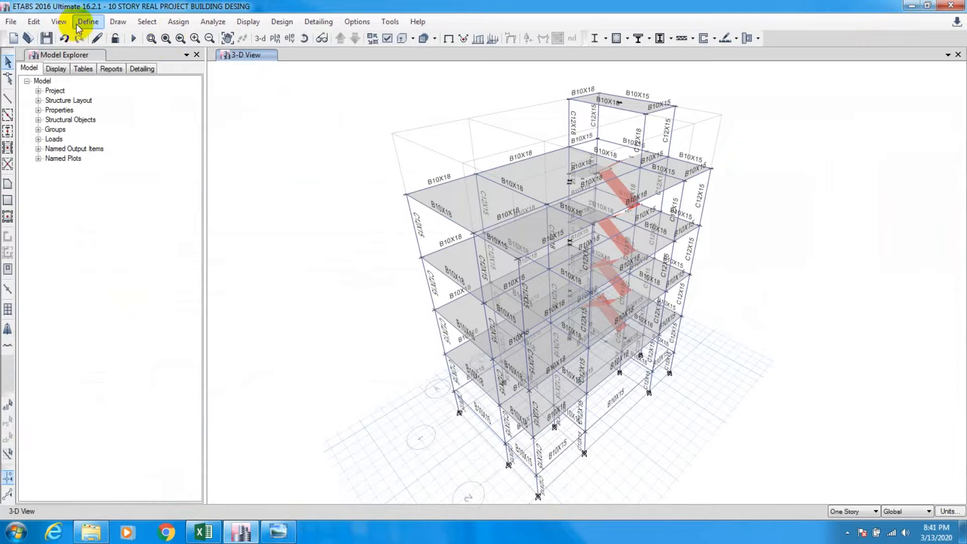
# - Open the Edit Stories and Grid Systems data window from the Edit menu
pyautogui.click(59, 21)
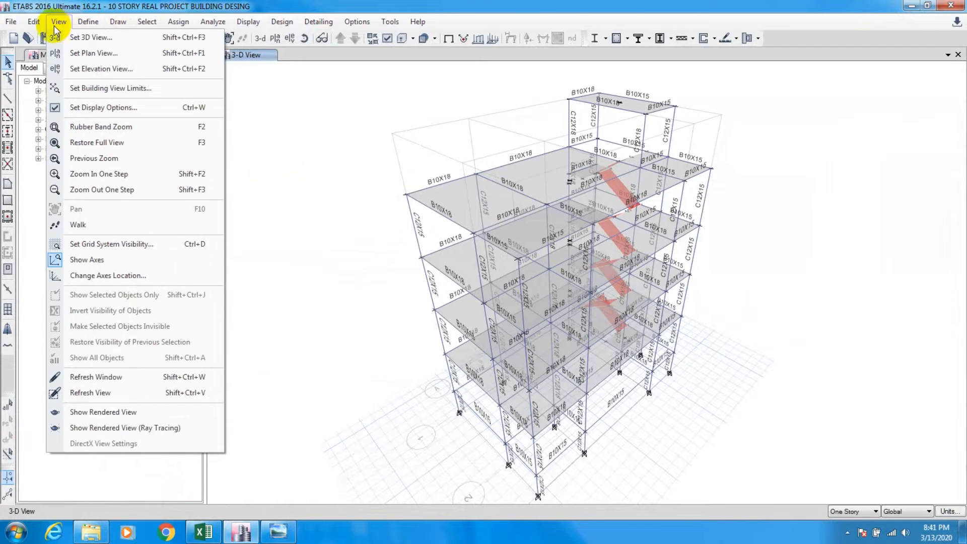
pyautogui.click(34, 21)
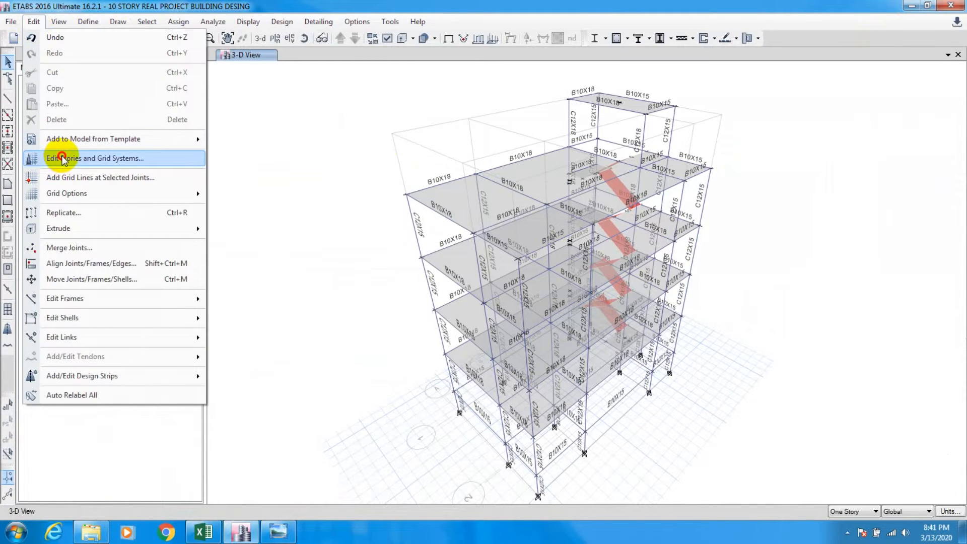
pyautogui.click(96, 158)
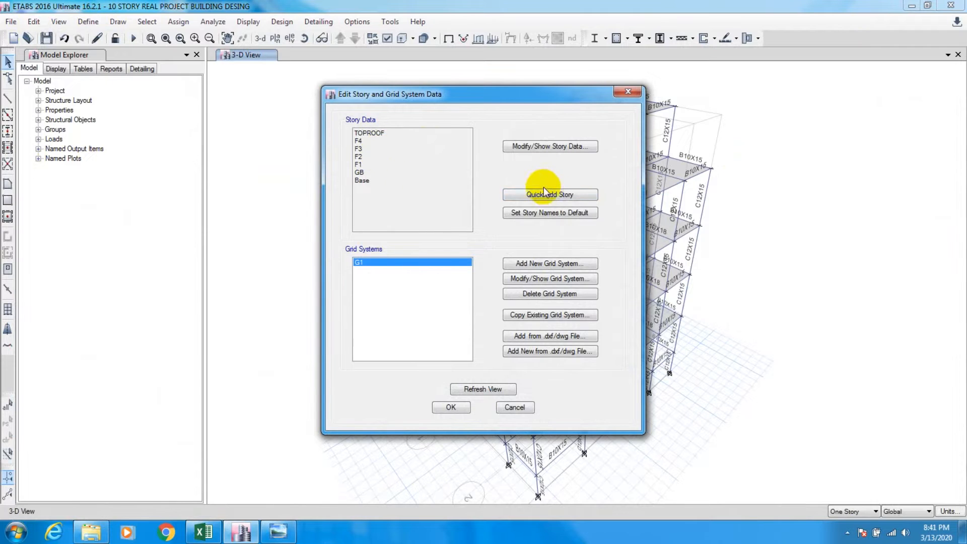
pyautogui.moveTo(539, 159)
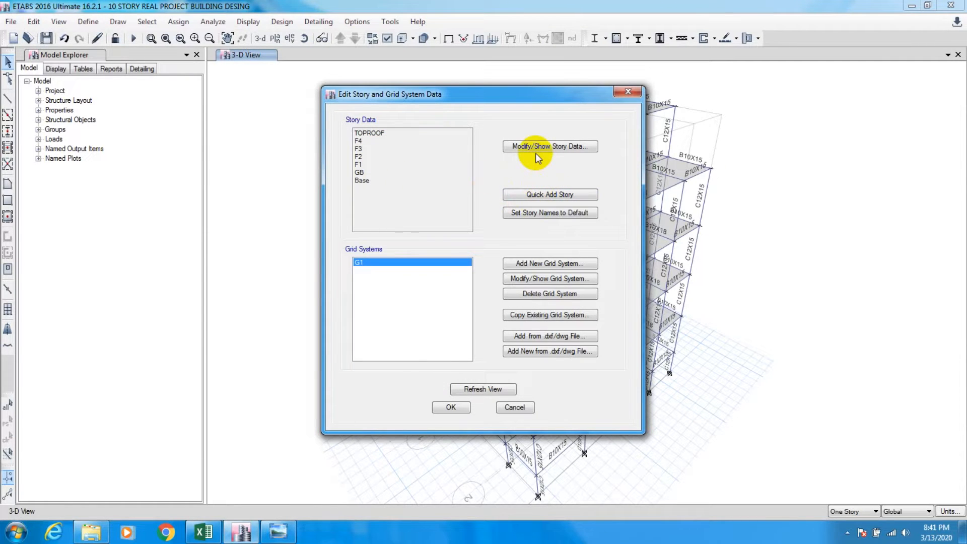
# - In the detailed Story Data grid, rename GB to F1 and the upper stories through H1, then accept
pyautogui.click(549, 146)
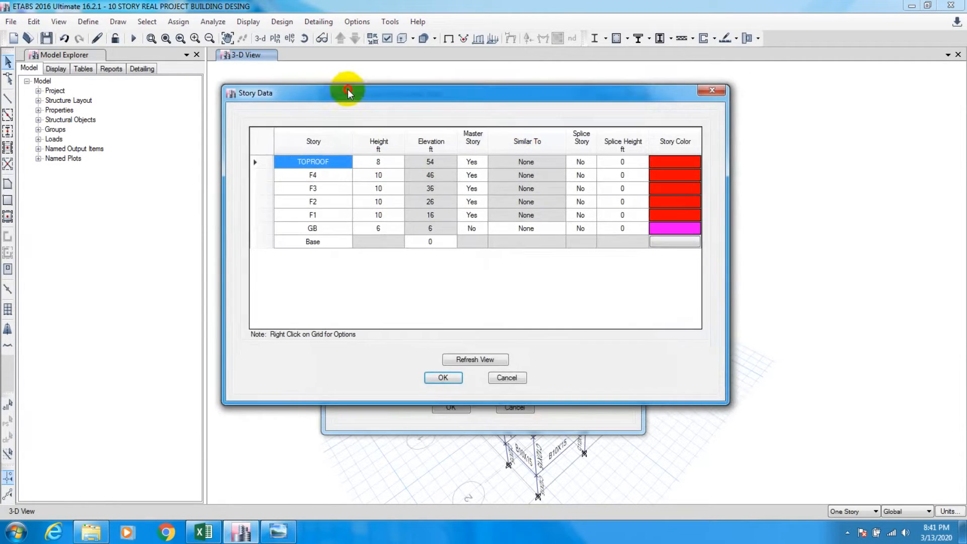
pyautogui.moveTo(313, 228)
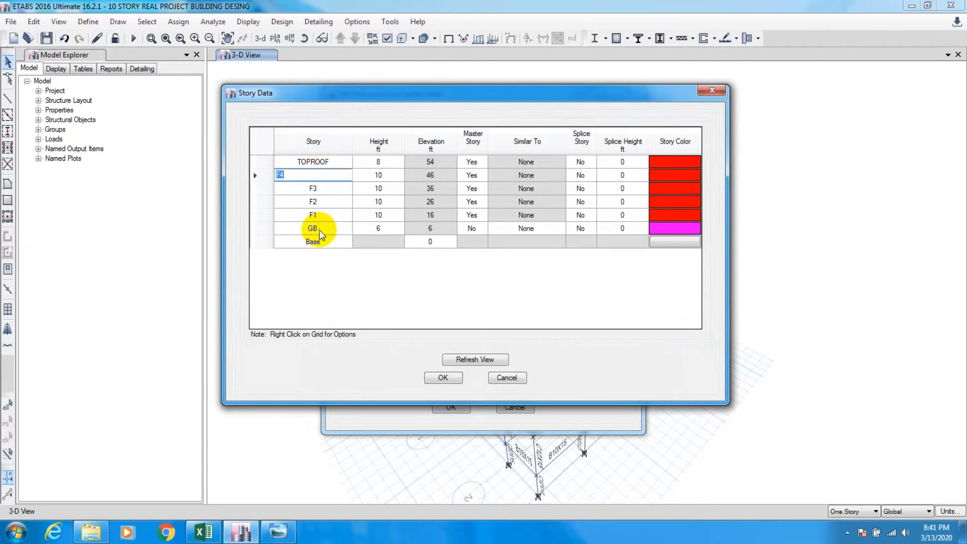
pyautogui.click(312, 228)
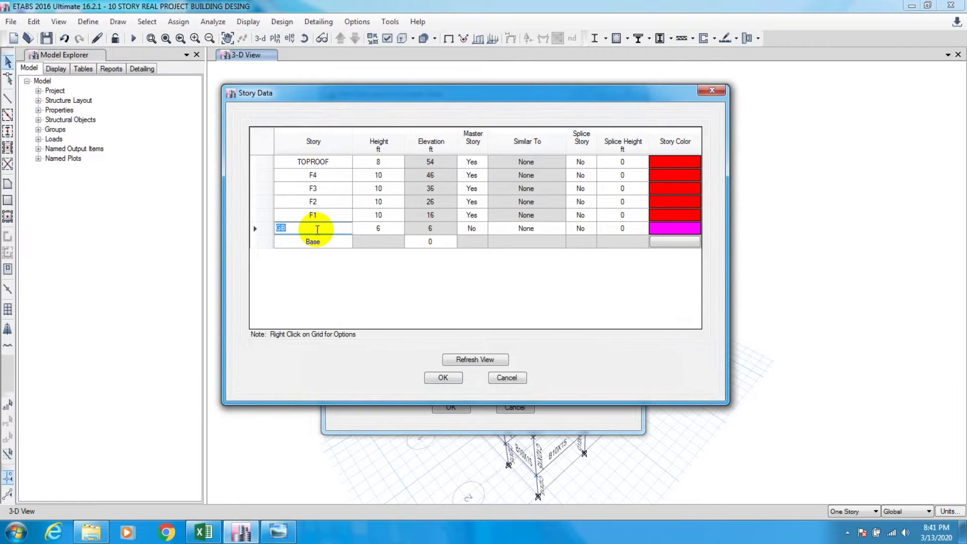
pyautogui.write('F1')
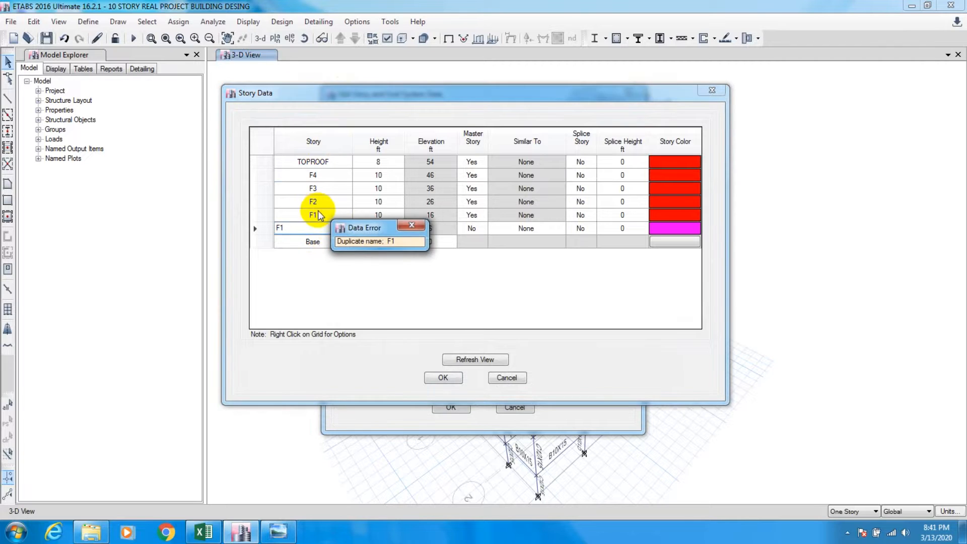
pyautogui.click(410, 225)
pyautogui.write('GB')
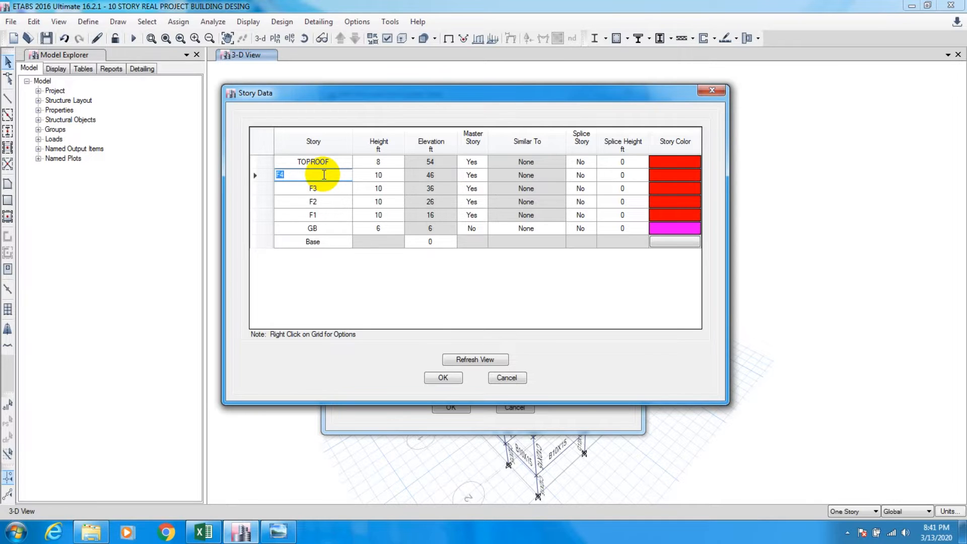
pyautogui.write('F5')
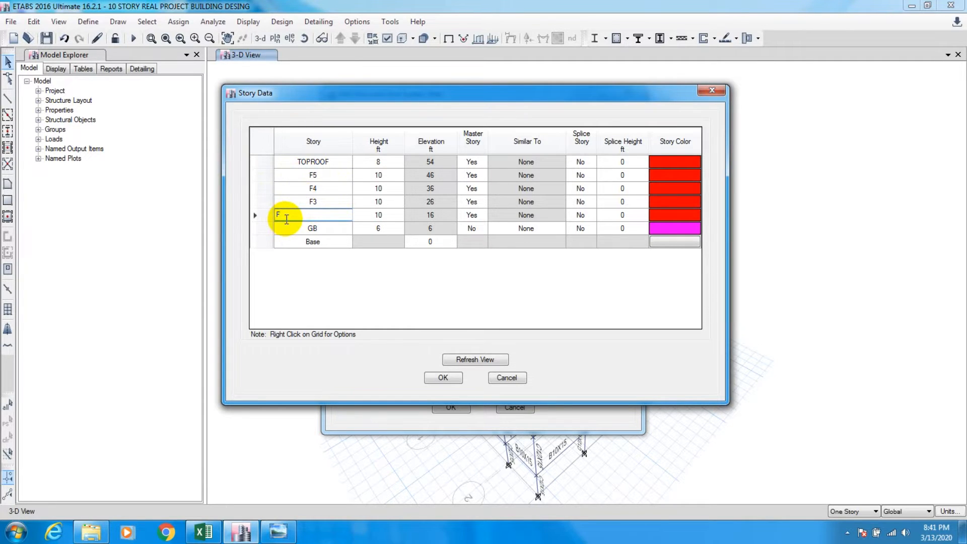
pyautogui.click(311, 228)
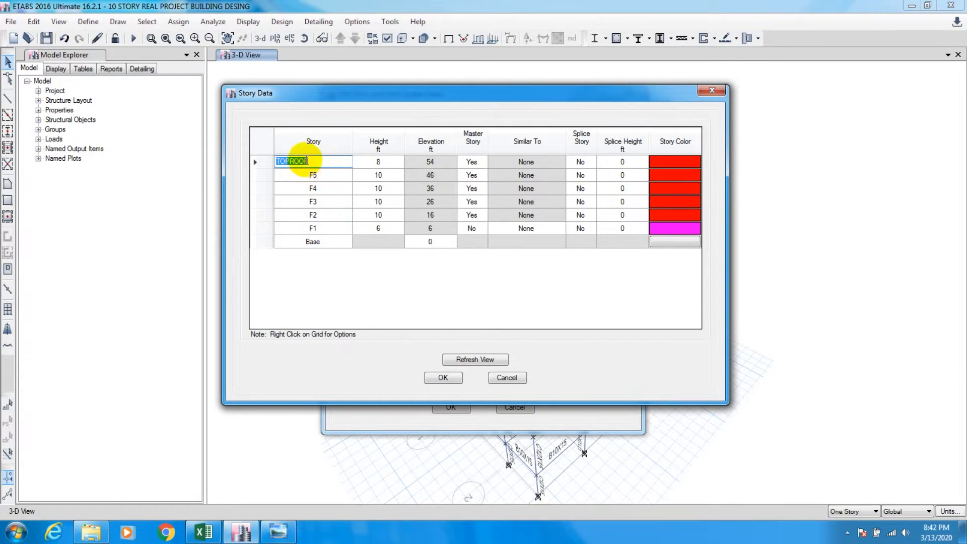
pyautogui.write('H1')
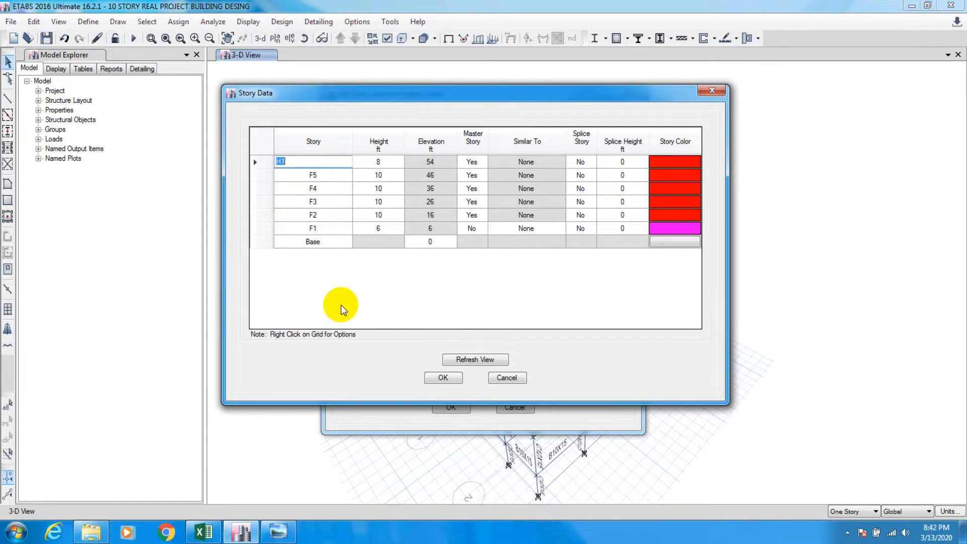
pyautogui.moveTo(322, 162)
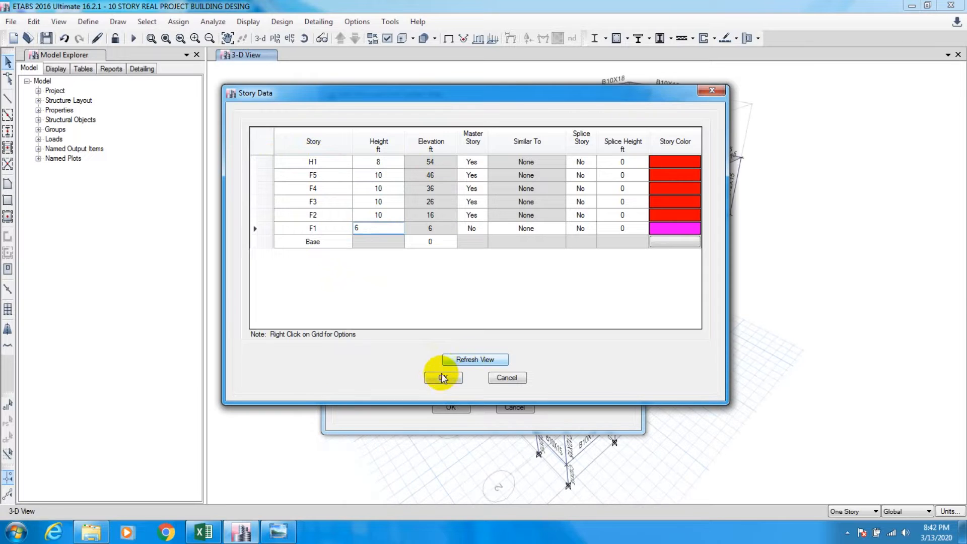
pyautogui.click(441, 378)
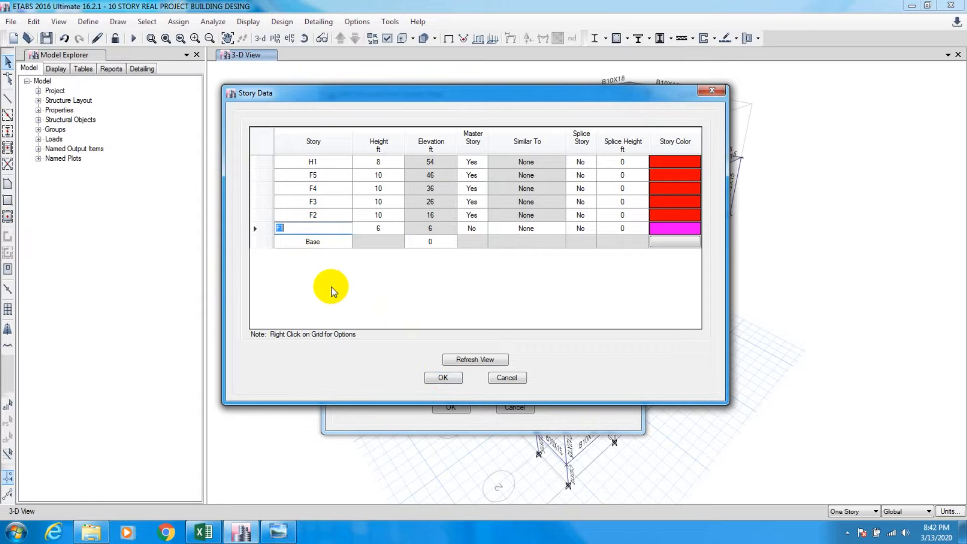
pyautogui.moveTo(306, 221)
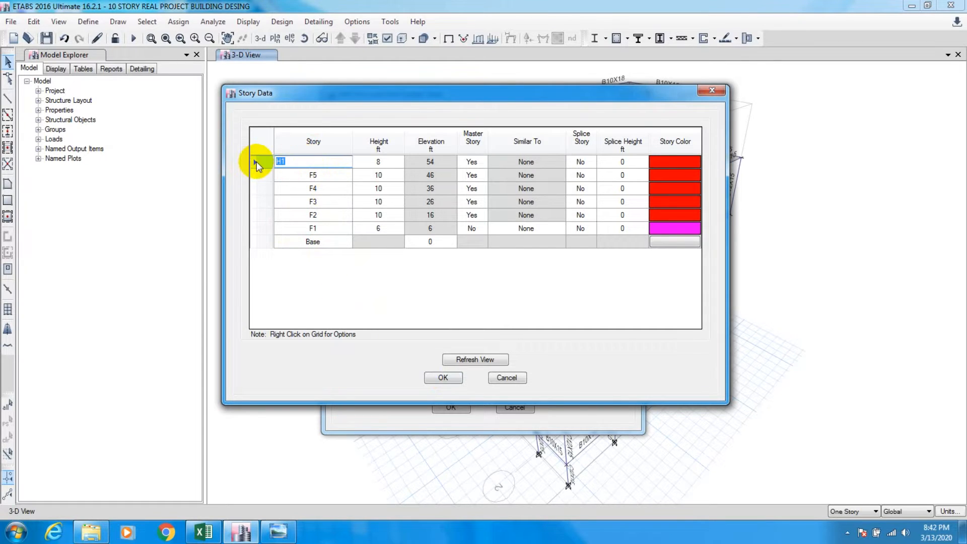
pyautogui.write('F6')
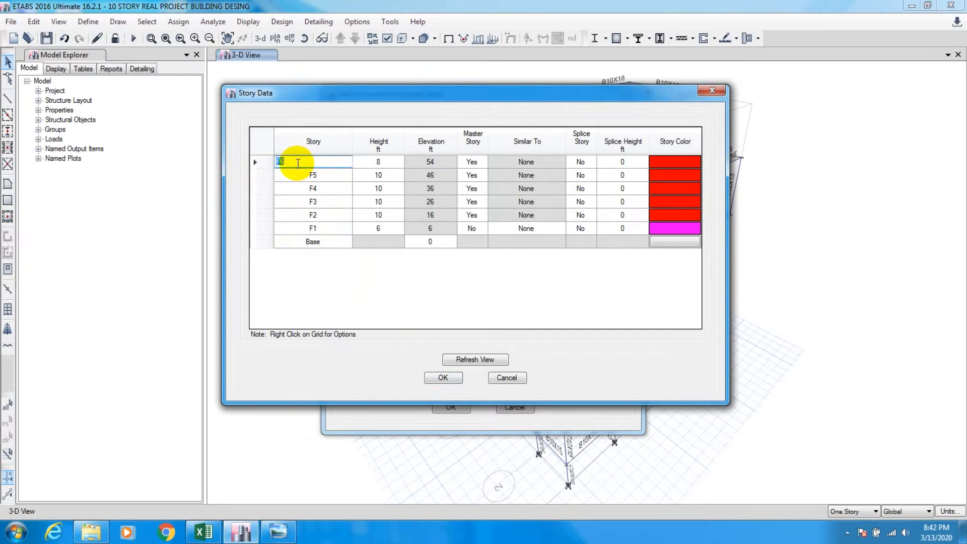
pyautogui.moveTo(312, 207)
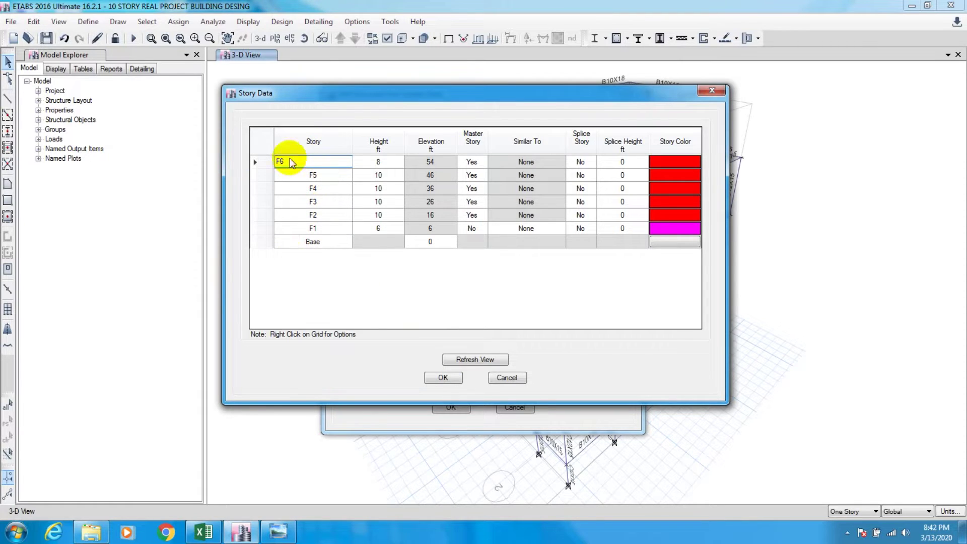
pyautogui.click(300, 161)
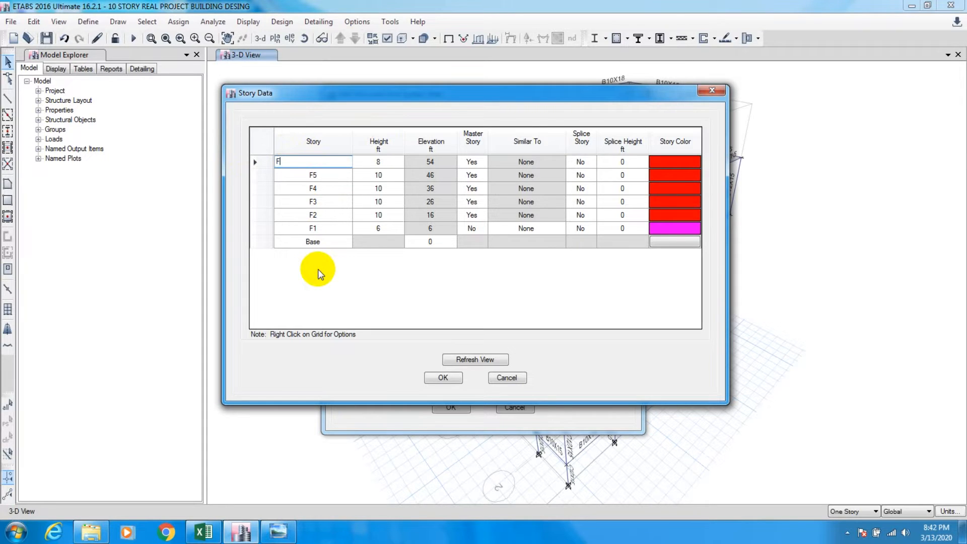
pyautogui.write('H1')
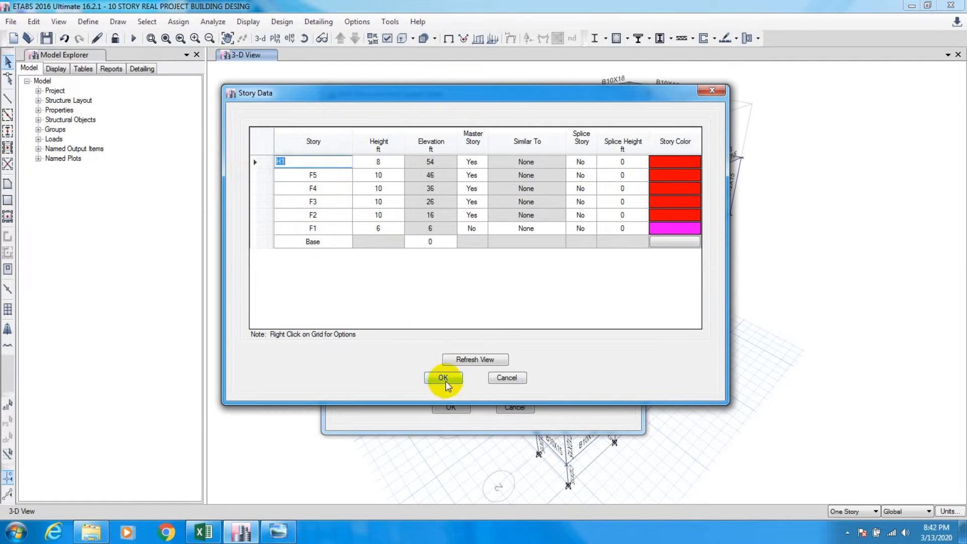
pyautogui.click(443, 378)
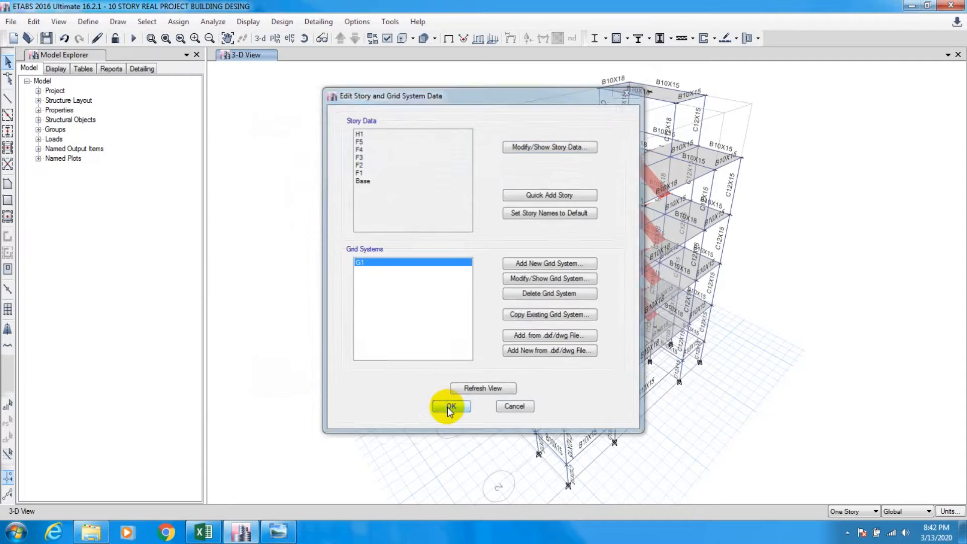
# - Confirm the Edit Story and Grid System Data dialog with OK
pyautogui.click(452, 406)
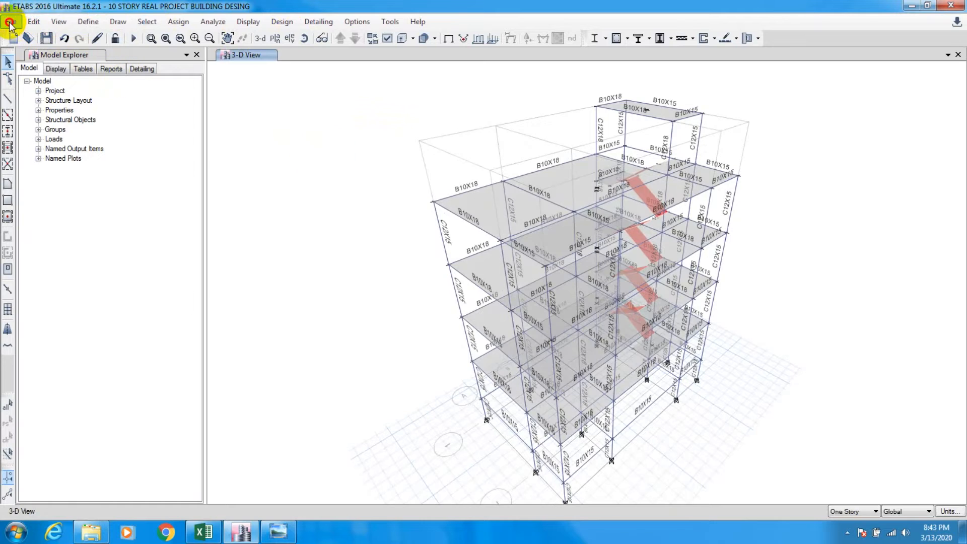
# - Save the model into a new folder with 'spdc' appended to its name
pyautogui.click(10, 21)
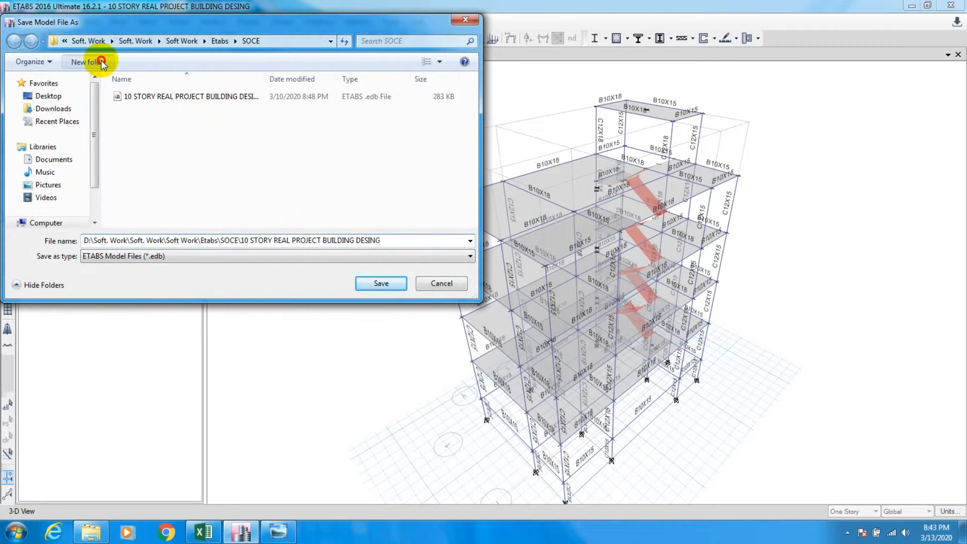
pyautogui.click(104, 62)
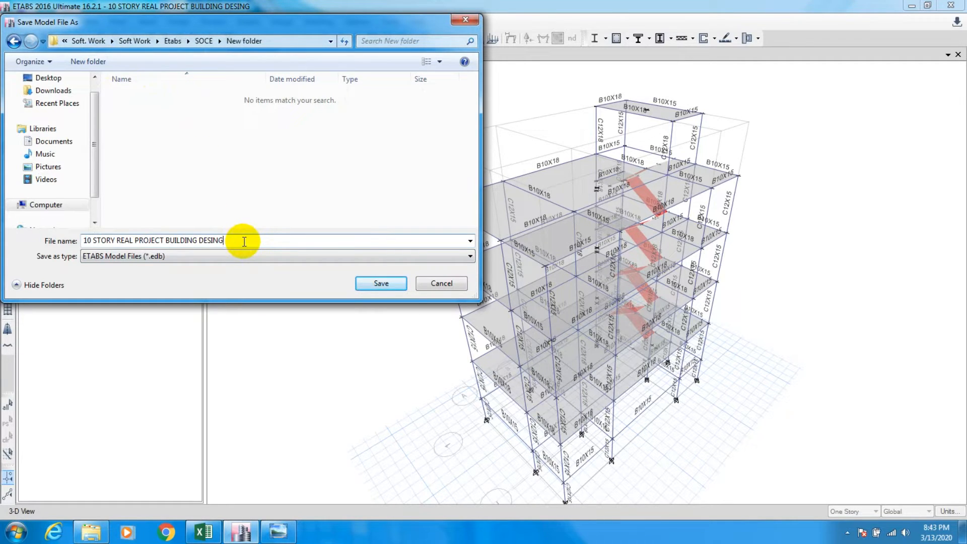
pyautogui.write('s')
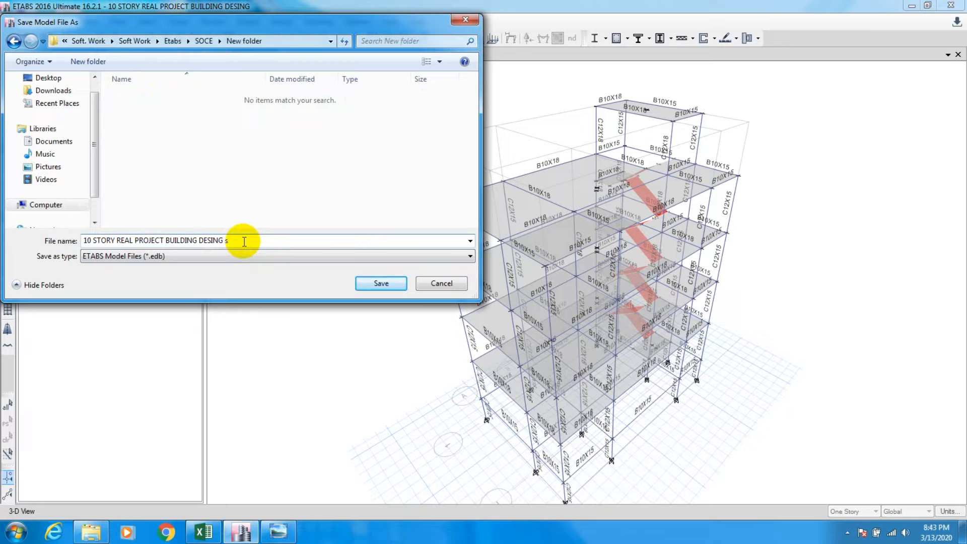
pyautogui.write('pdc')
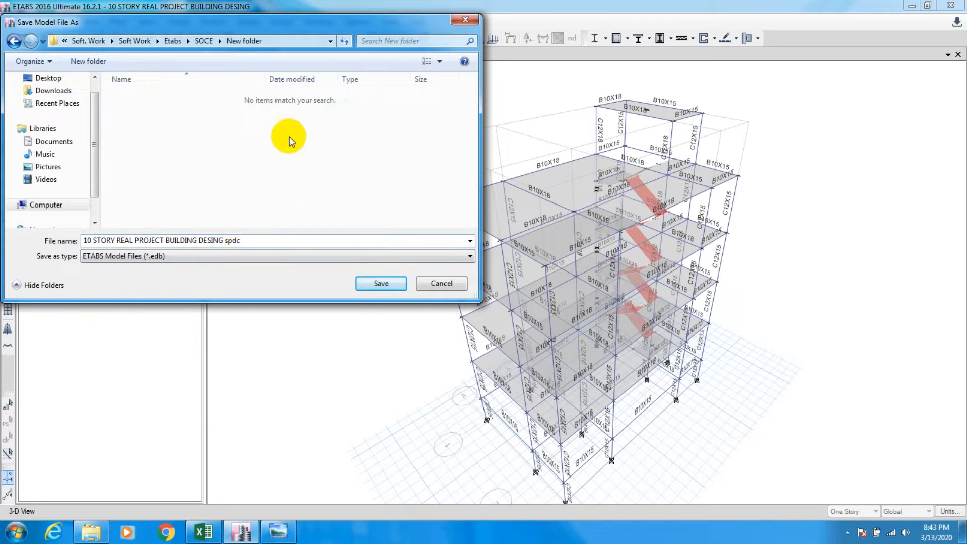
pyautogui.click(381, 283)
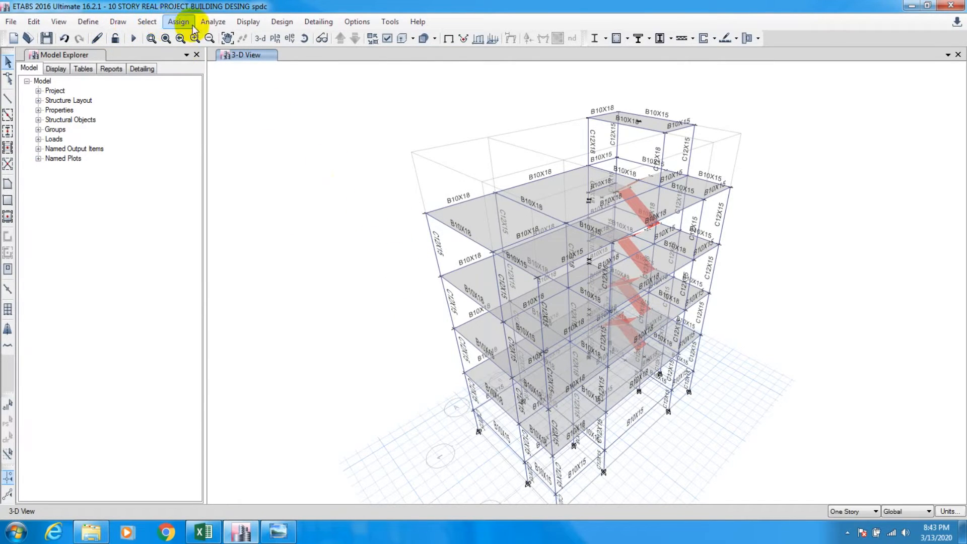
pyautogui.moveTo(248, 418)
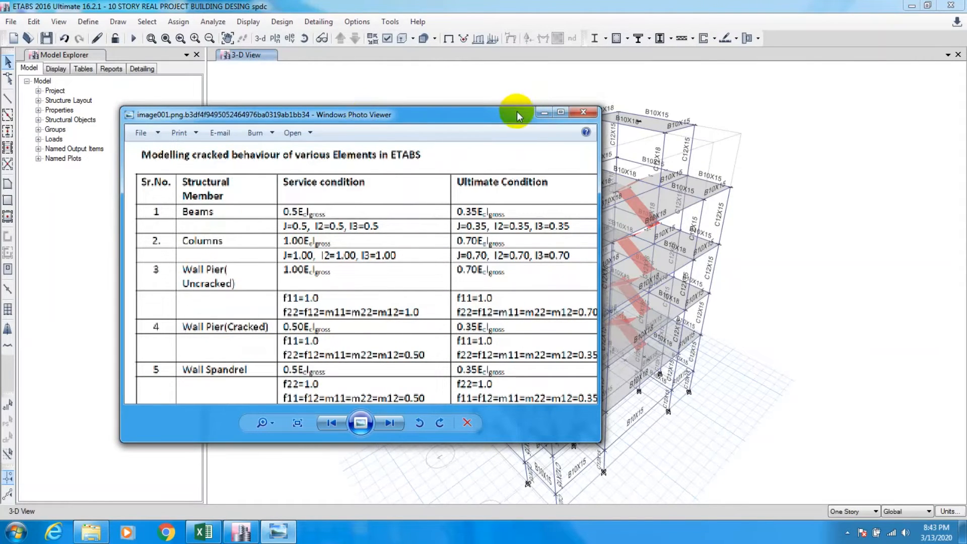
pyautogui.moveTo(409, 290)
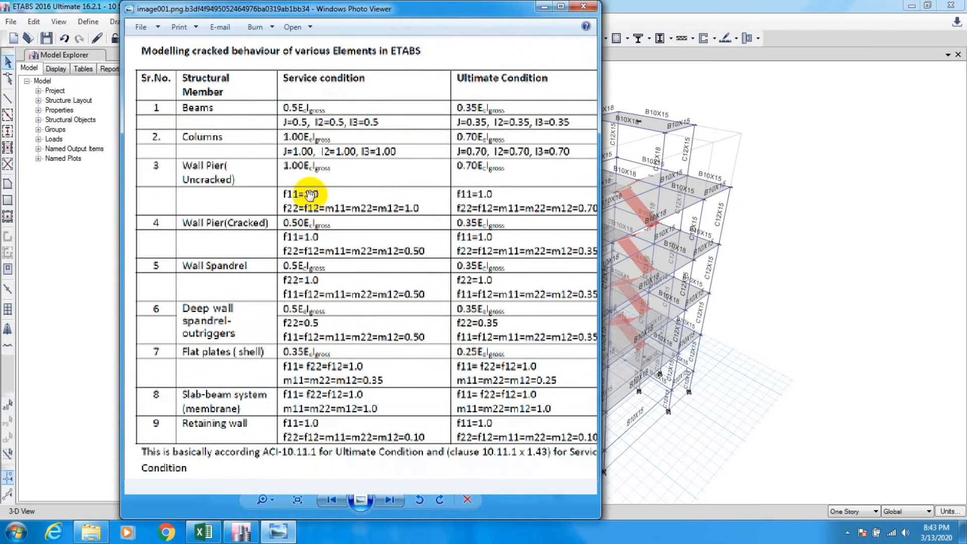
pyautogui.moveTo(434, 331)
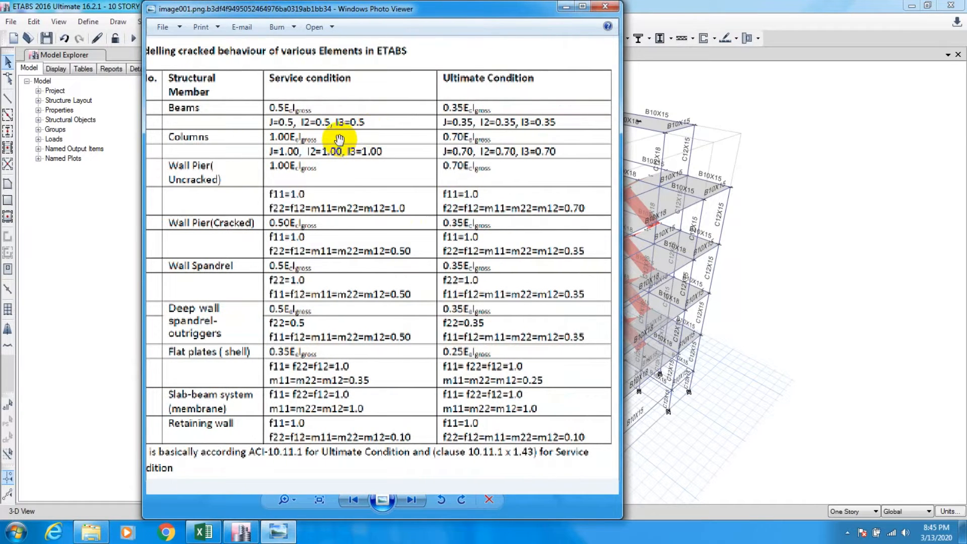
pyautogui.moveTo(317, 92)
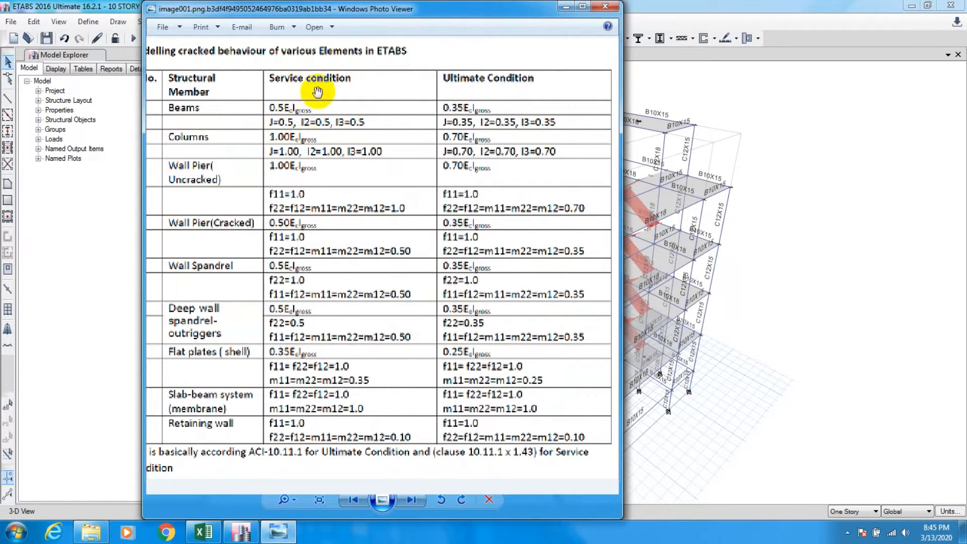
pyautogui.moveTo(345, 80)
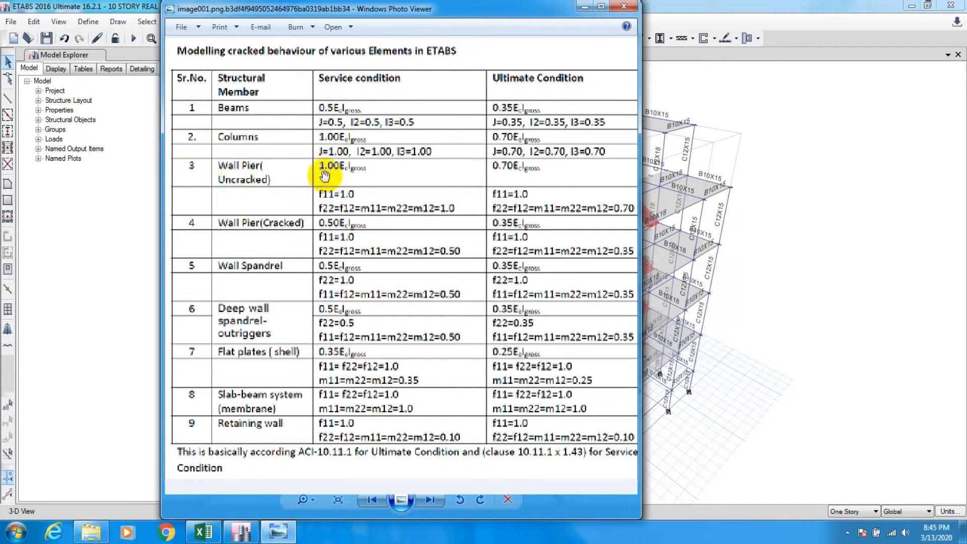
pyautogui.moveTo(253, 235)
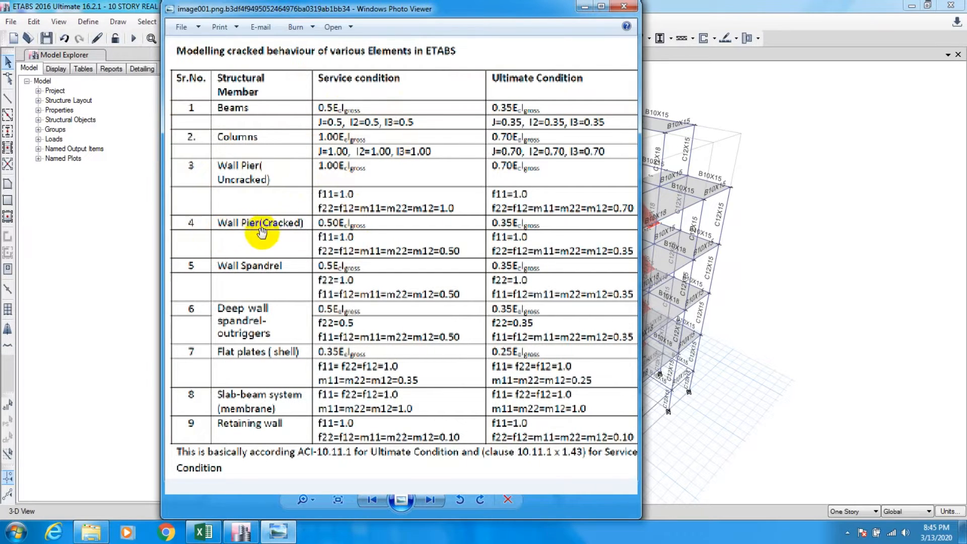
pyautogui.moveTo(298, 270)
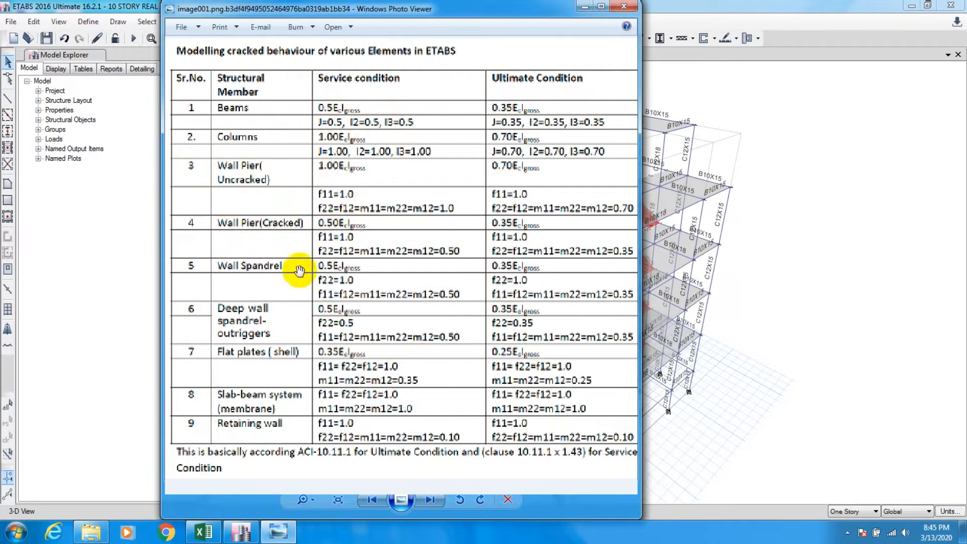
pyautogui.moveTo(324, 264)
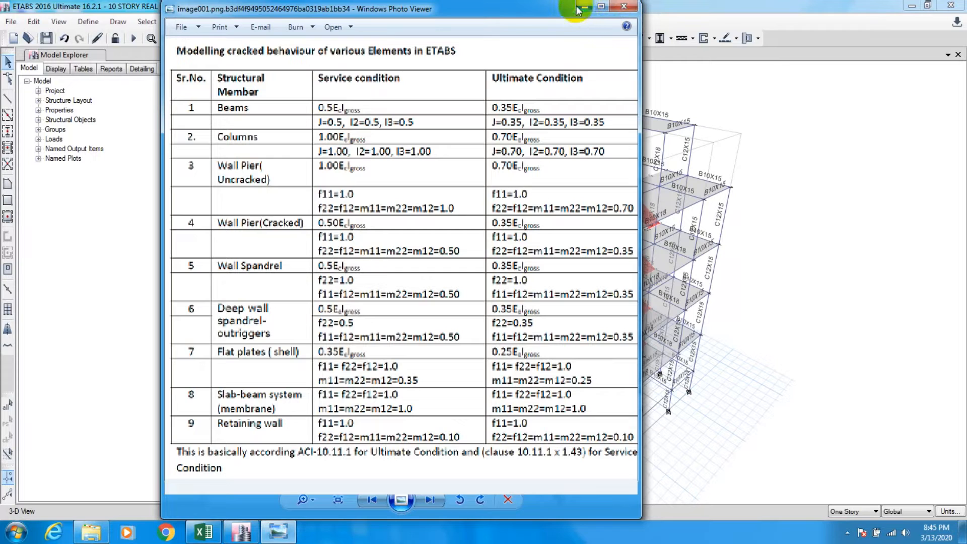
pyautogui.click(623, 6)
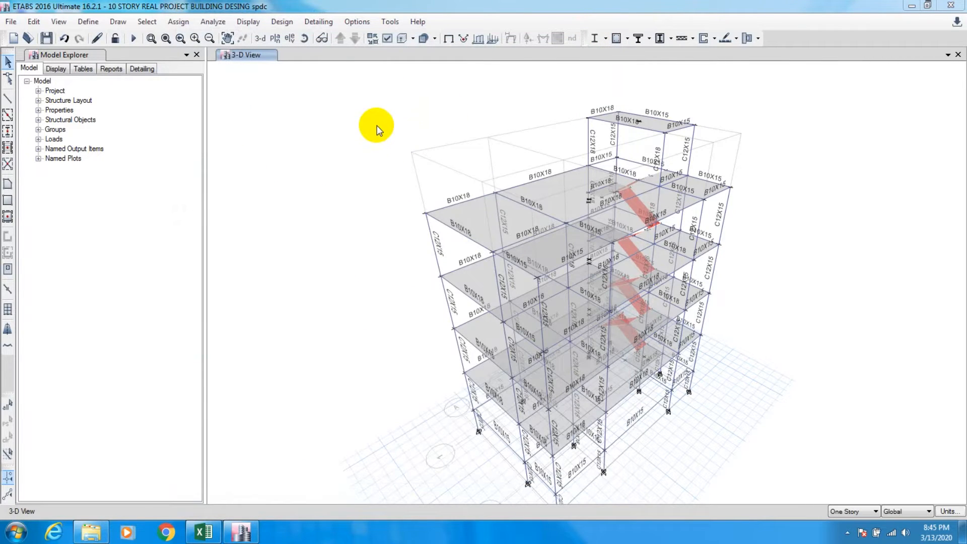
pyautogui.moveTo(186, 21)
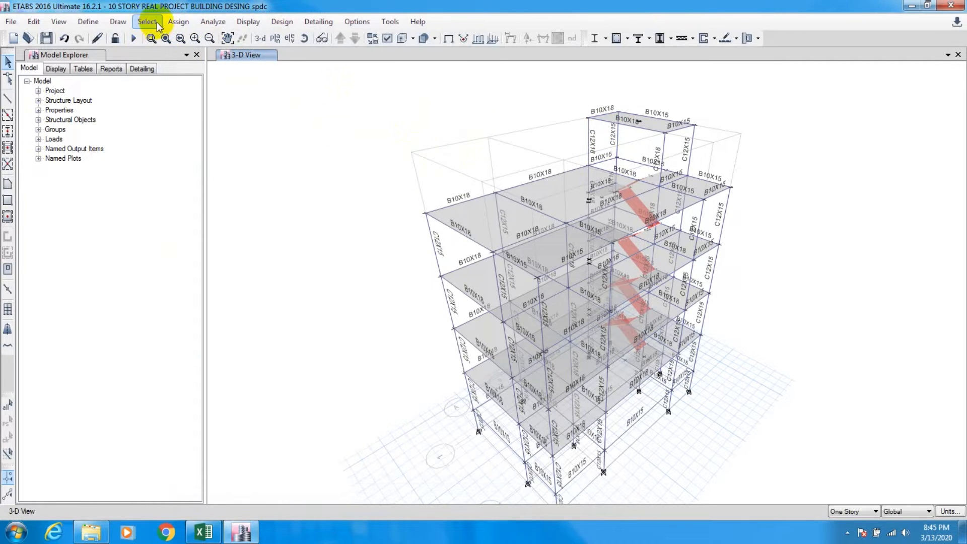
# - Select all beams in the model using Select by Object Type
pyautogui.click(146, 21)
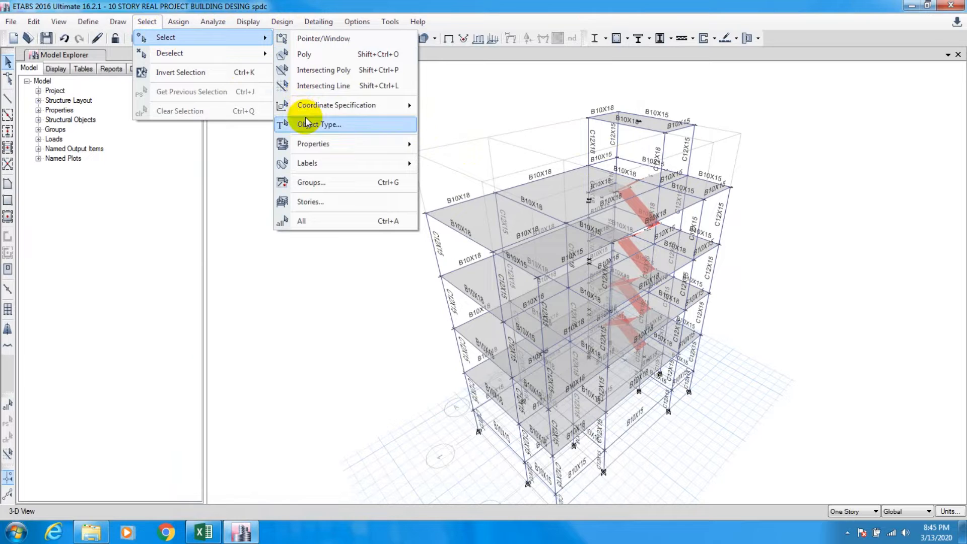
pyautogui.click(319, 125)
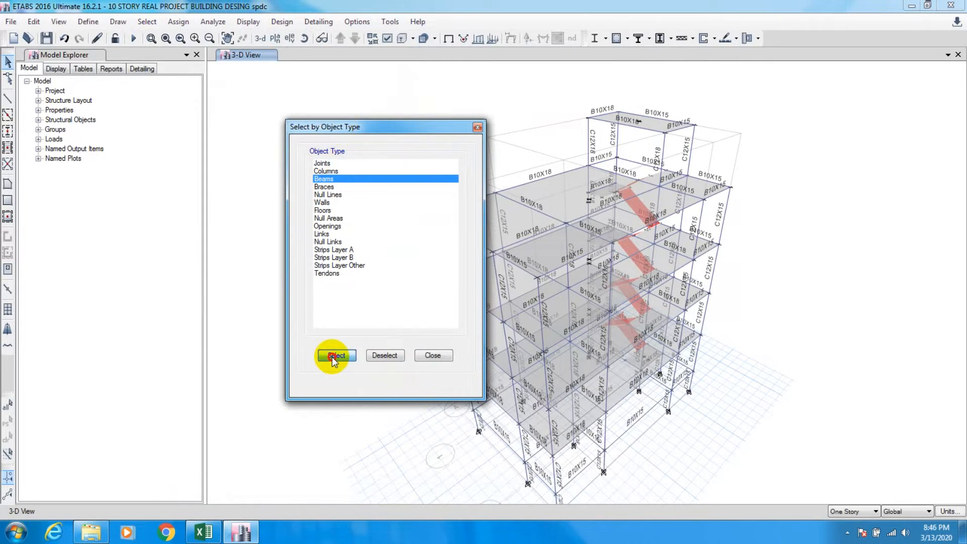
pyautogui.click(336, 355)
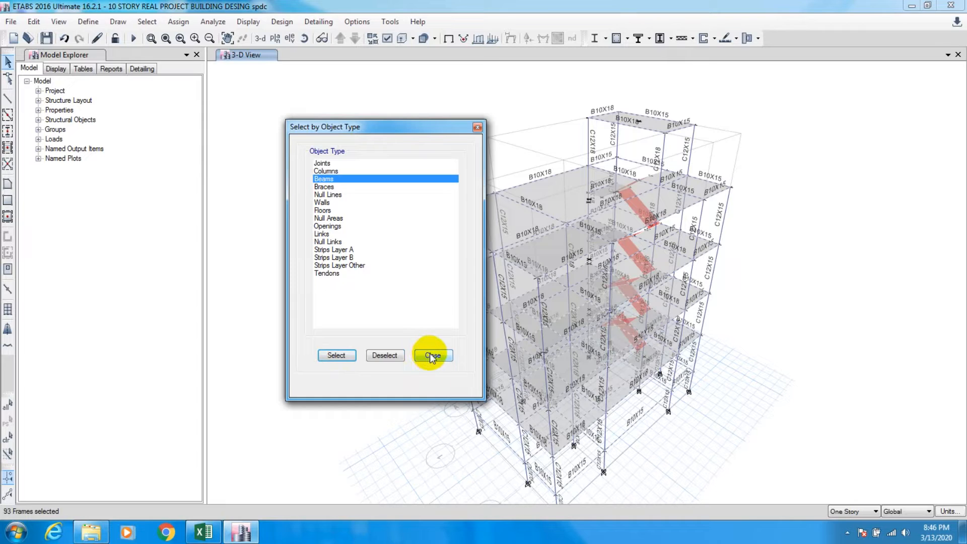
pyautogui.click(178, 21)
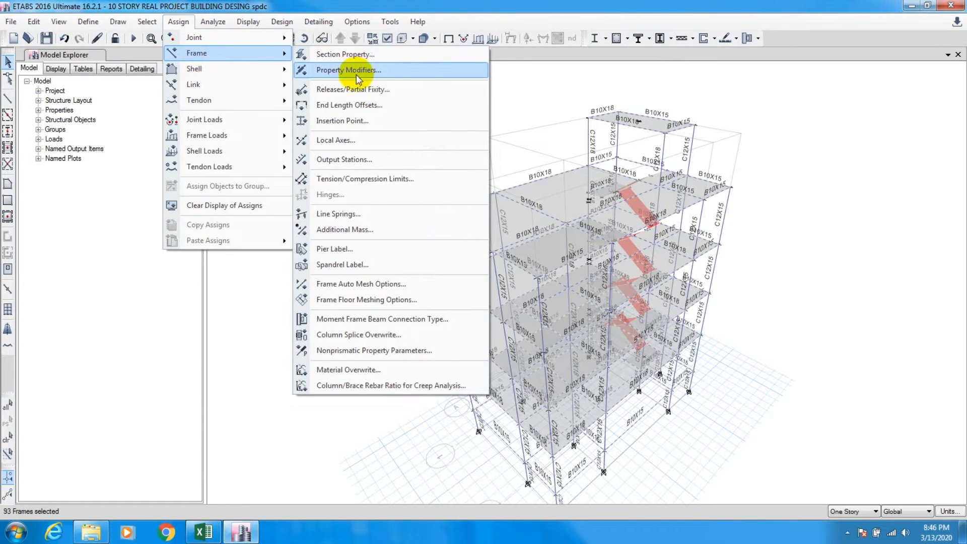
# - Assign the selected frames property modifiers with a torsional constant of 0.5
pyautogui.click(349, 70)
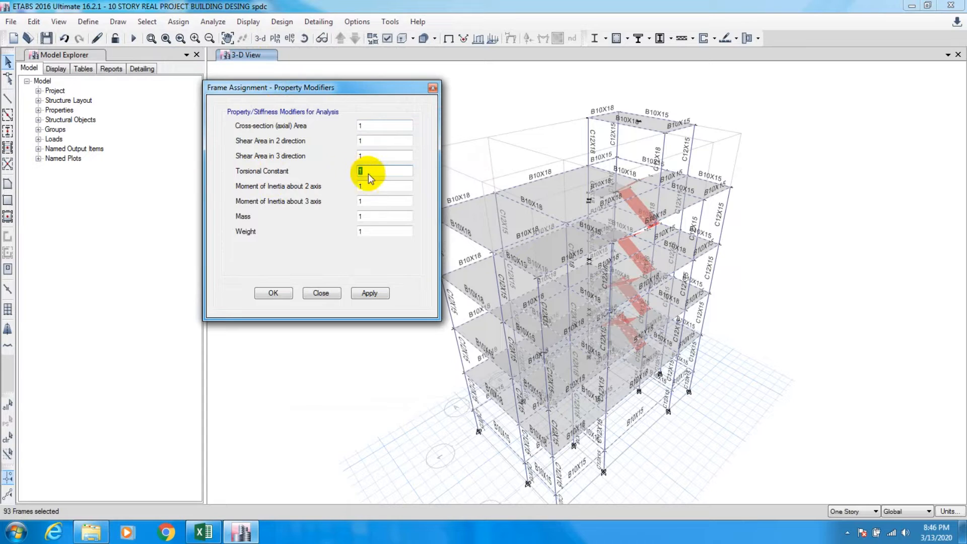
pyautogui.click(384, 201)
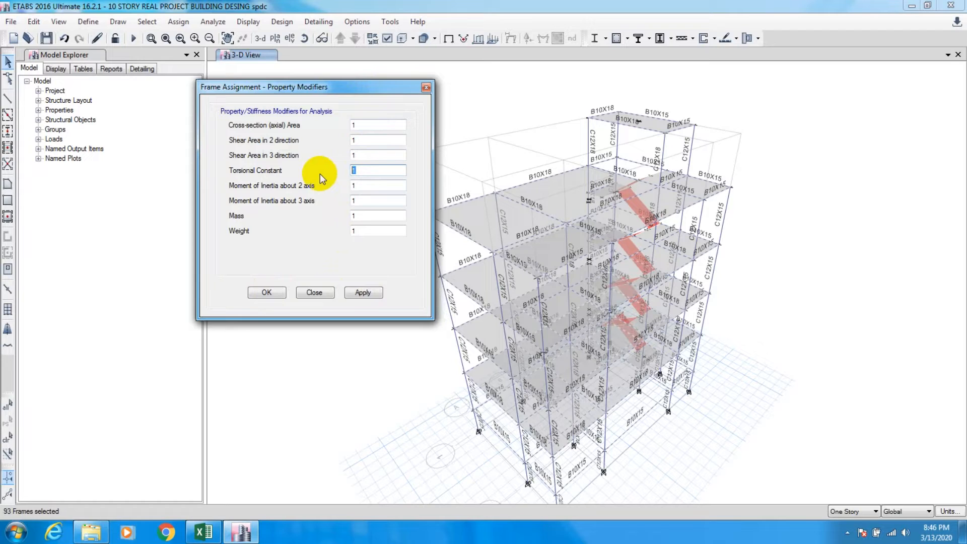
pyautogui.write('0')
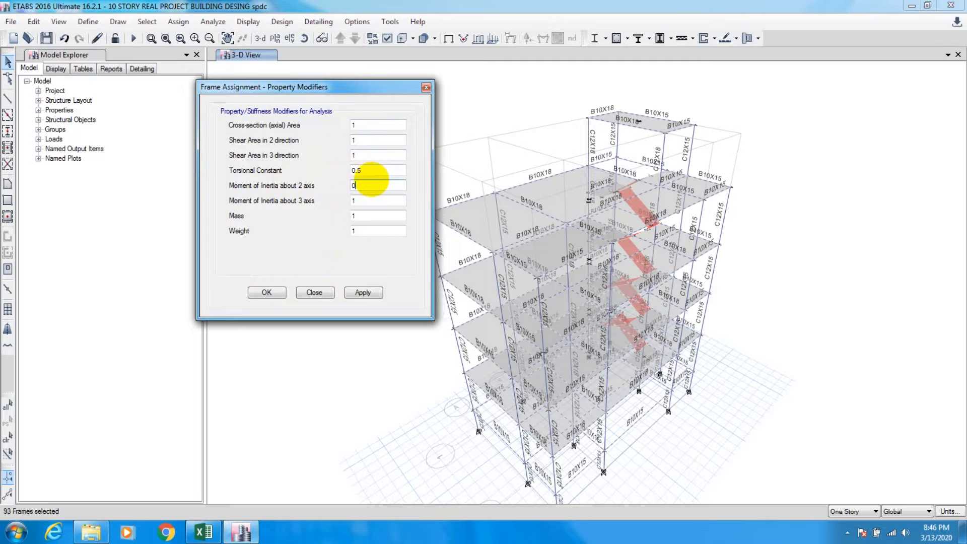
pyautogui.write('0.5')
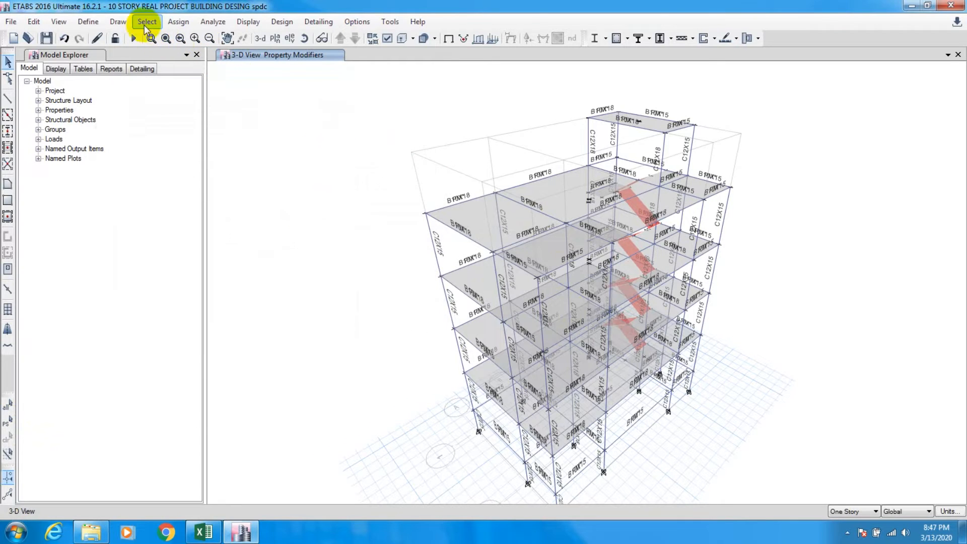
# - Select all 64 columns by object type and assign property modifiers with every factor 1
pyautogui.click(147, 22)
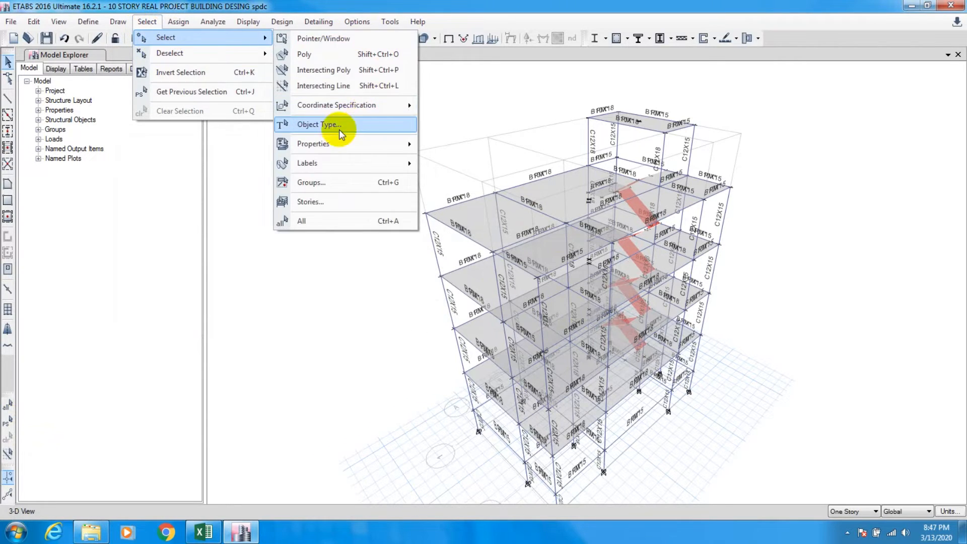
pyautogui.click(319, 125)
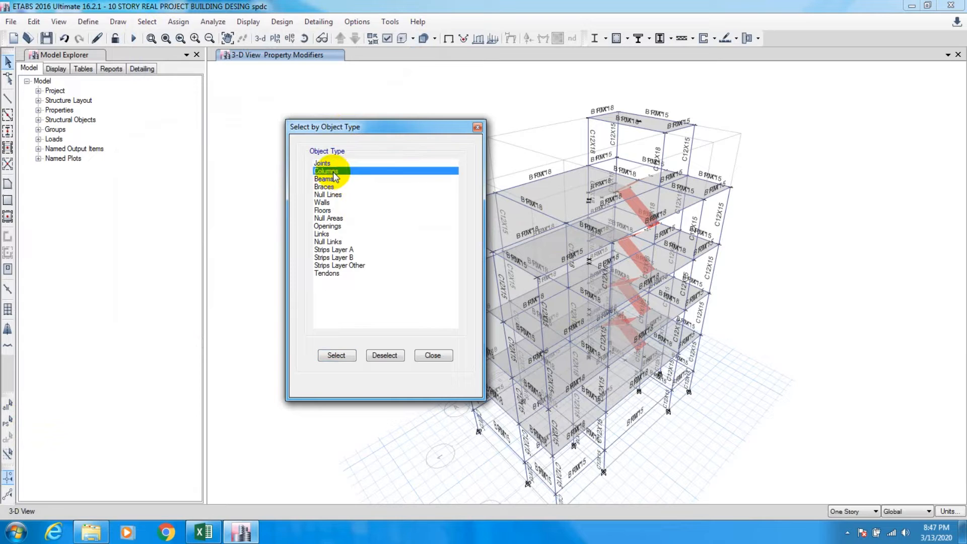
pyautogui.click(336, 355)
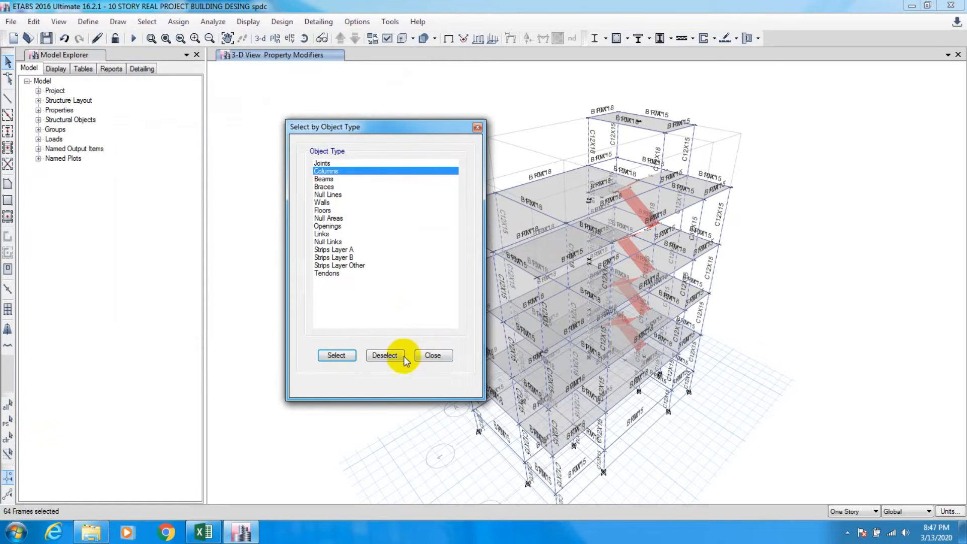
pyautogui.click(433, 355)
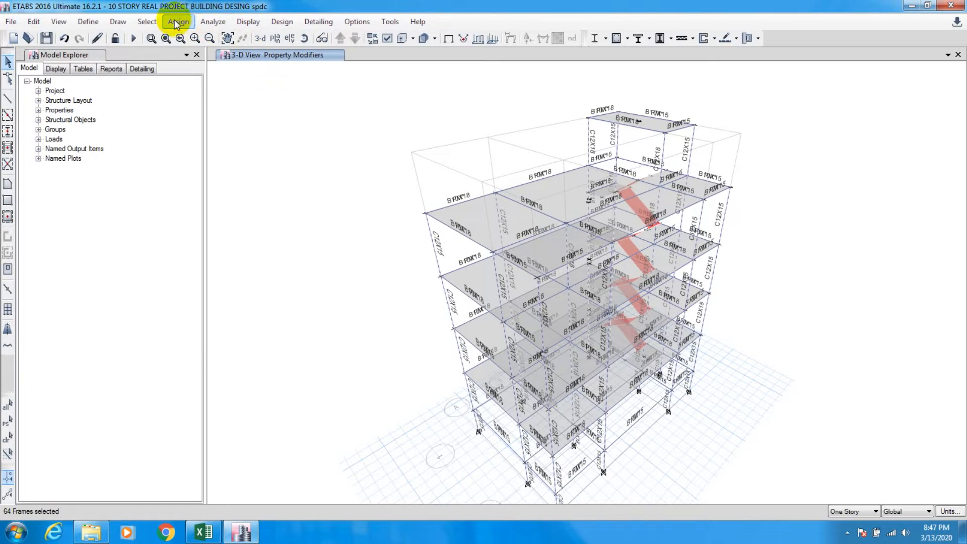
pyautogui.click(179, 21)
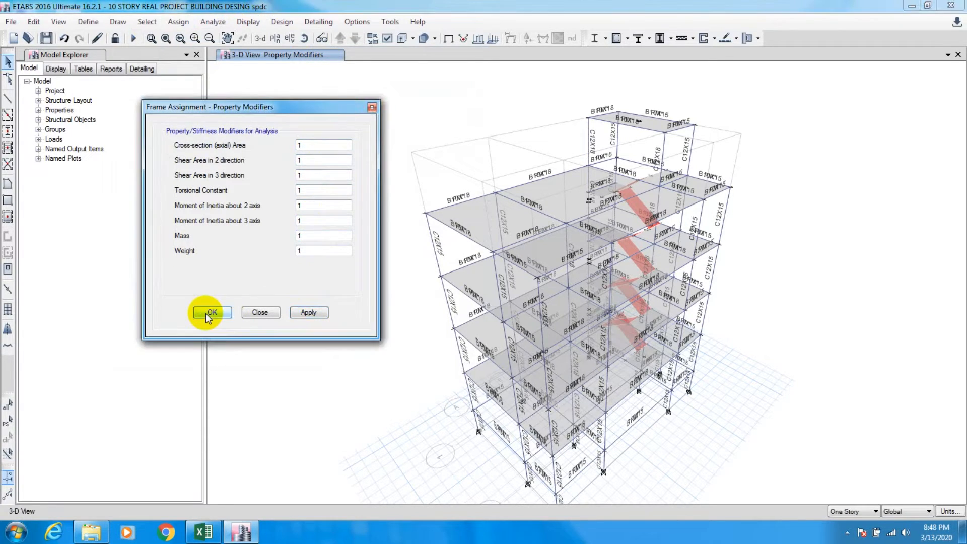
pyautogui.click(212, 312)
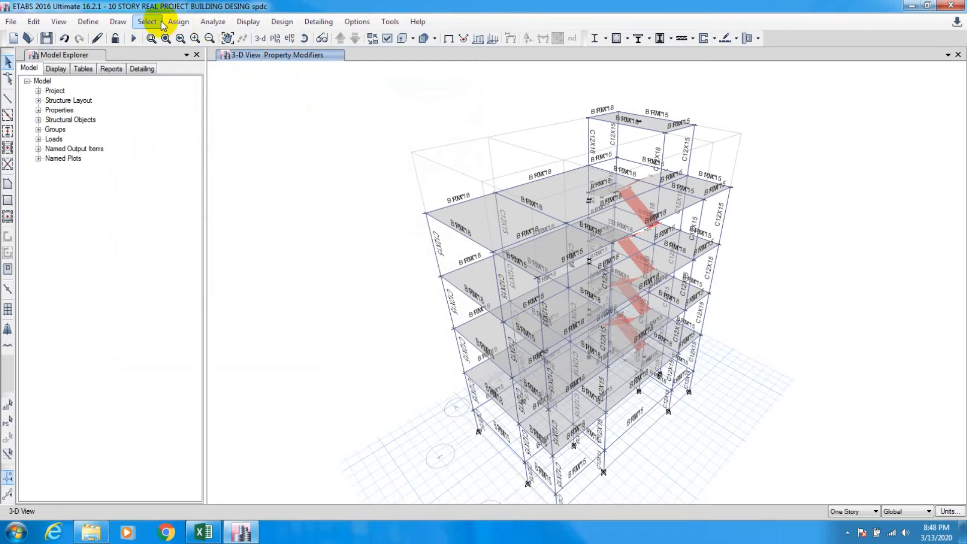
# - Select all walls and floors in the model by object type
pyautogui.click(177, 22)
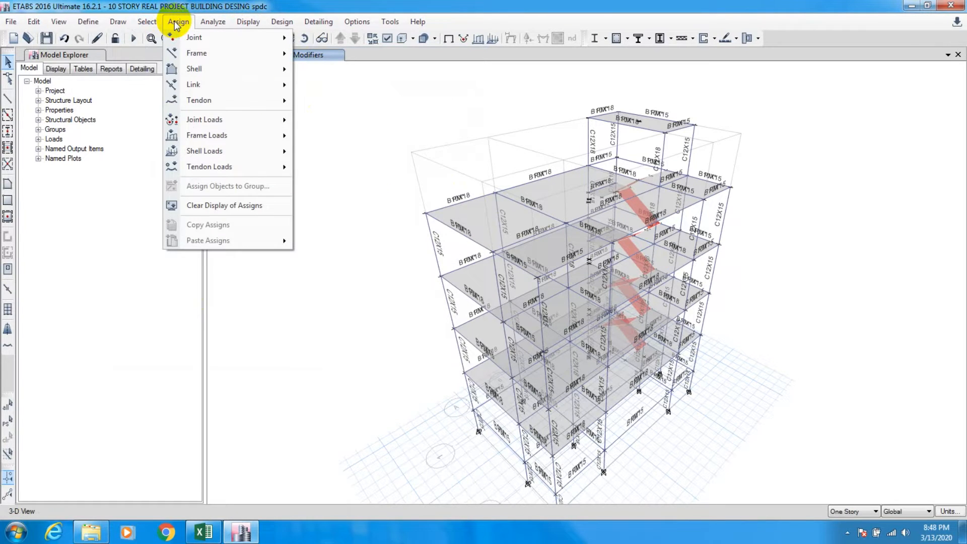
pyautogui.click(147, 21)
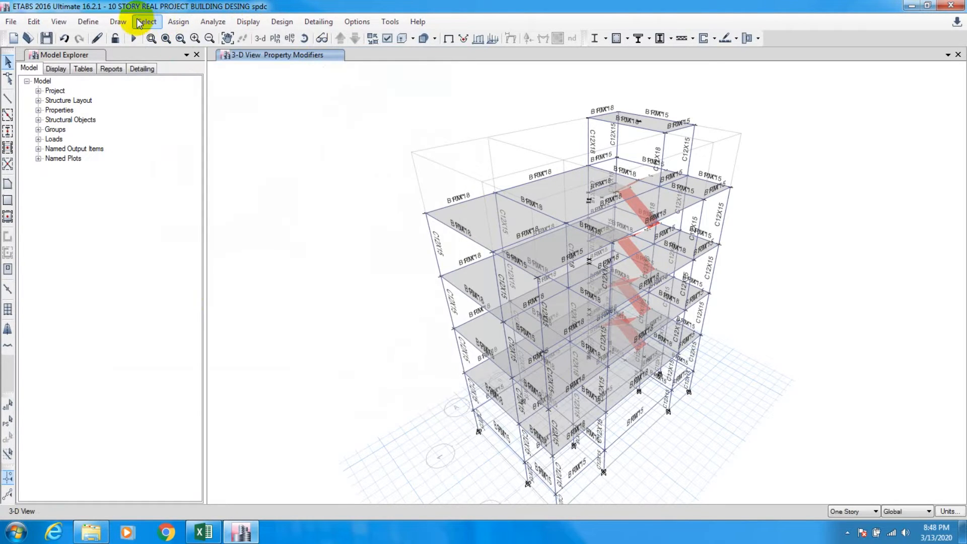
pyautogui.click(146, 22)
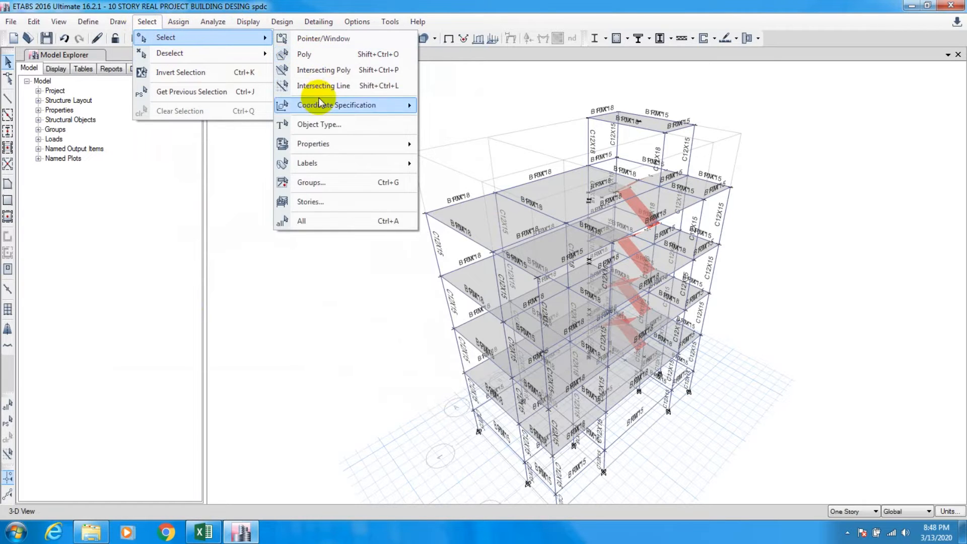
pyautogui.click(319, 124)
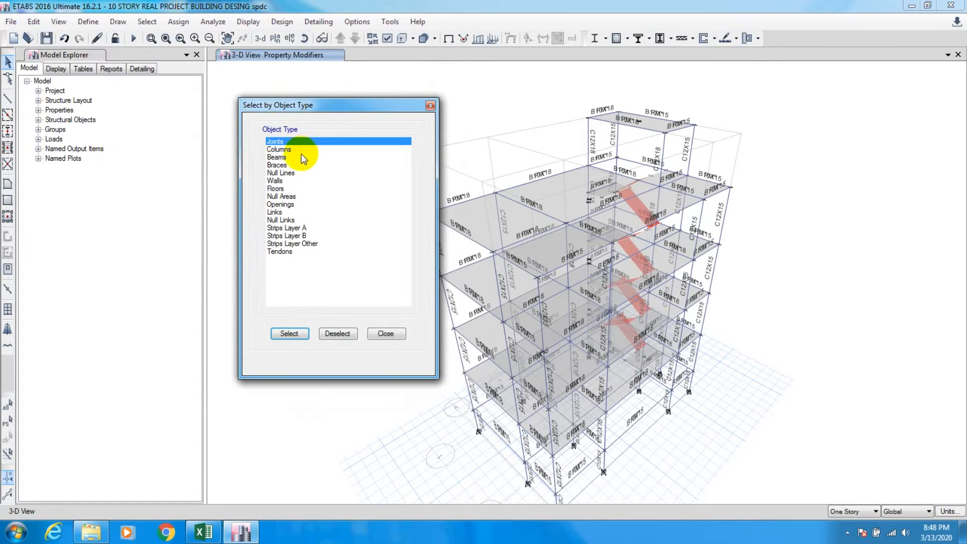
pyautogui.click(275, 180)
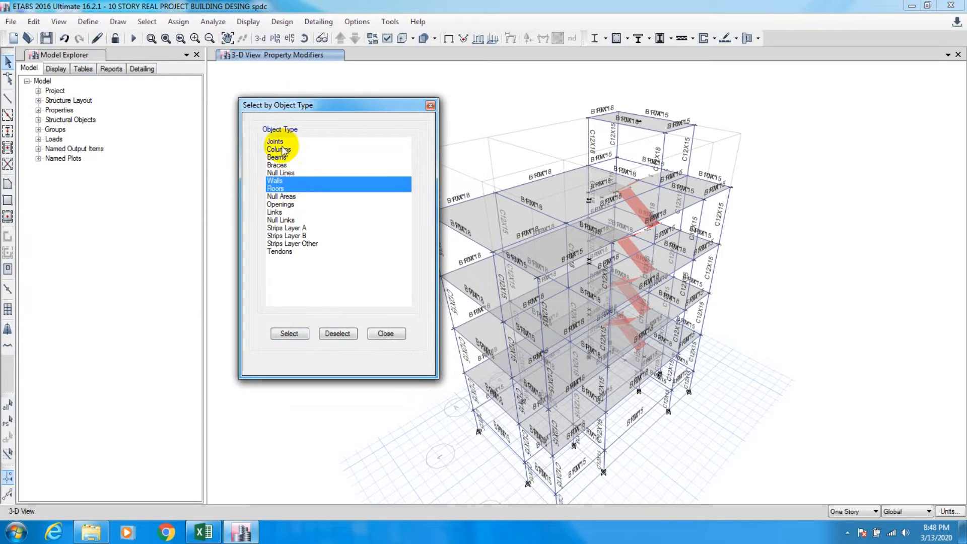
pyautogui.click(289, 334)
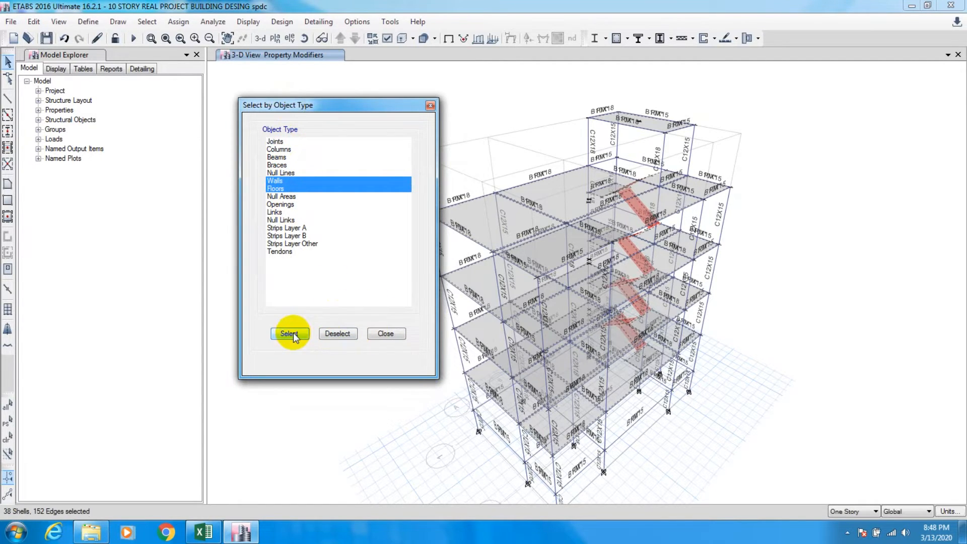
pyautogui.click(289, 334)
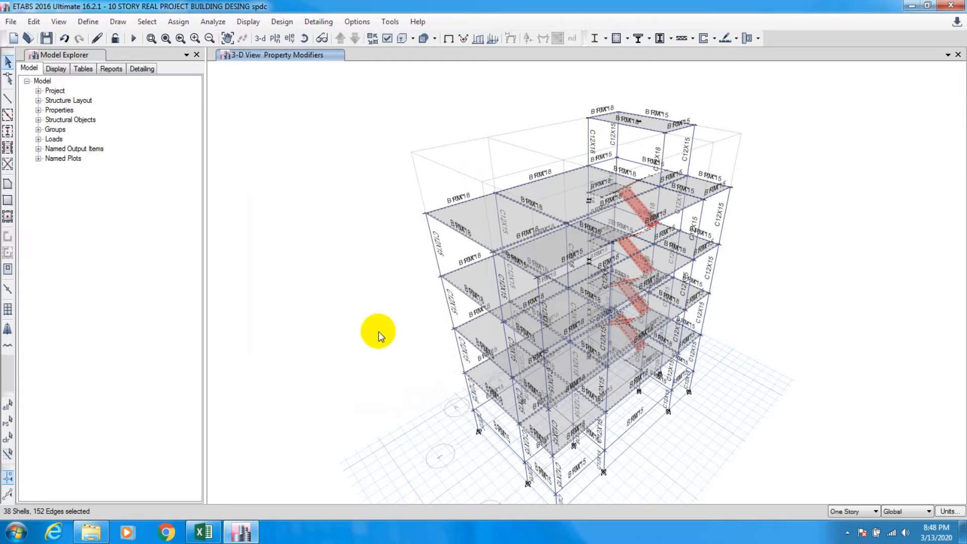
# - Assign shell stiffness modifiers: 0.35 for m22 and m12, 0.3 for m11
pyautogui.click(178, 21)
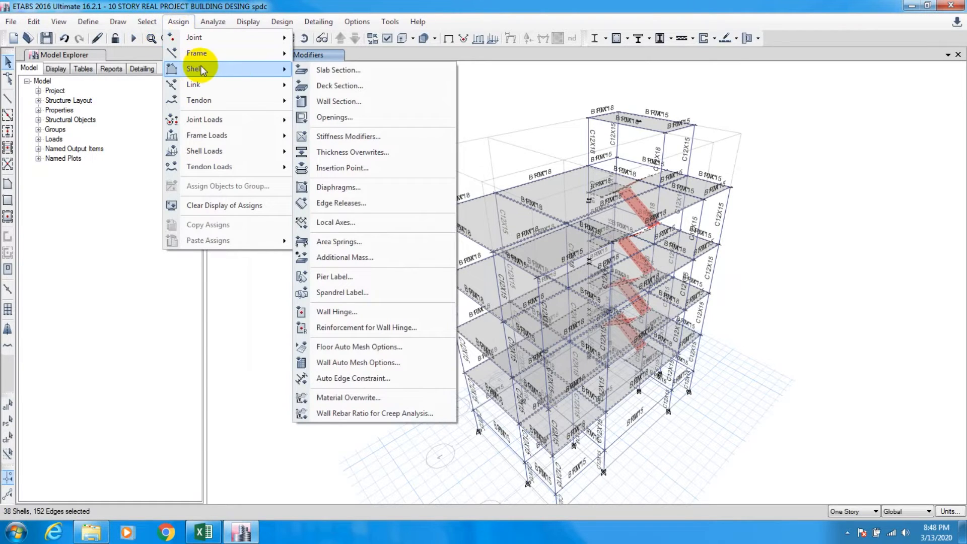
pyautogui.moveTo(339, 85)
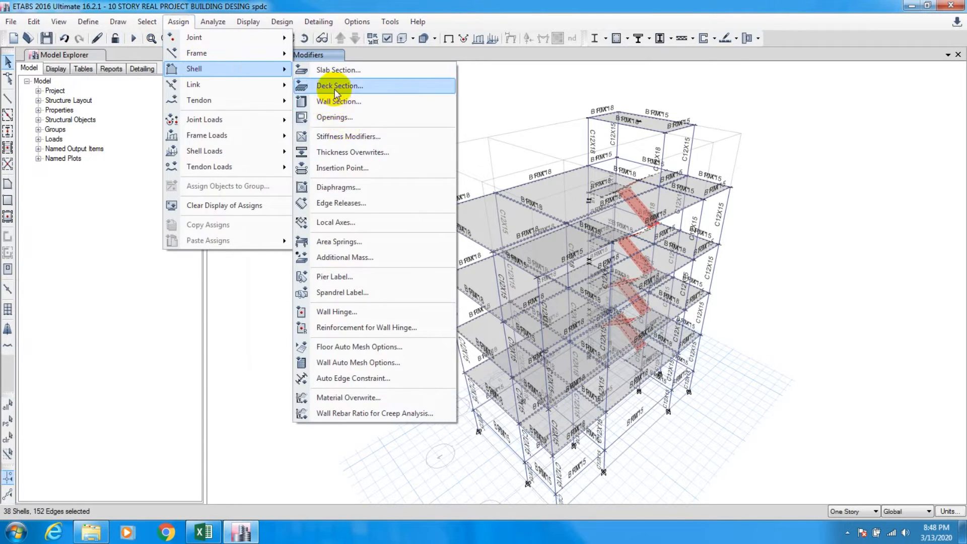
pyautogui.moveTo(334, 117)
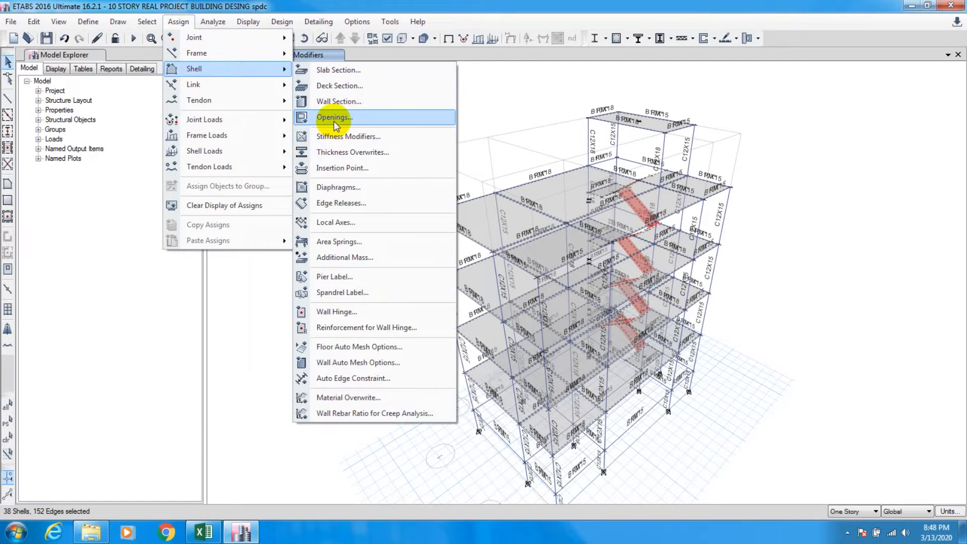
pyautogui.moveTo(357, 137)
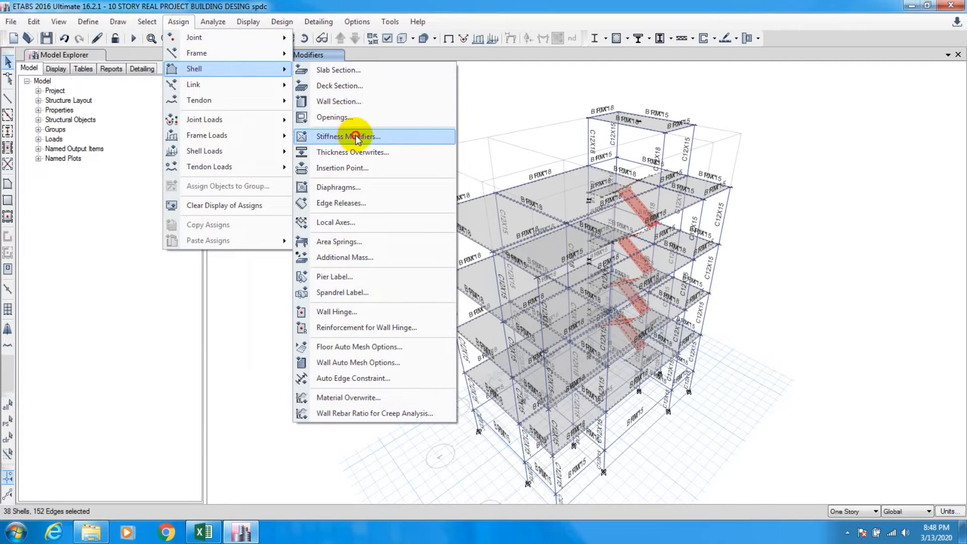
pyautogui.click(349, 136)
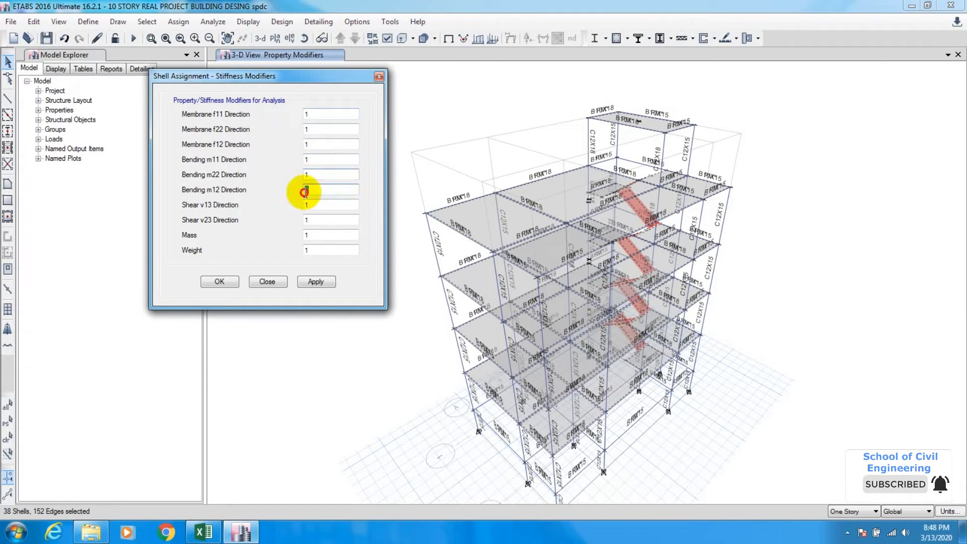
pyautogui.click(306, 190)
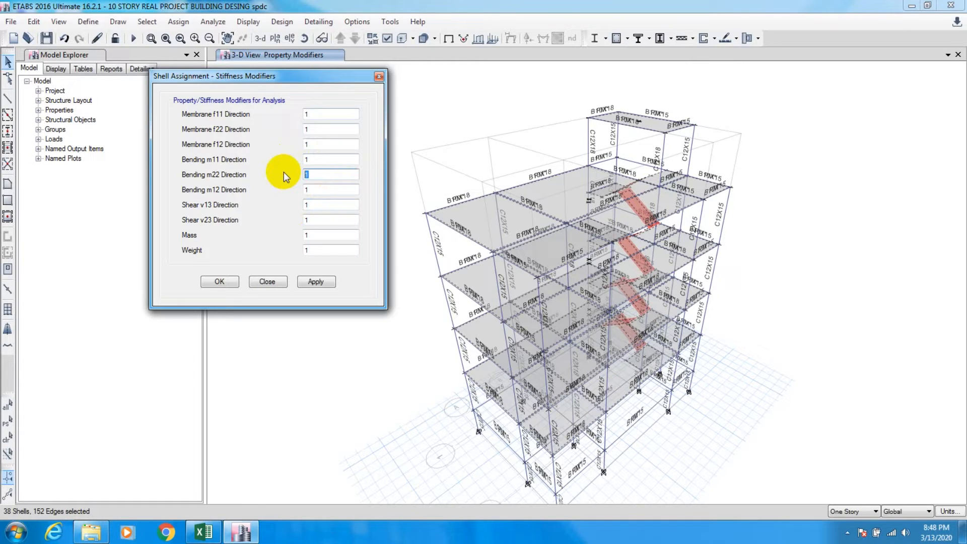
pyautogui.write('0.35')
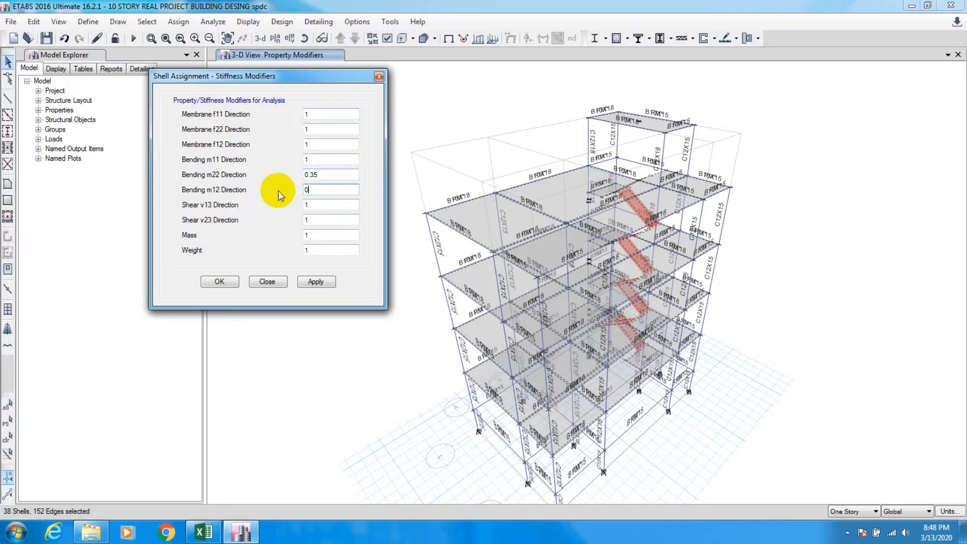
pyautogui.write('0.35')
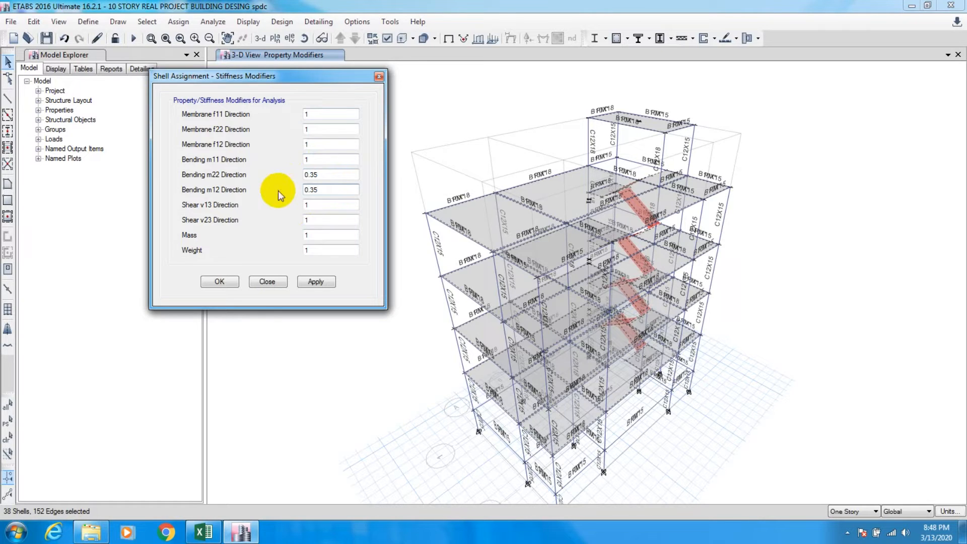
pyautogui.click(330, 159)
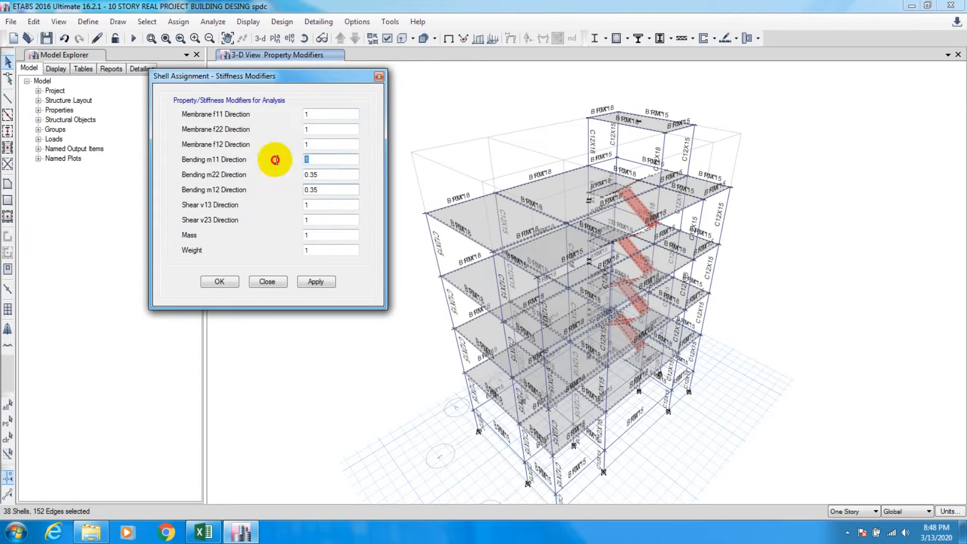
pyautogui.write('0.3')
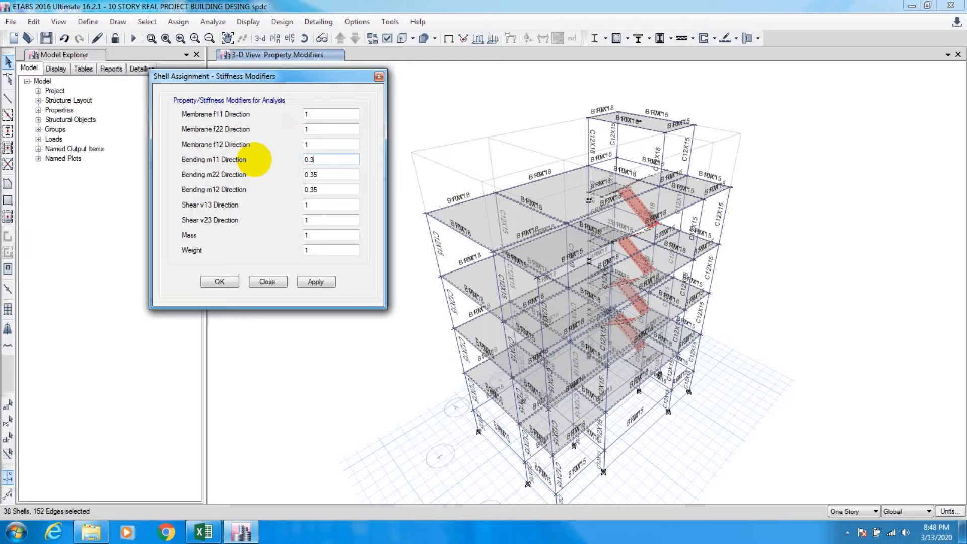
pyautogui.click(317, 282)
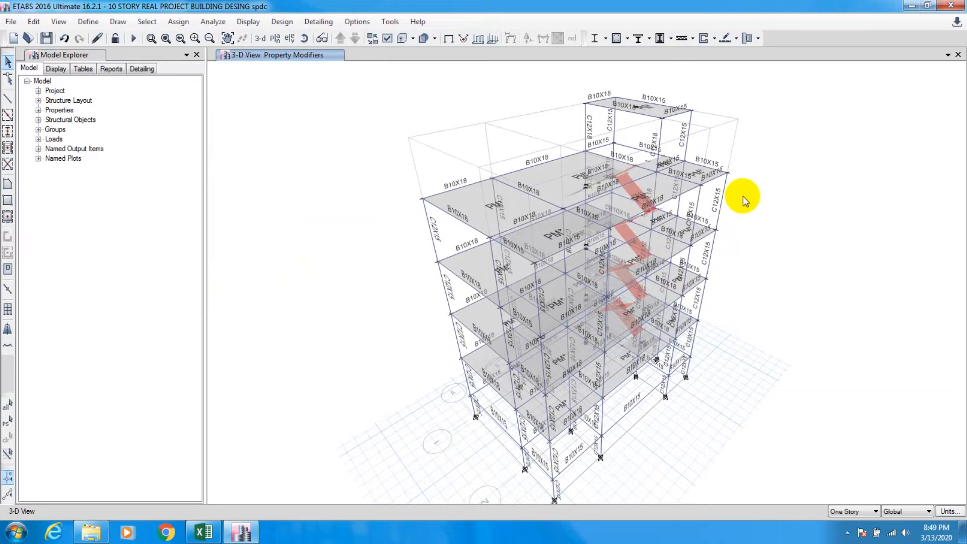
pyautogui.moveTo(279, 83)
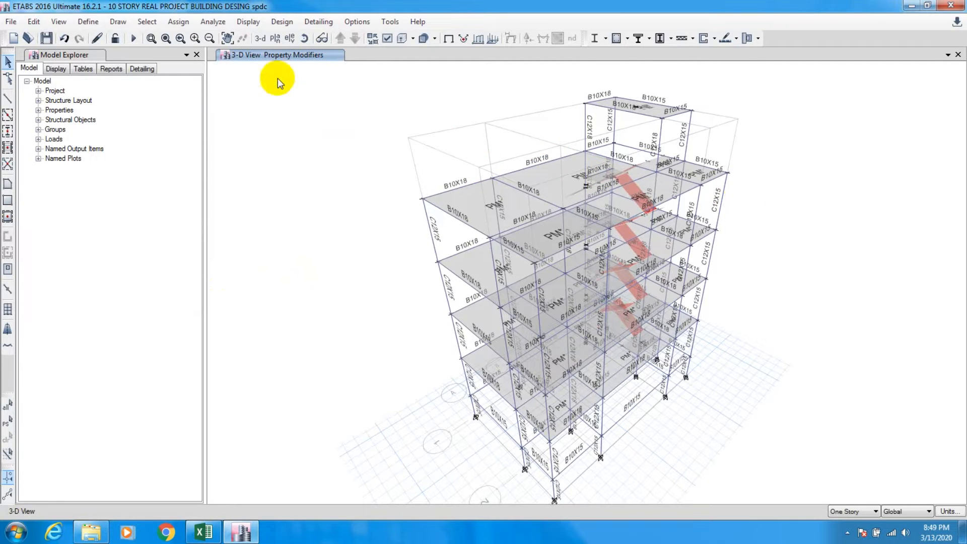
# - Run the analysis and switch the Model Explorer to its database Tables view
pyautogui.click(134, 38)
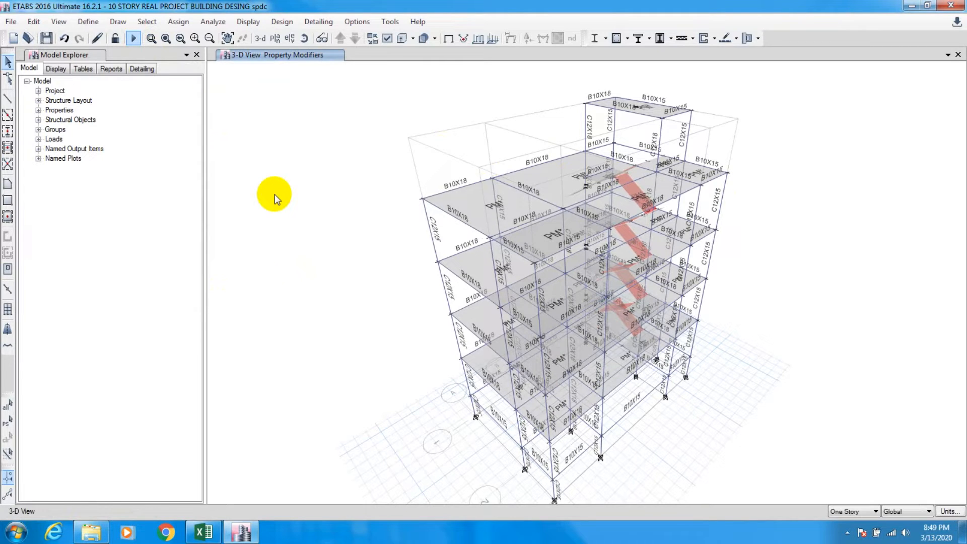
pyautogui.click(133, 37)
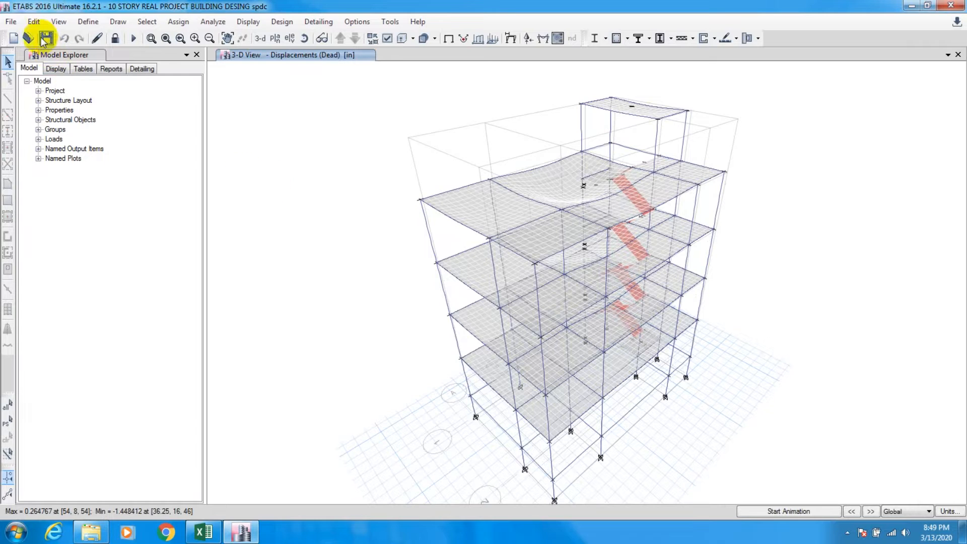
pyautogui.click(84, 68)
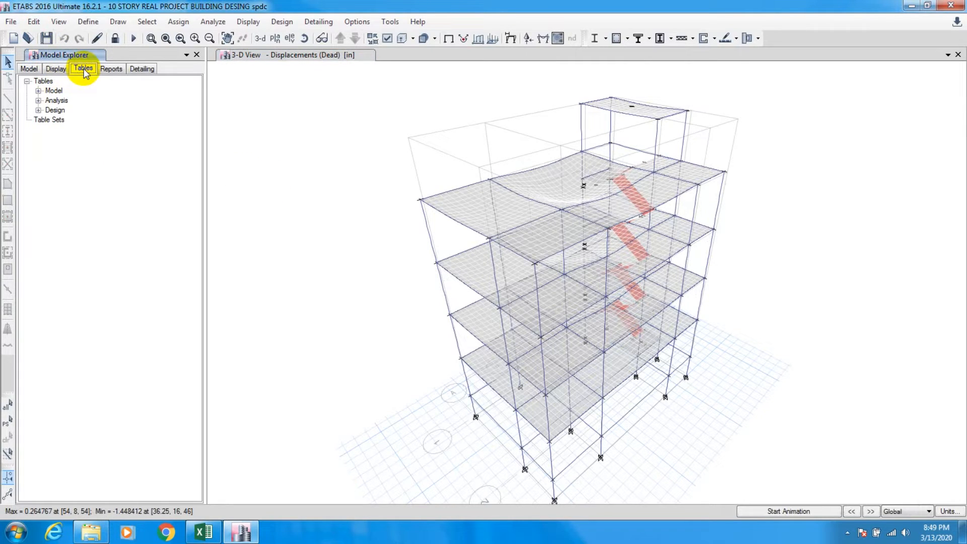
# - Open the ETABS Story Data table, sort ascending, and select story names and heights
pyautogui.click(31, 90)
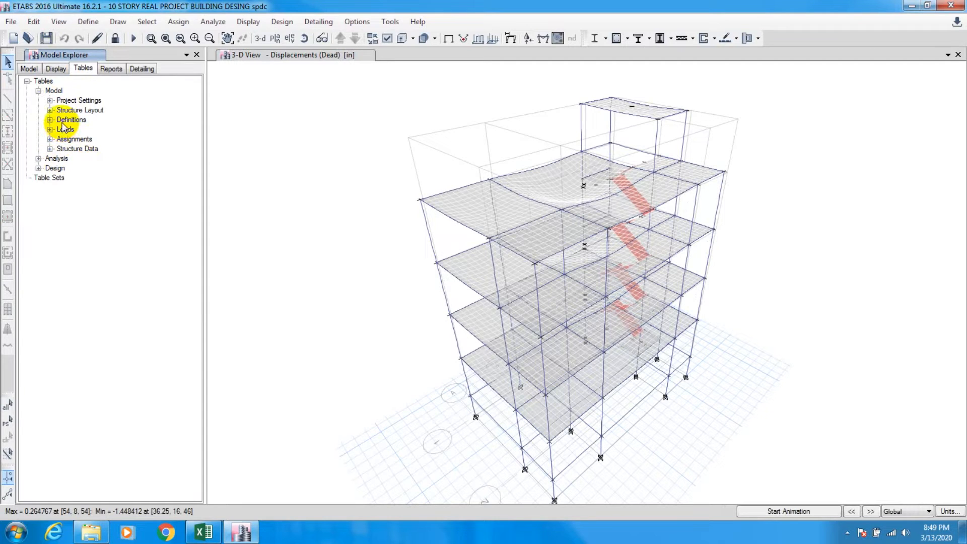
pyautogui.click(49, 110)
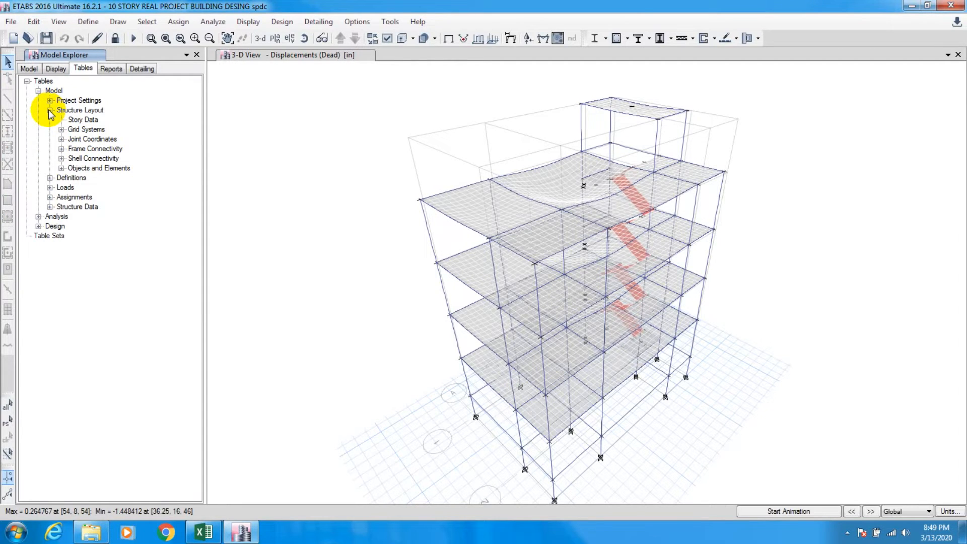
pyautogui.click(83, 119)
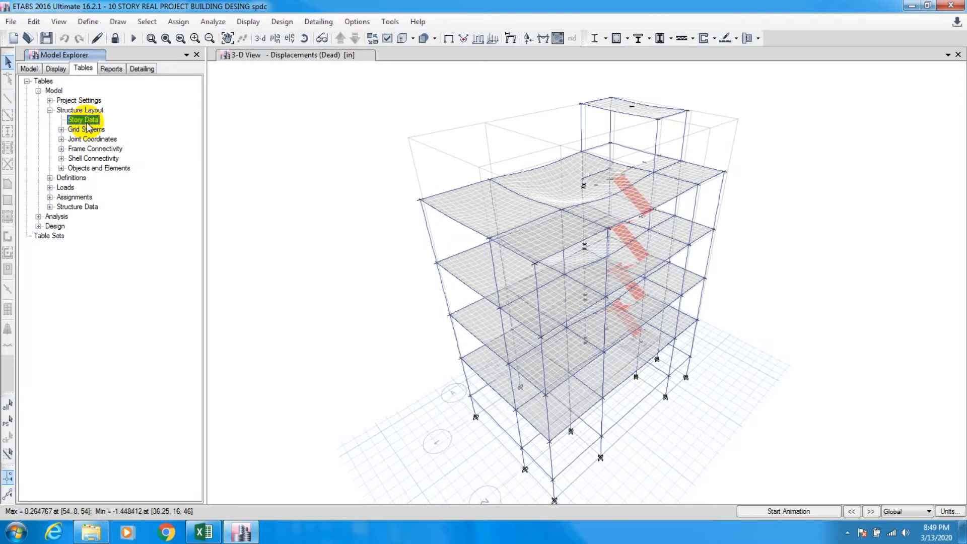
pyautogui.doubleClick(81, 120)
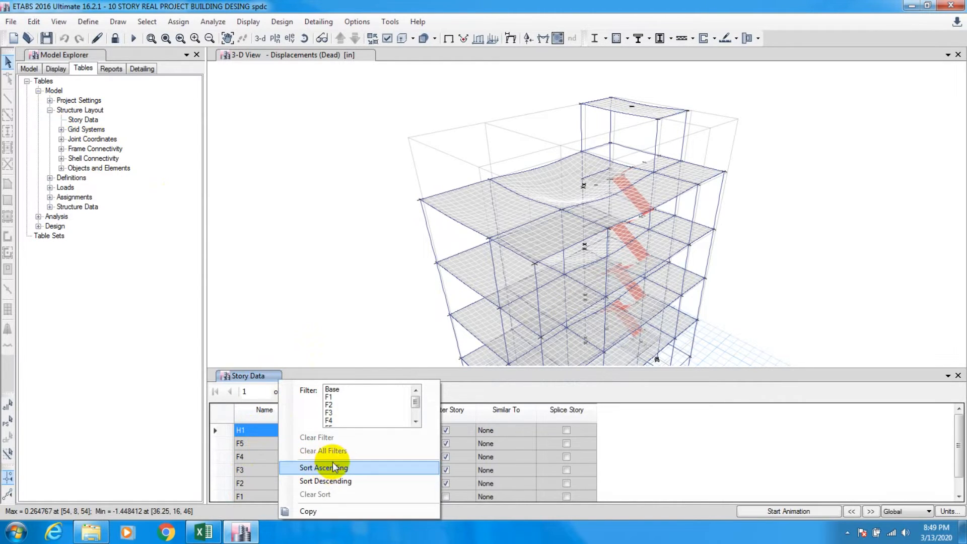
pyautogui.click(322, 467)
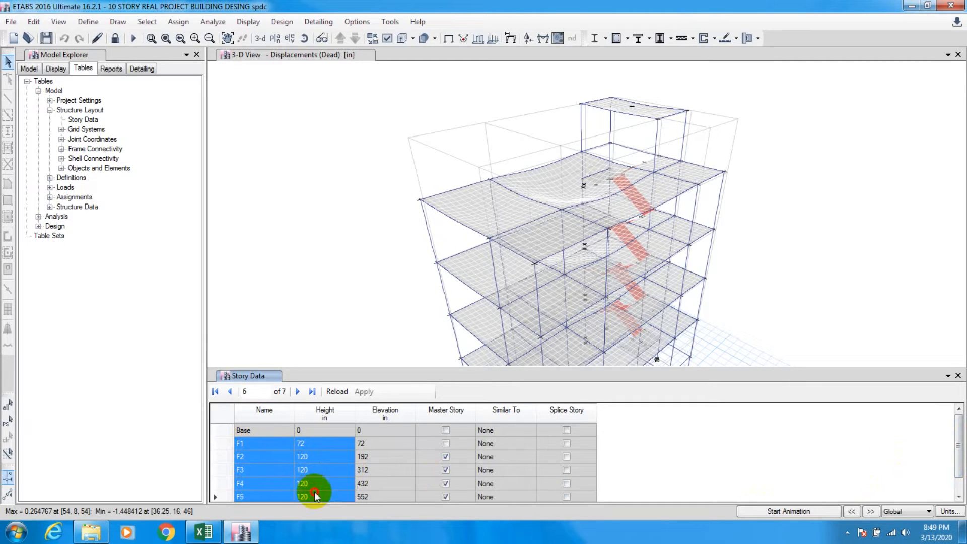
pyautogui.click(297, 391)
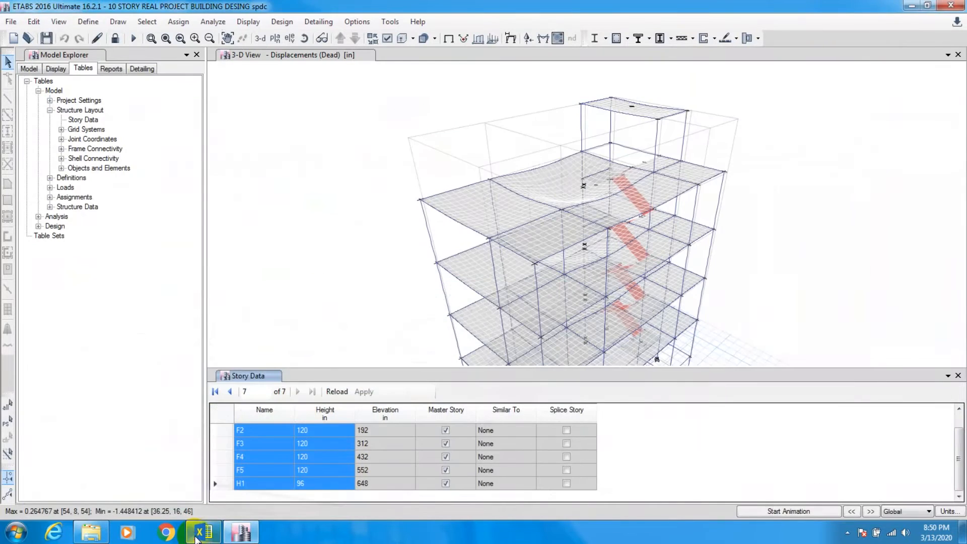
# - Paste the story names and heights at Excel B9 and delete the leftover rows
pyautogui.click(196, 533)
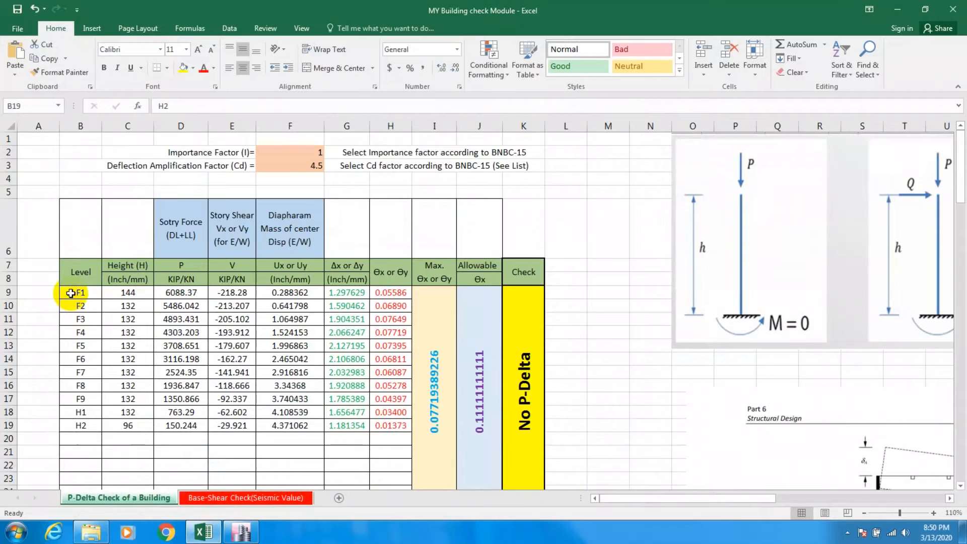
pyautogui.click(80, 293)
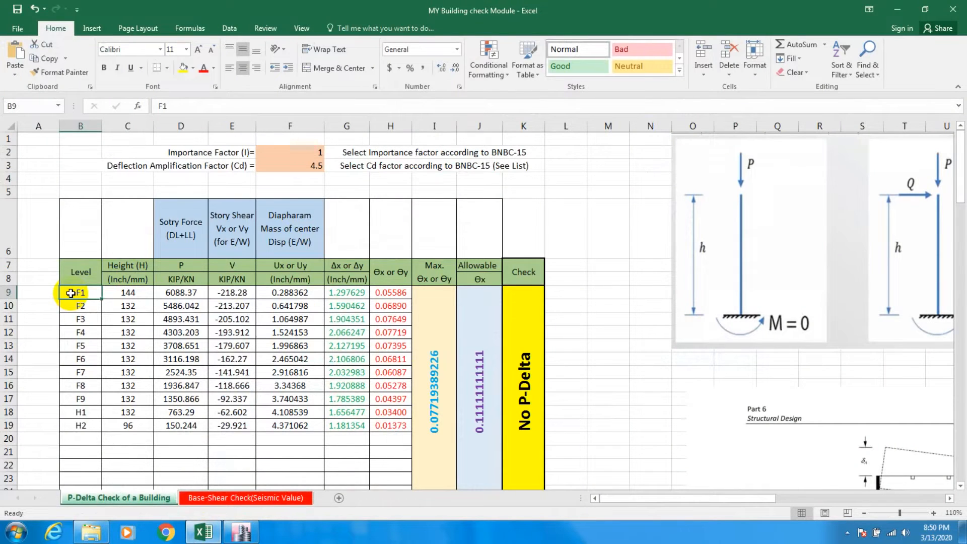
pyautogui.rightClick(81, 293)
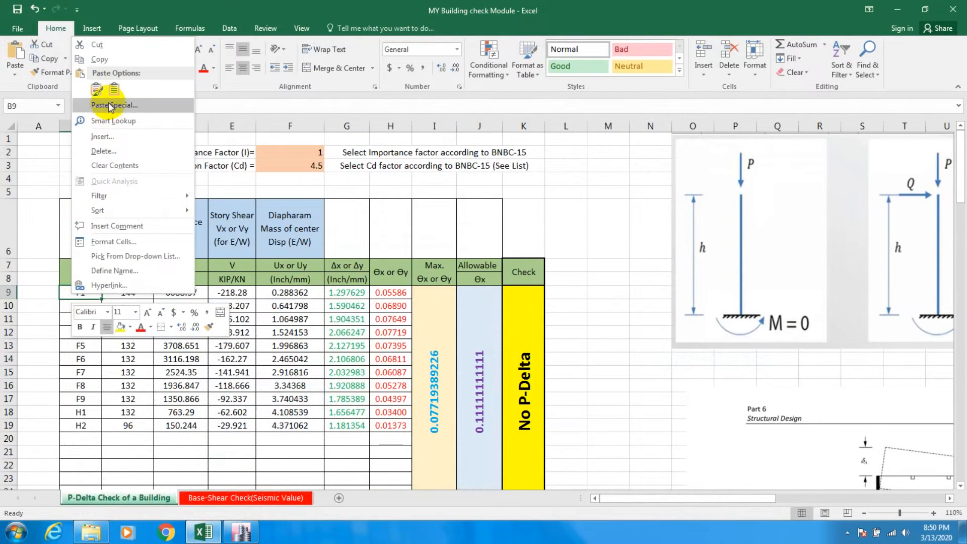
pyautogui.click(99, 89)
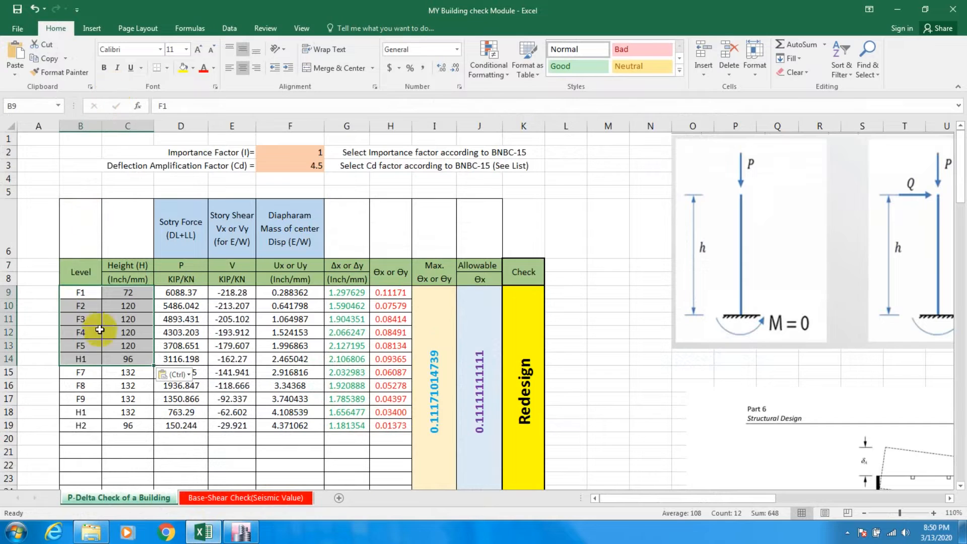
pyautogui.moveTo(89, 368)
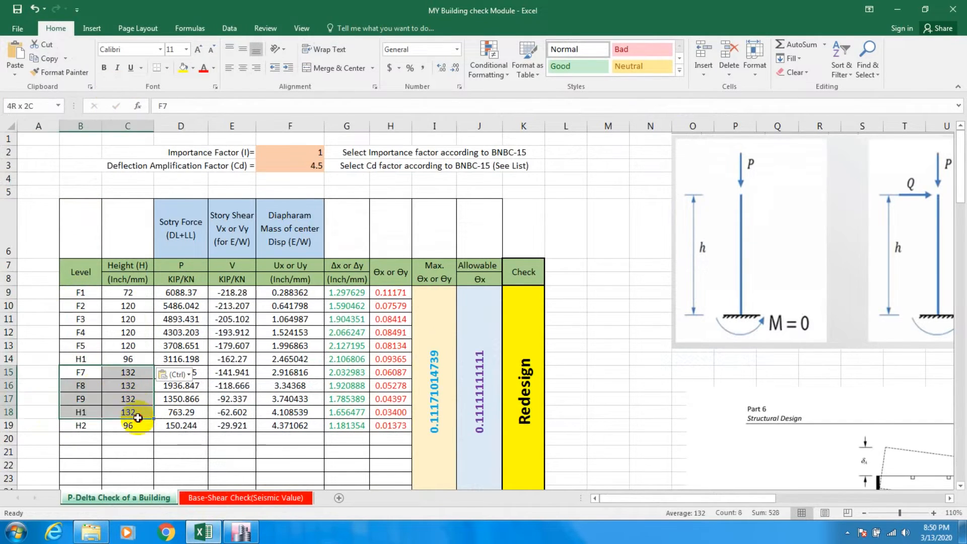
pyautogui.press('Delete')
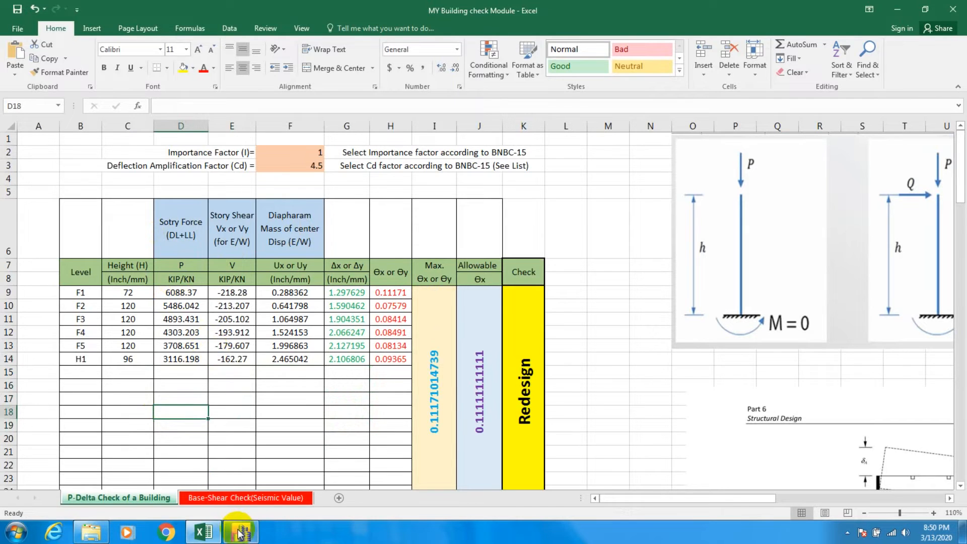
# - Open the Story Forces table from Analysis > Results > Structure Results and begin filtering load cases
pyautogui.click(237, 531)
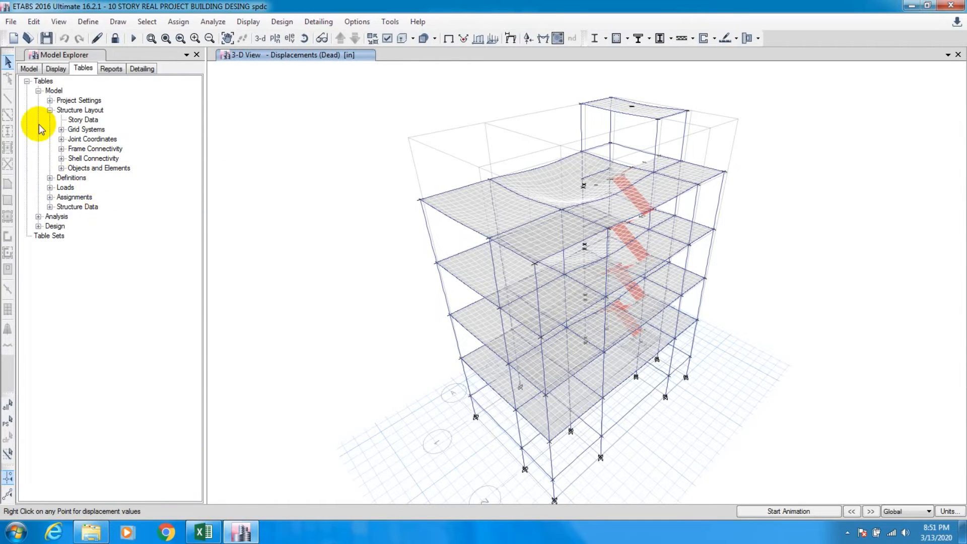
pyautogui.click(48, 109)
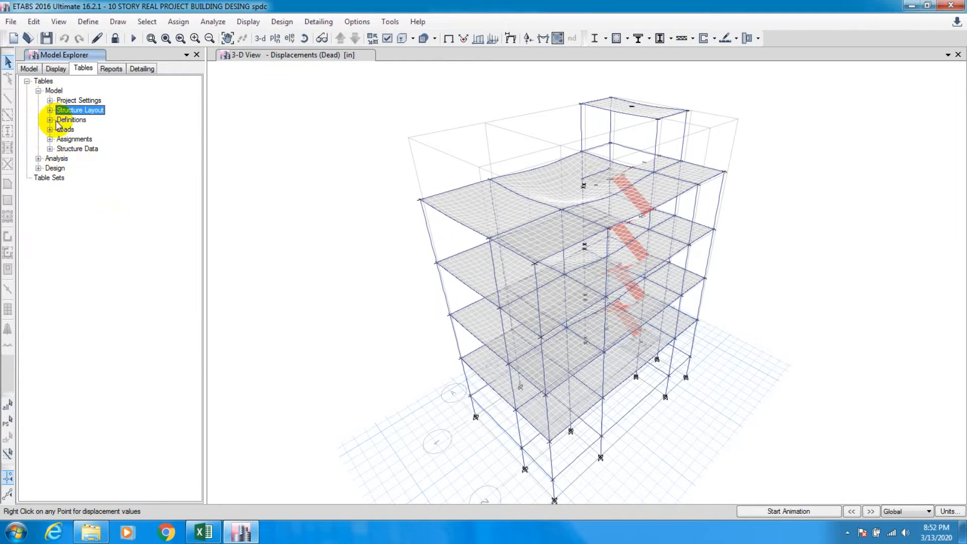
pyautogui.click(46, 158)
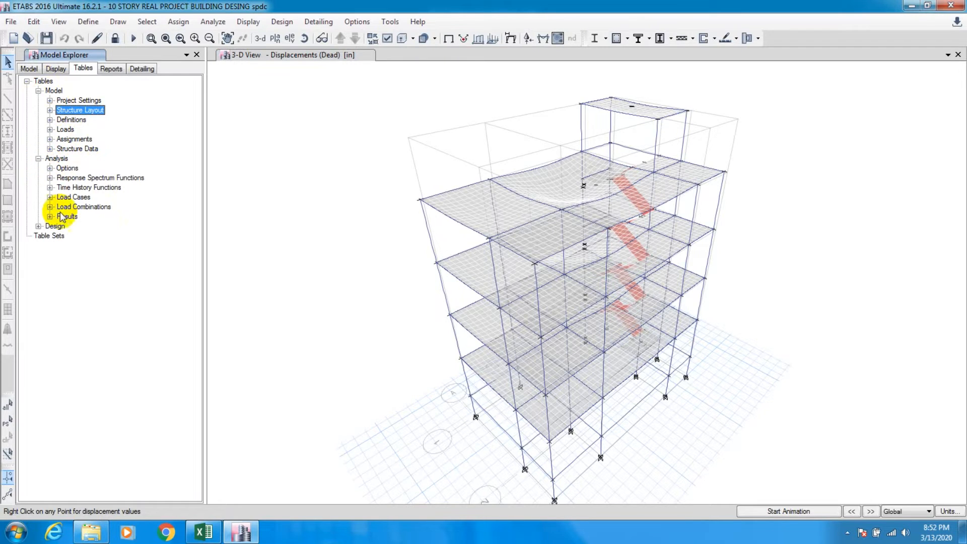
pyautogui.click(49, 216)
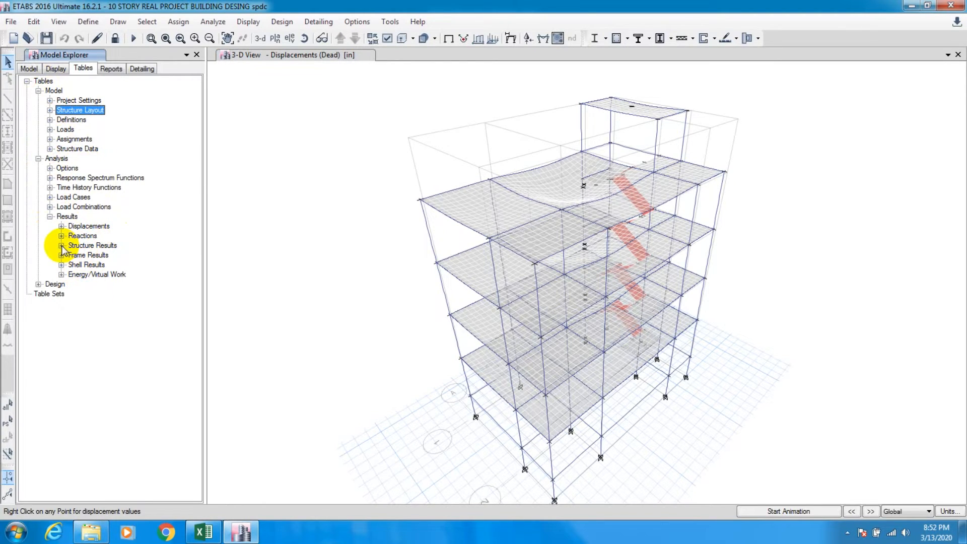
pyautogui.click(59, 245)
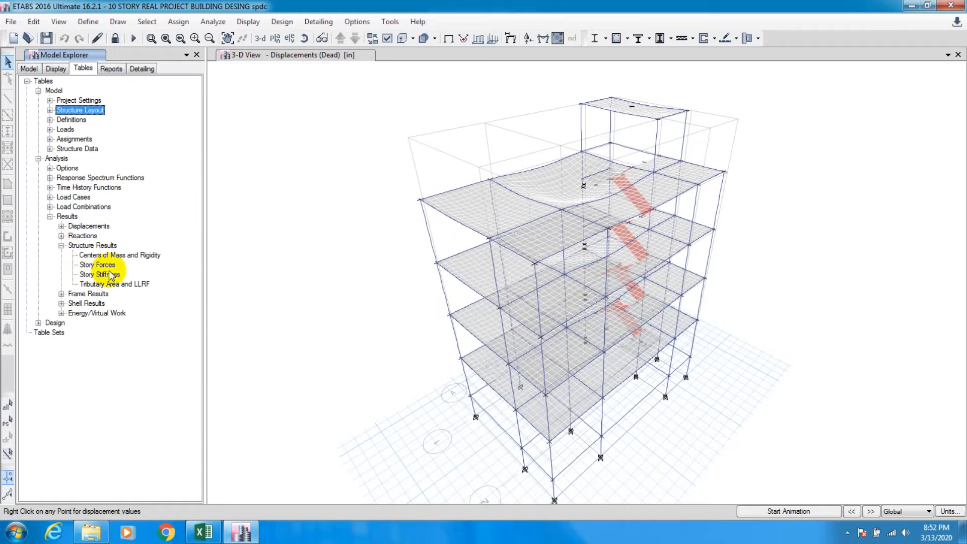
pyautogui.click(96, 264)
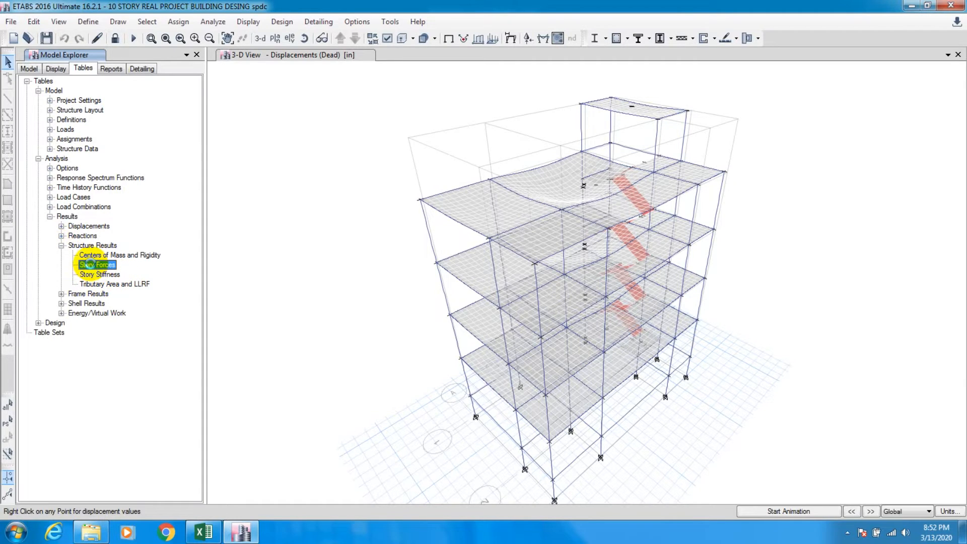
pyautogui.doubleClick(96, 264)
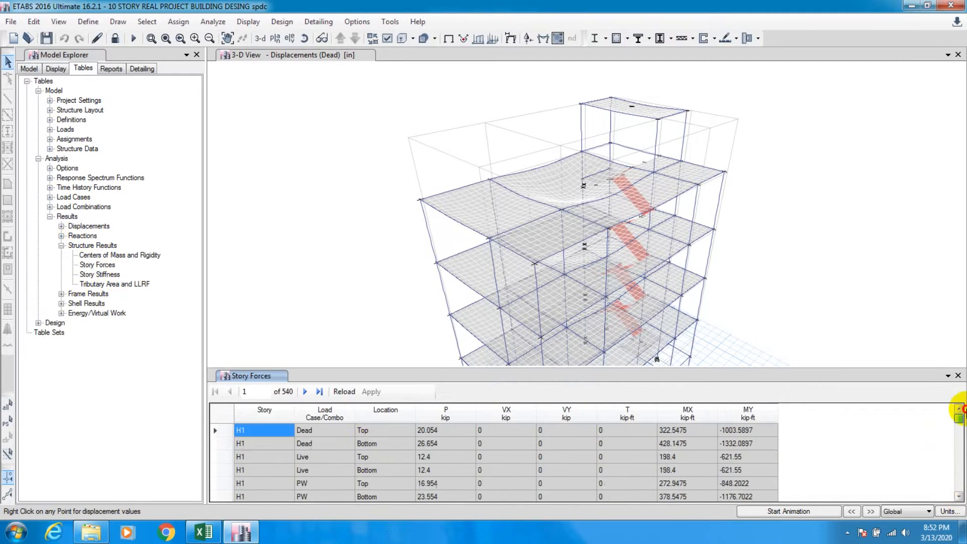
pyautogui.click(324, 414)
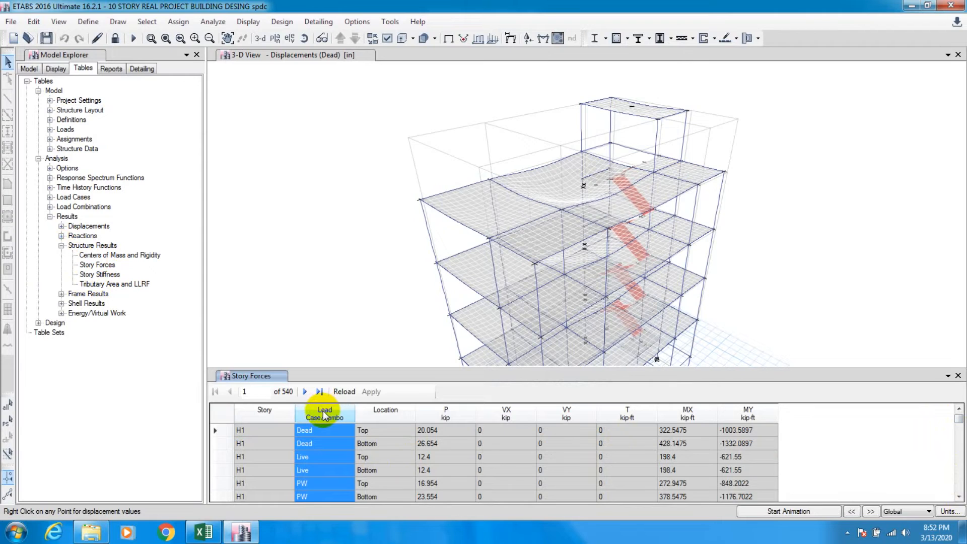
pyautogui.click(323, 414)
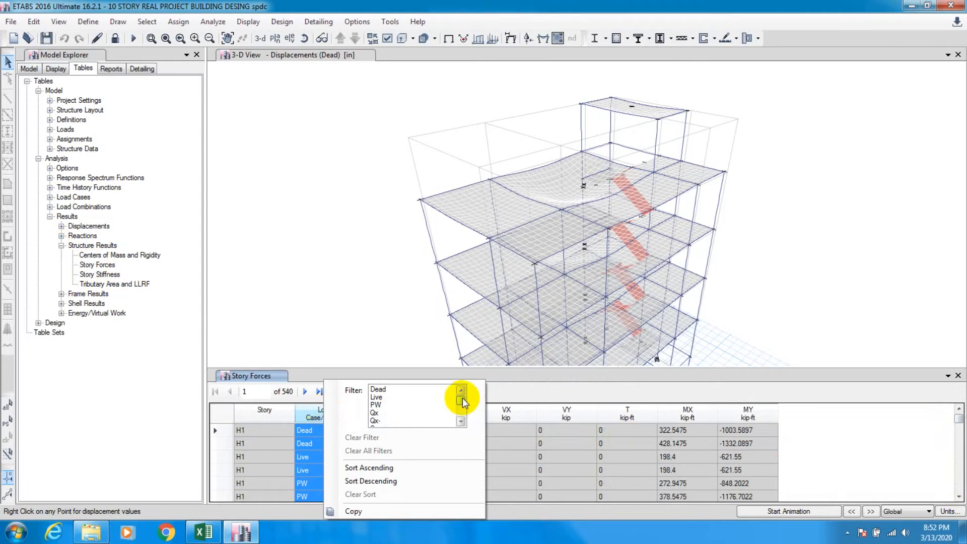
pyautogui.click(460, 412)
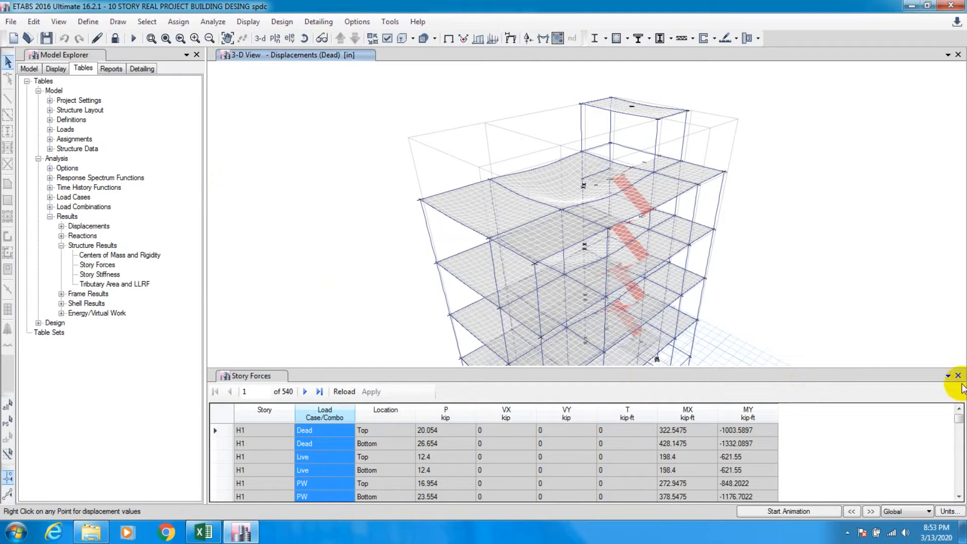
# - Close Story Forces and add a linear-add combination of Dead, Live and PW at factor 1
pyautogui.click(956, 376)
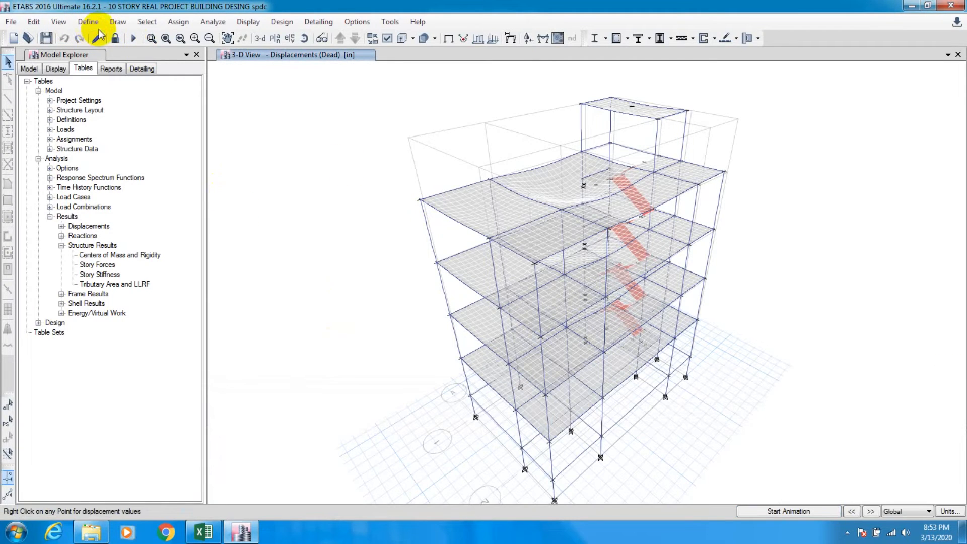
pyautogui.click(88, 22)
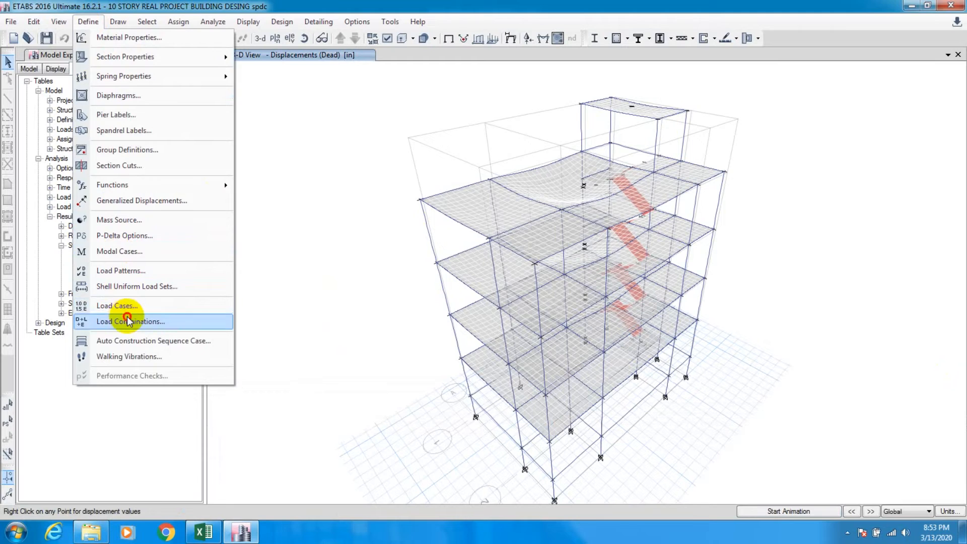
pyautogui.click(130, 322)
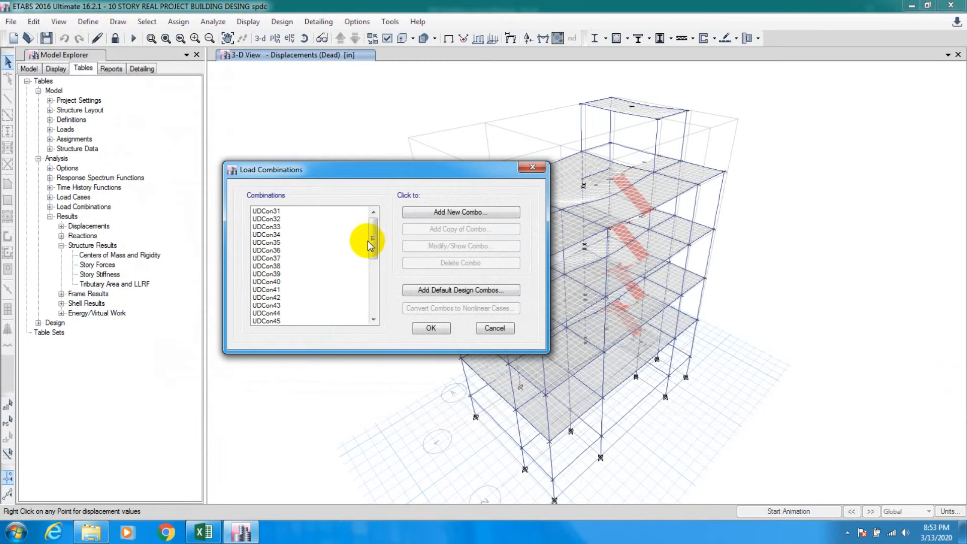
pyautogui.click(461, 212)
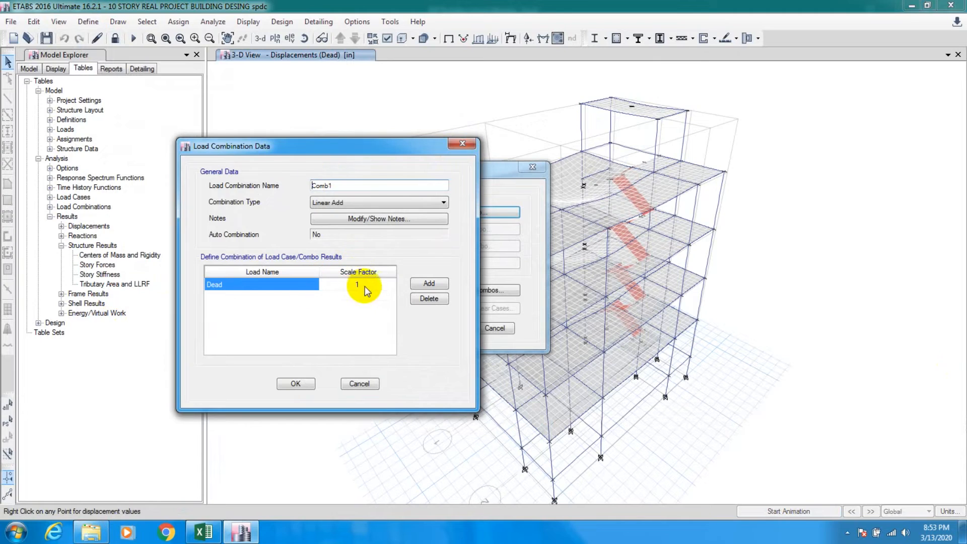
pyautogui.click(429, 283)
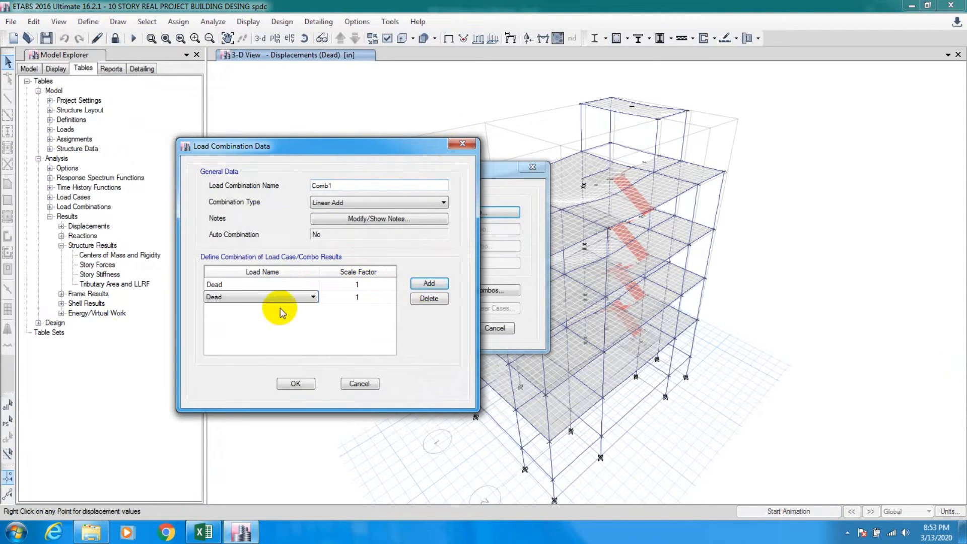
pyautogui.click(313, 296)
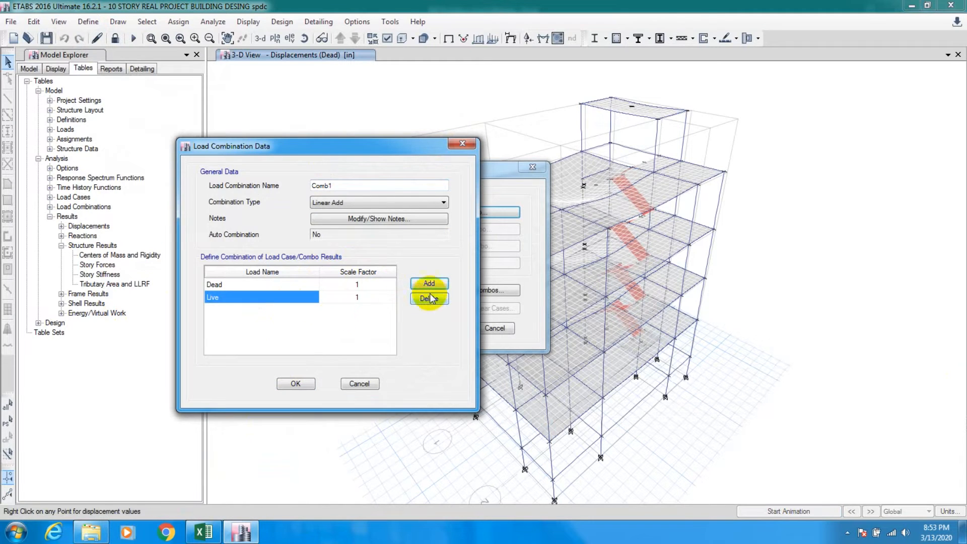
pyautogui.click(311, 310)
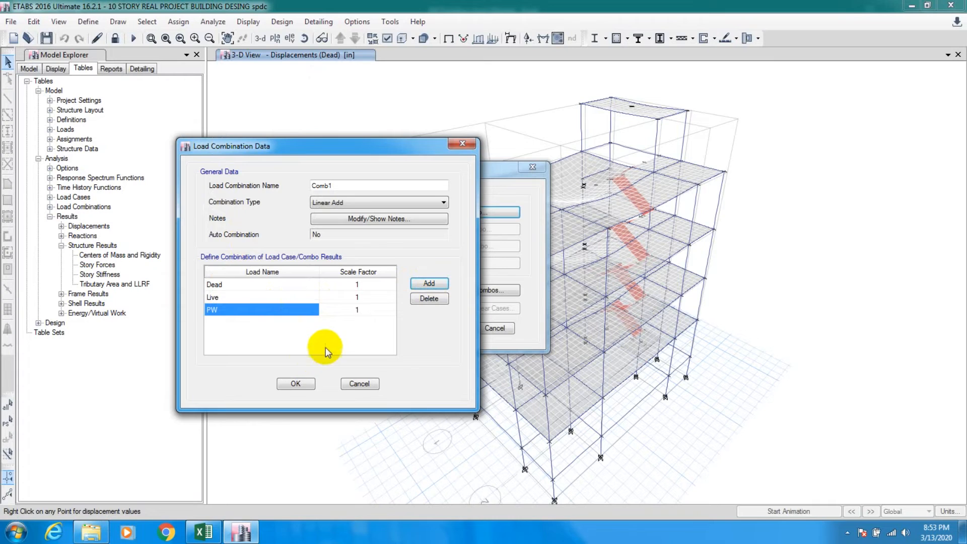
pyautogui.click(341, 185)
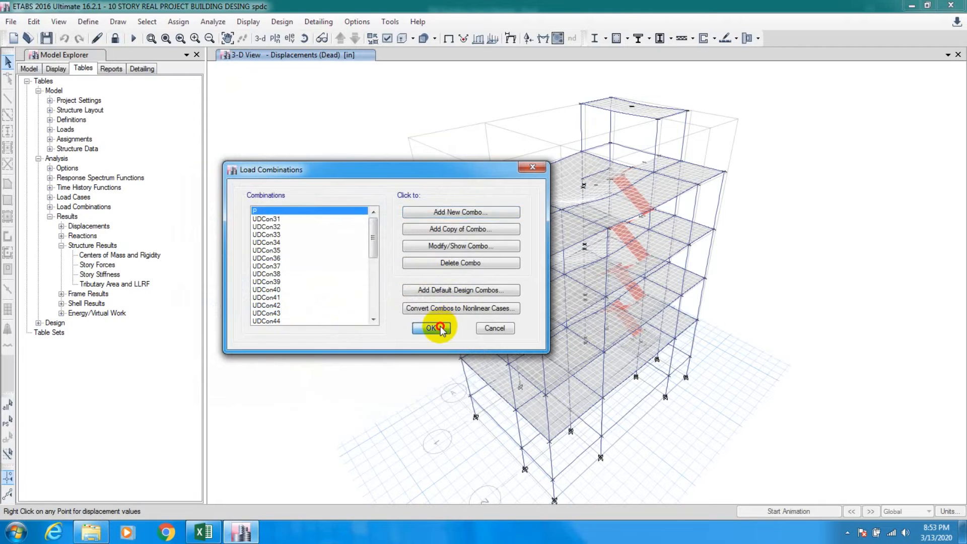
pyautogui.click(432, 327)
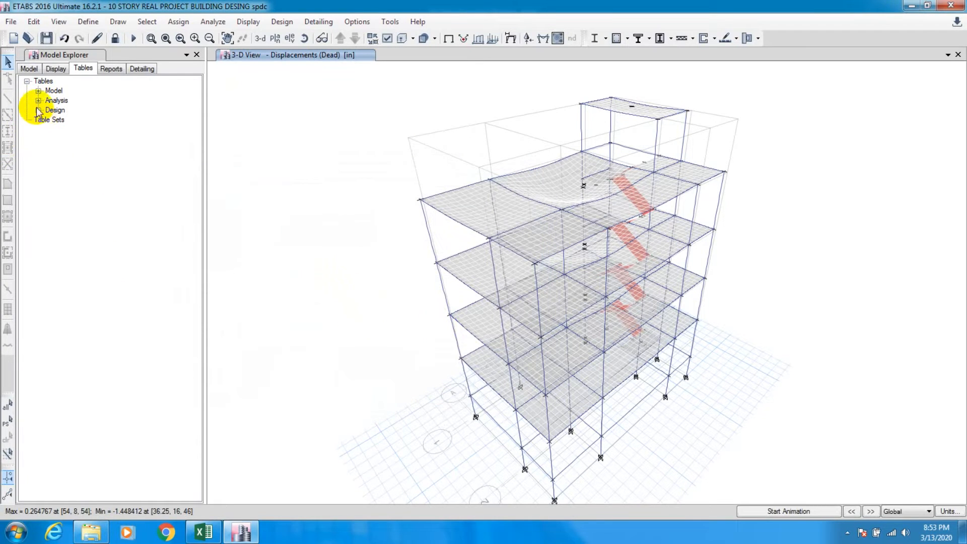
# - Open the Story Forces table filtered to combination P at the top of each story
pyautogui.click(34, 100)
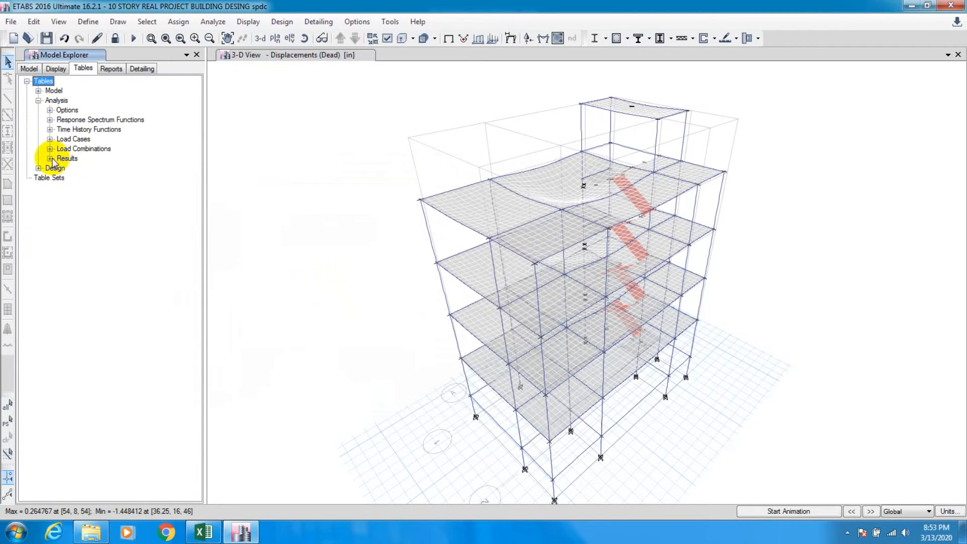
pyautogui.click(49, 158)
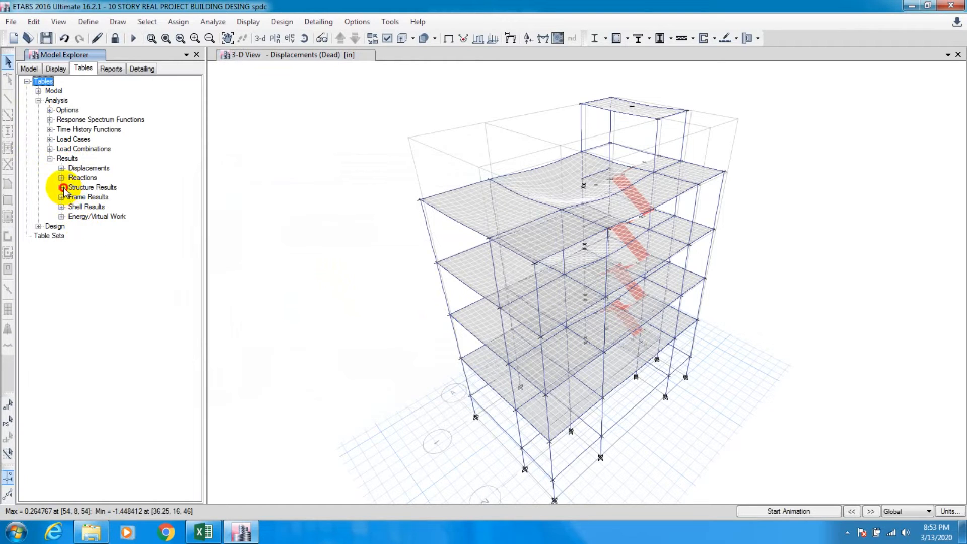
pyautogui.click(61, 187)
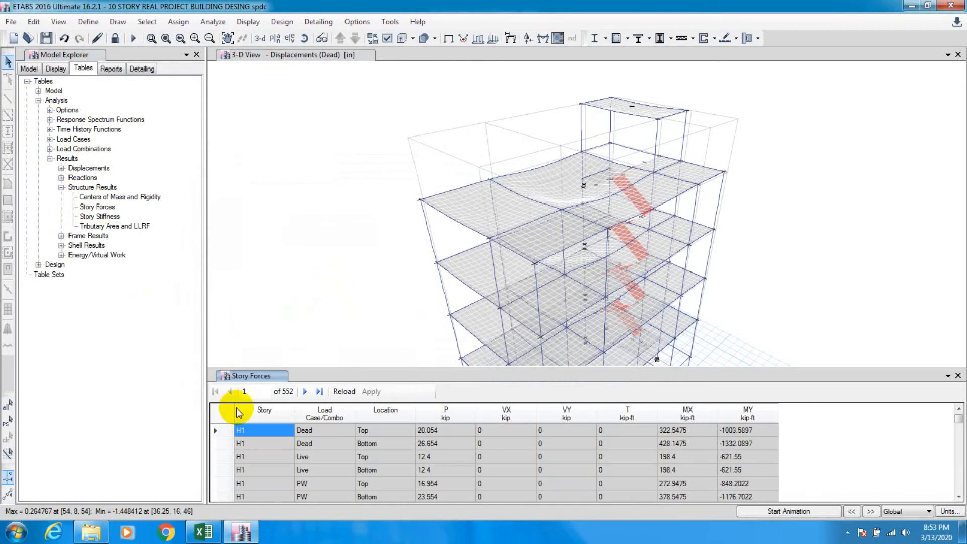
pyautogui.click(316, 413)
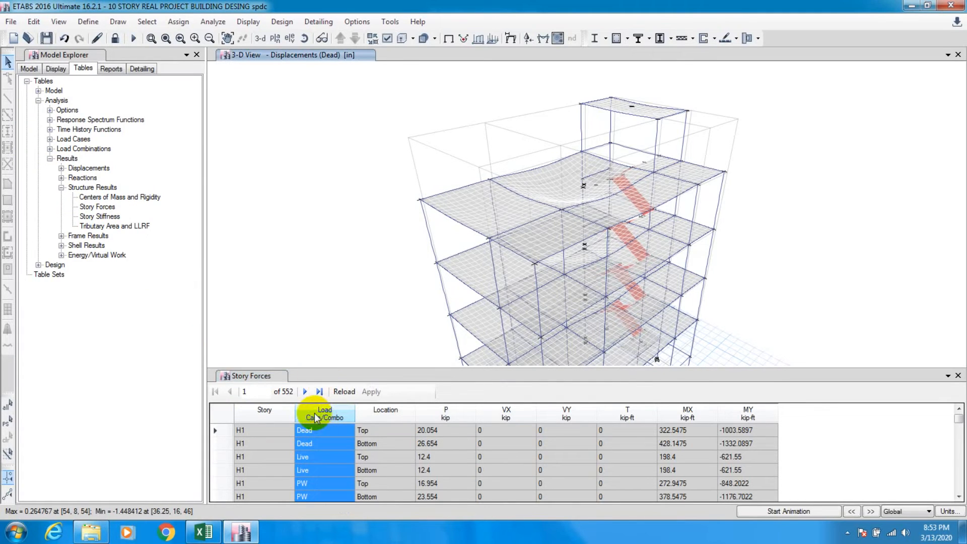
pyautogui.moveTo(330, 425)
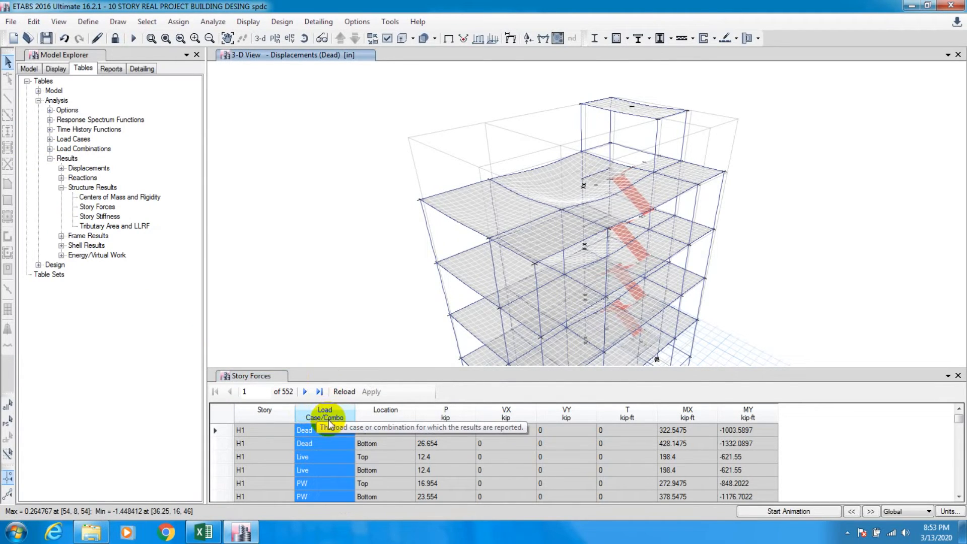
pyautogui.click(327, 416)
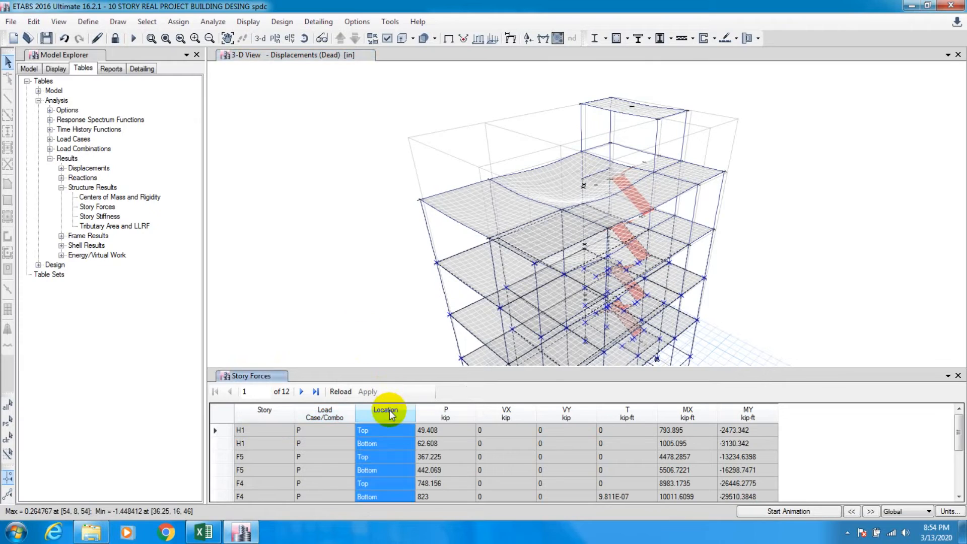
pyautogui.click(387, 412)
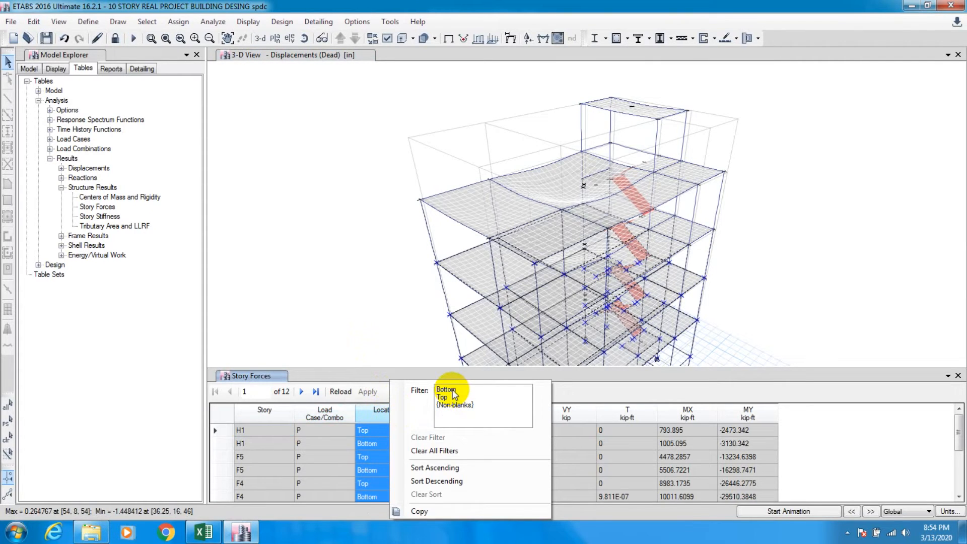
pyautogui.click(443, 396)
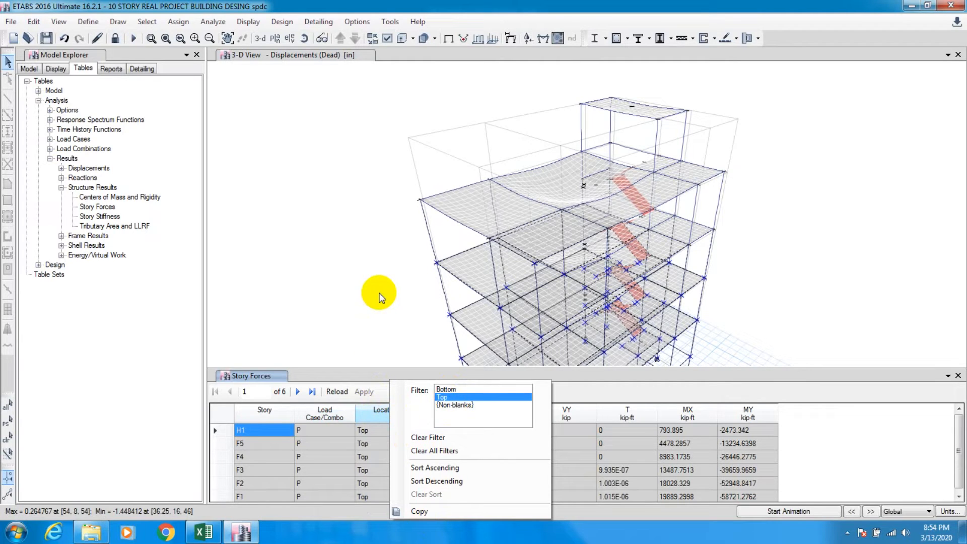
pyautogui.click(443, 397)
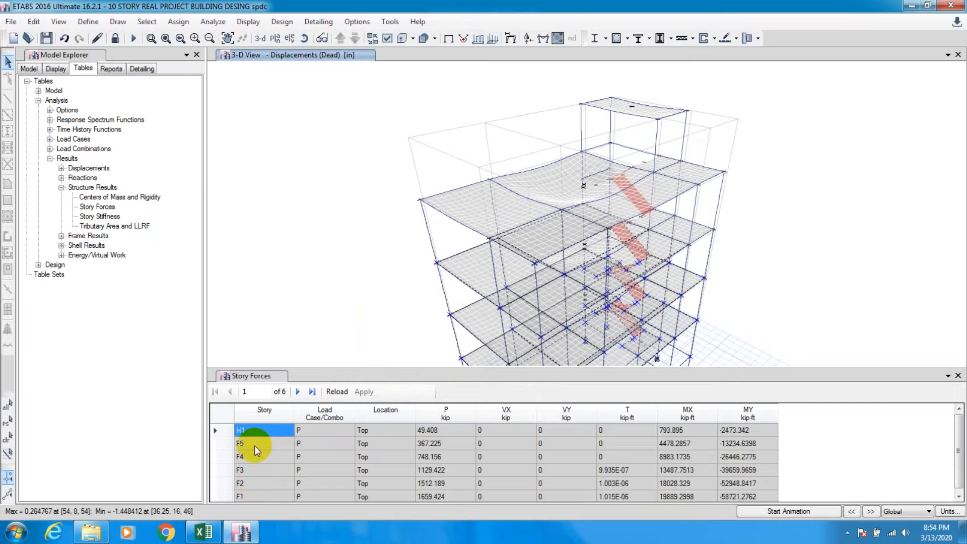
# - Sort stories from F1 to H1 and copy the P axial values
pyautogui.click(264, 410)
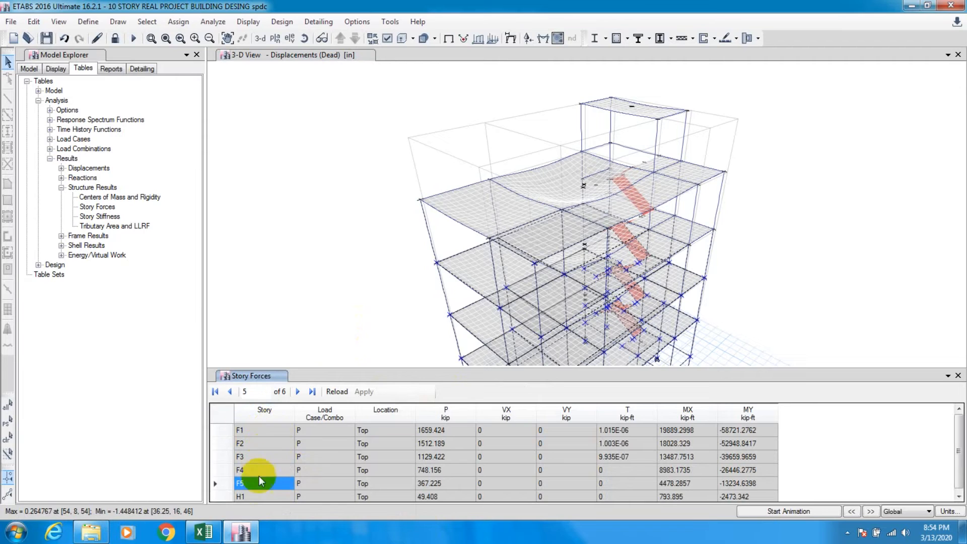
pyautogui.moveTo(323, 469)
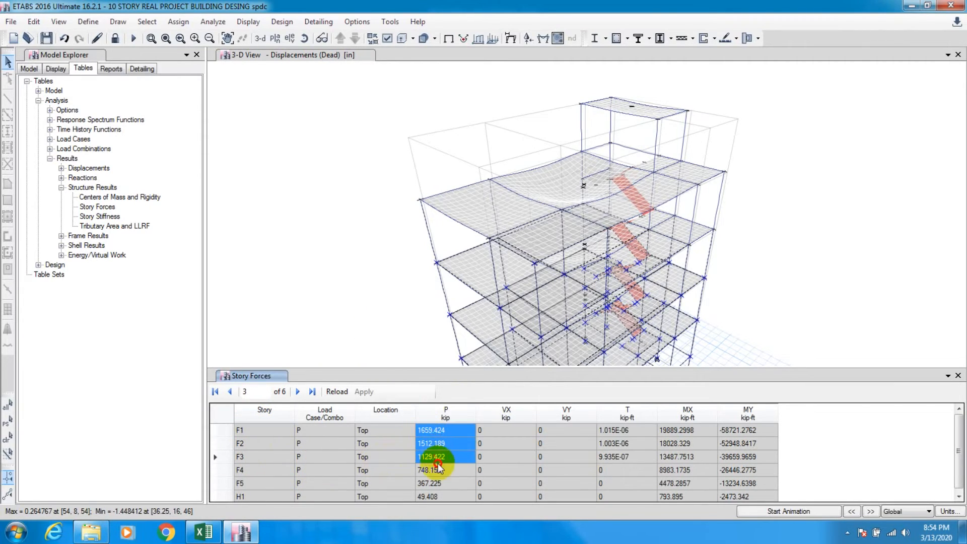
pyautogui.click(313, 391)
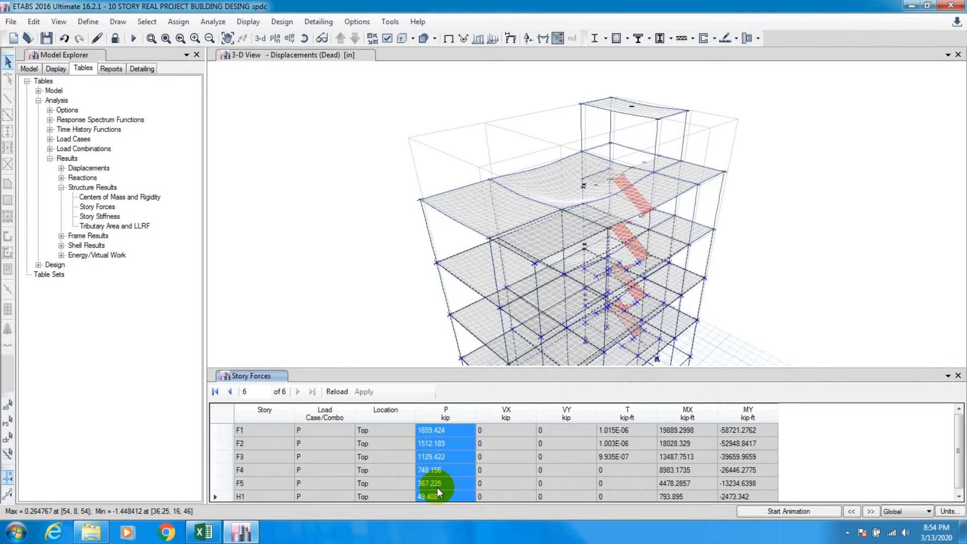
pyautogui.rightClick(436, 443)
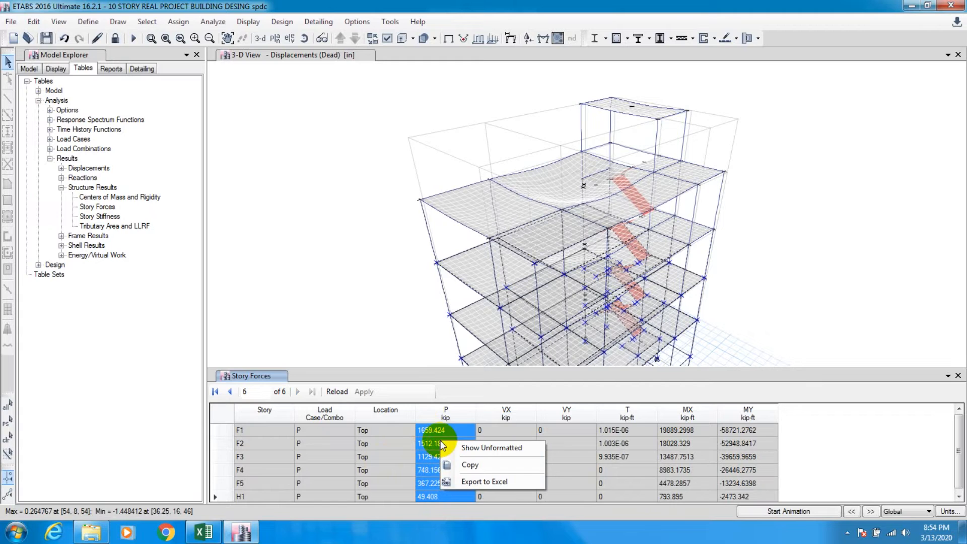
pyautogui.click(202, 532)
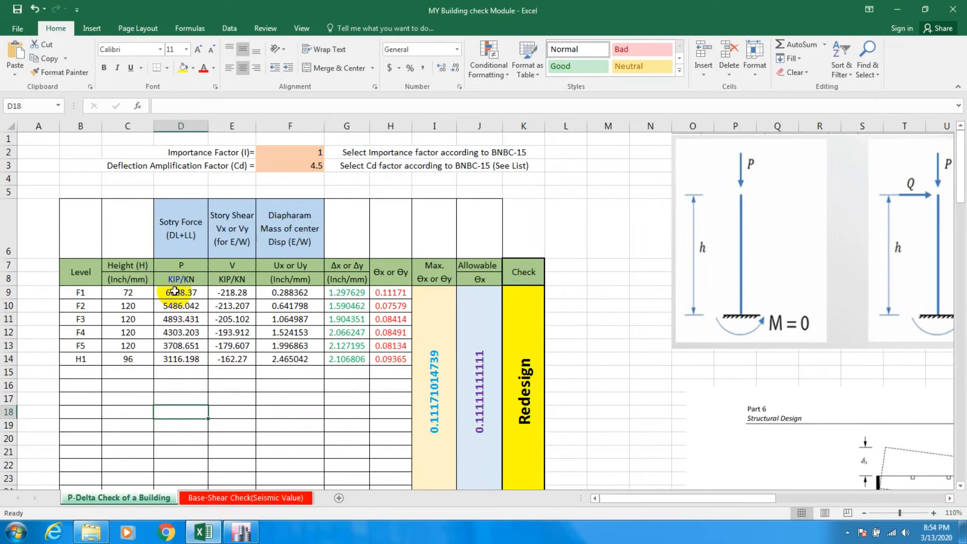
# - Paste the axial loads into Excel D9, from 1659.424 down to 49.408
pyautogui.rightClick(180, 292)
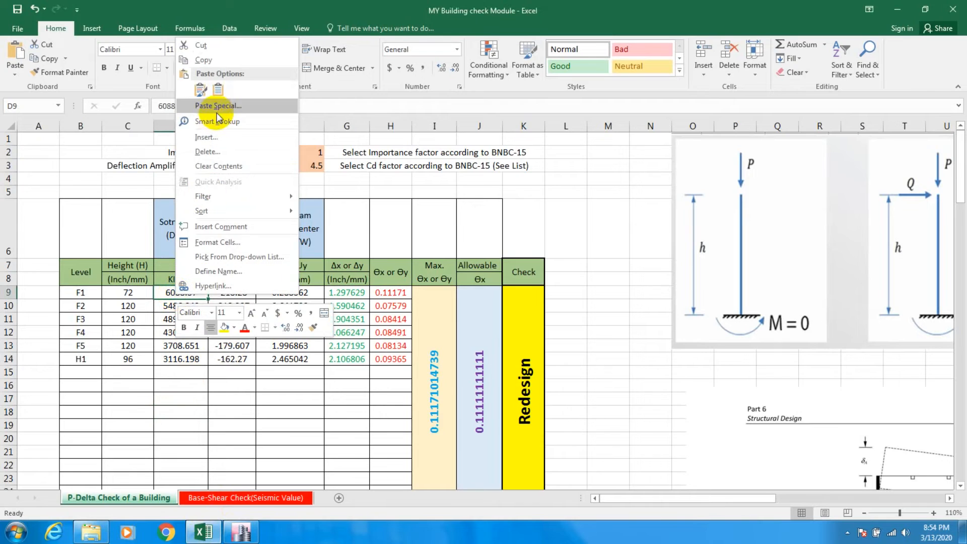
pyautogui.click(217, 106)
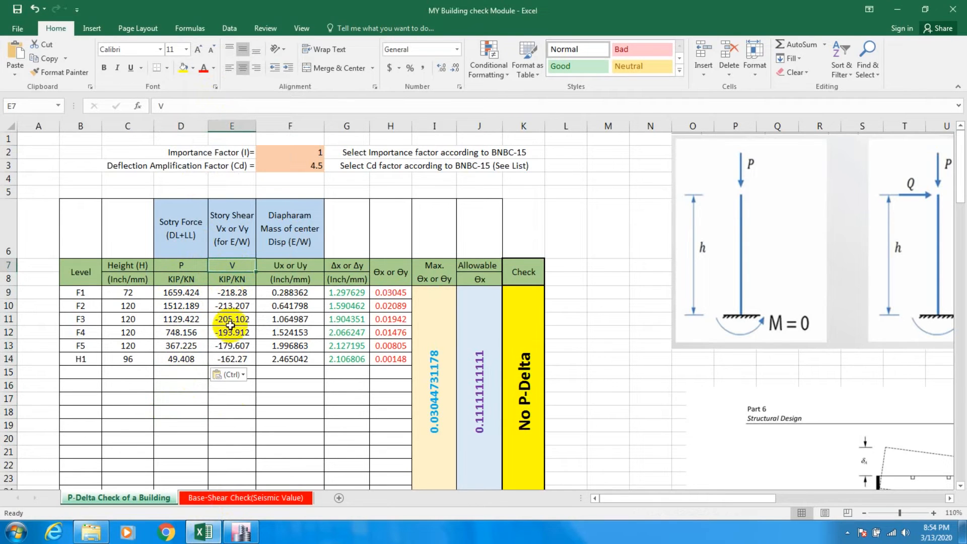
pyautogui.click(244, 531)
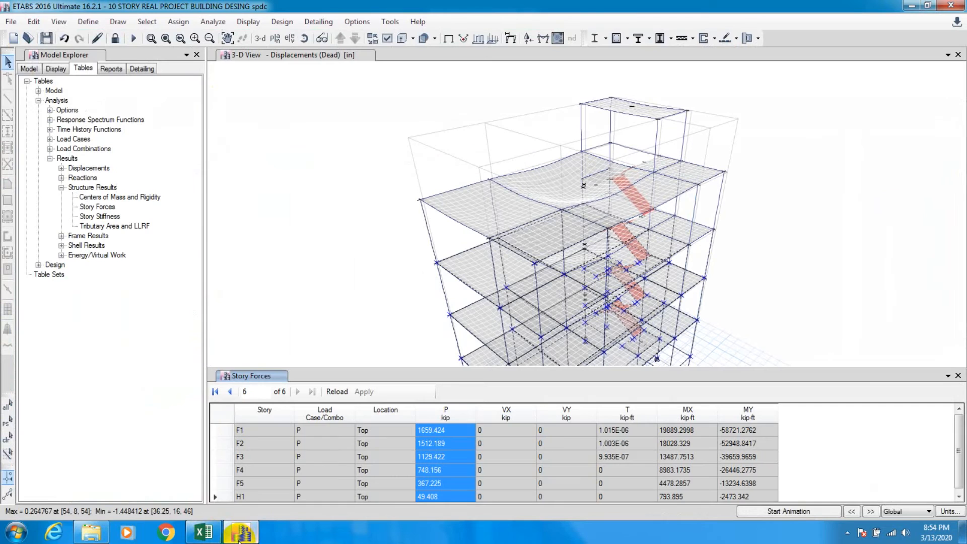
# - Filter Story Forces to Qx and paste the VX shears (-95.991 to -11.216) into Excel E9
pyautogui.click(320, 415)
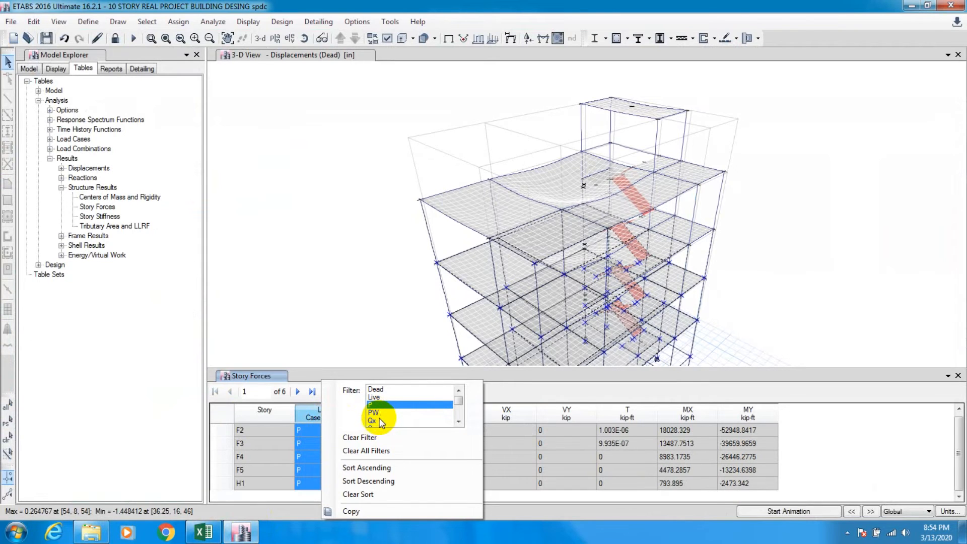
pyautogui.click(370, 419)
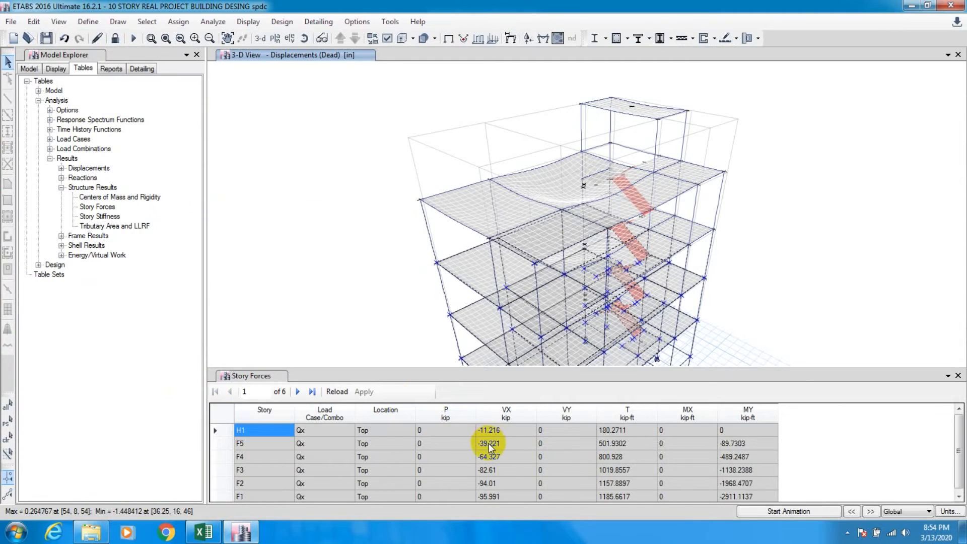
pyautogui.click(253, 410)
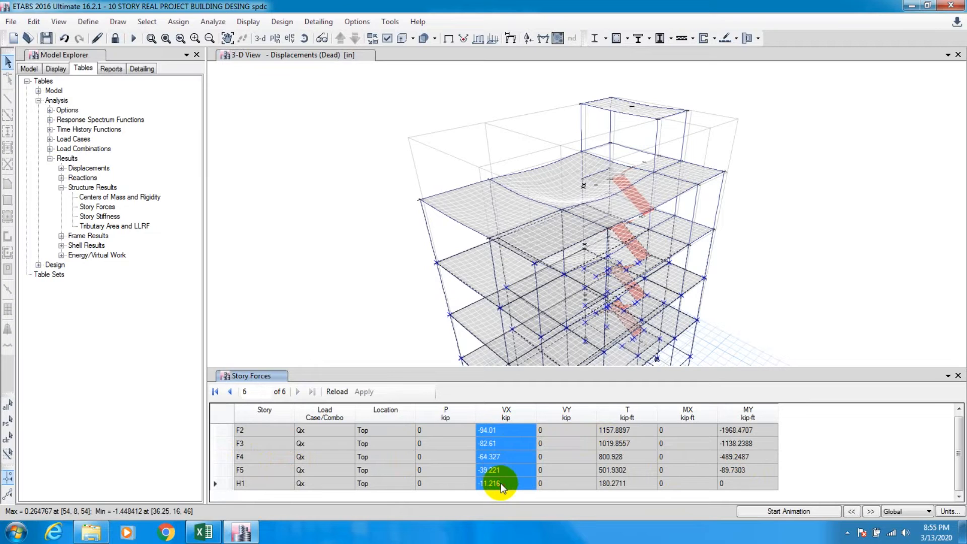
pyautogui.moveTo(381, 470)
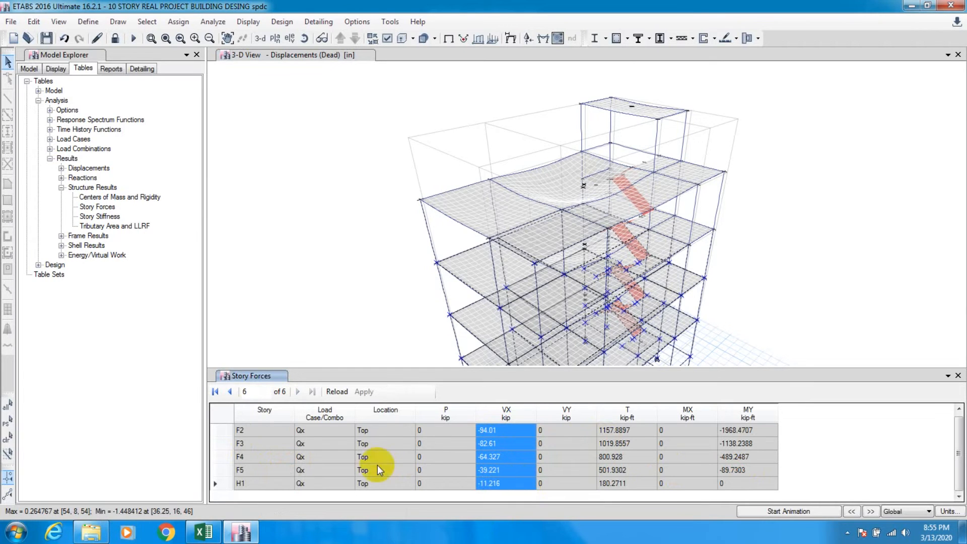
pyautogui.click(203, 531)
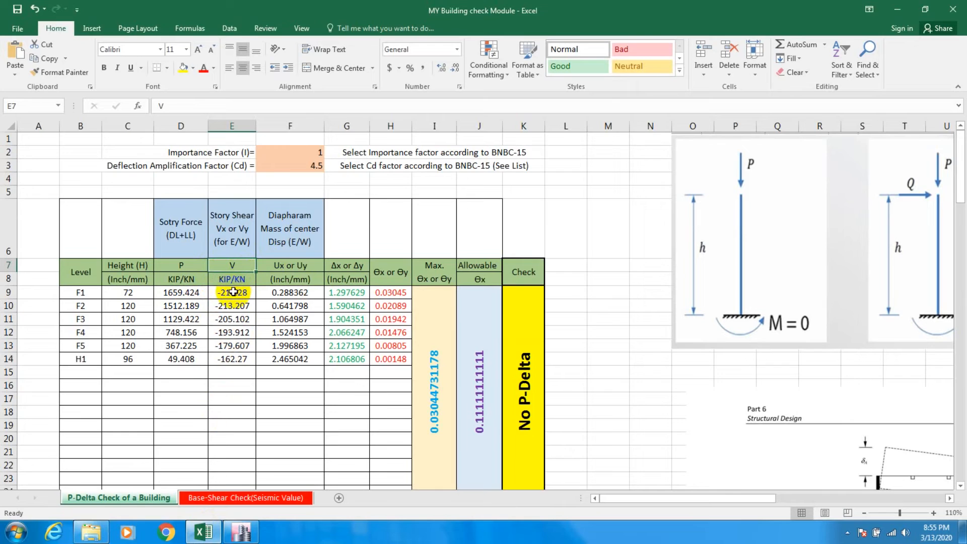
pyautogui.rightClick(232, 292)
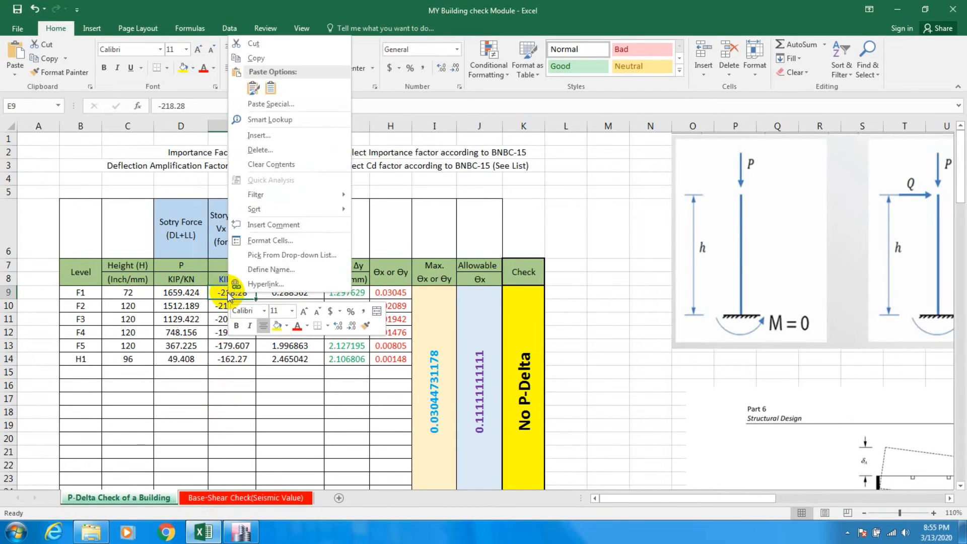
pyautogui.click(270, 88)
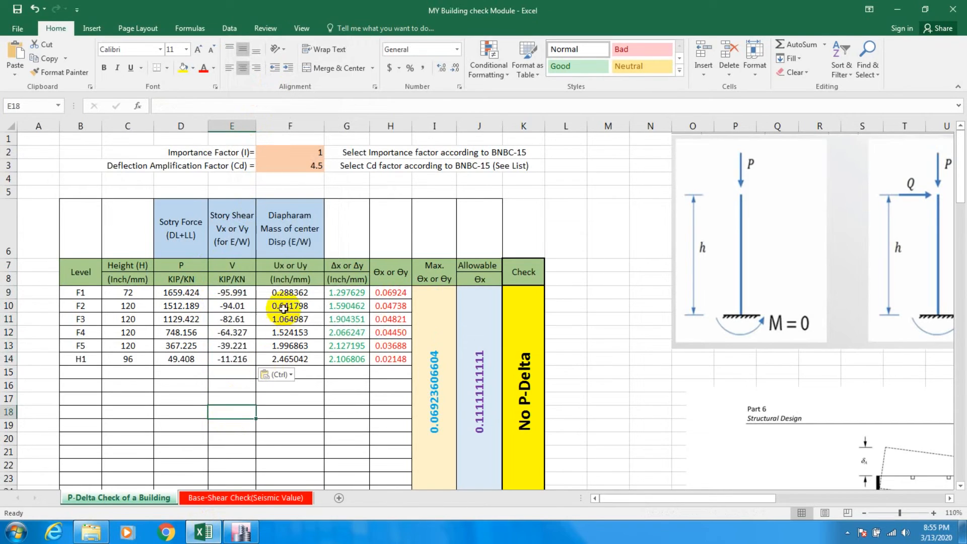
pyautogui.moveTo(301, 245)
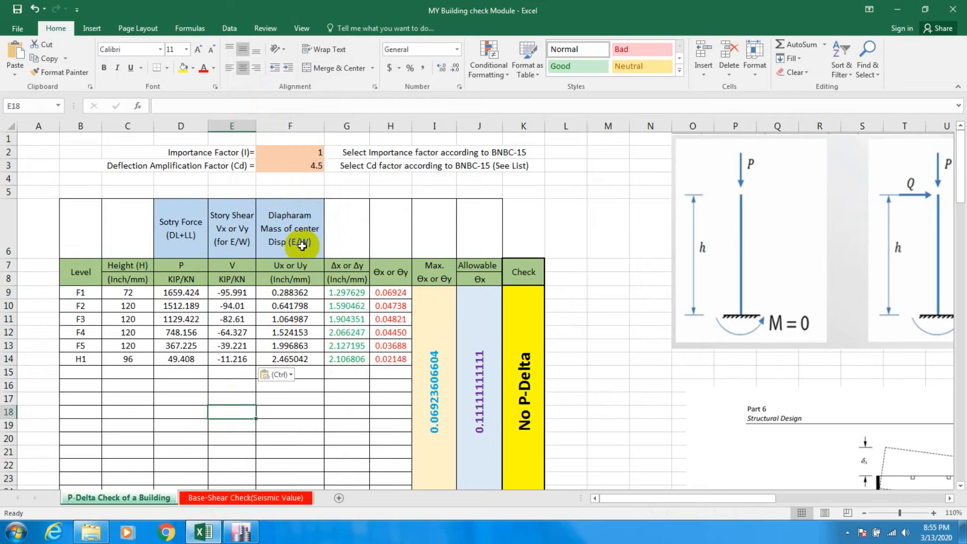
pyautogui.moveTo(306, 239)
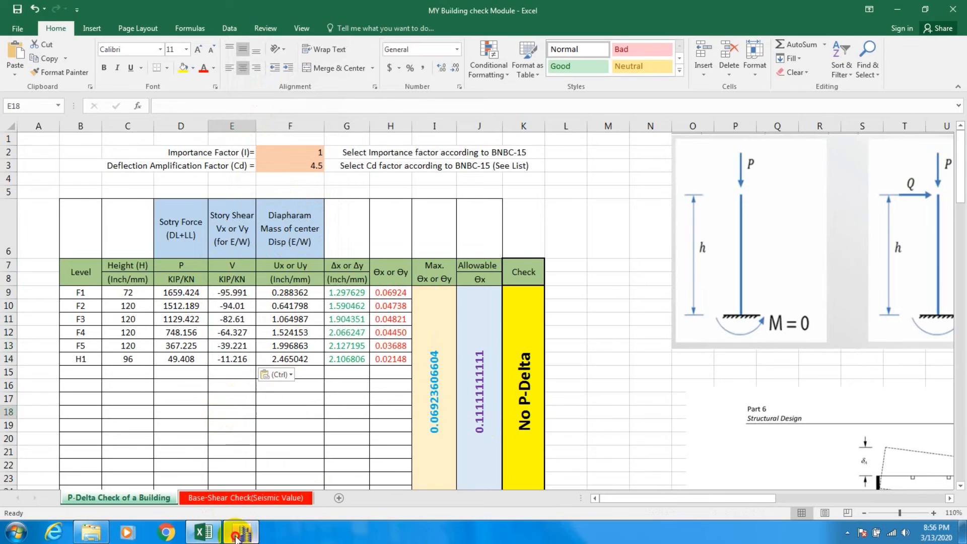
# - Open Diaphragm Center of Mass Displacements, filter to Qx, sort F1 to H1, and select UX
pyautogui.click(237, 532)
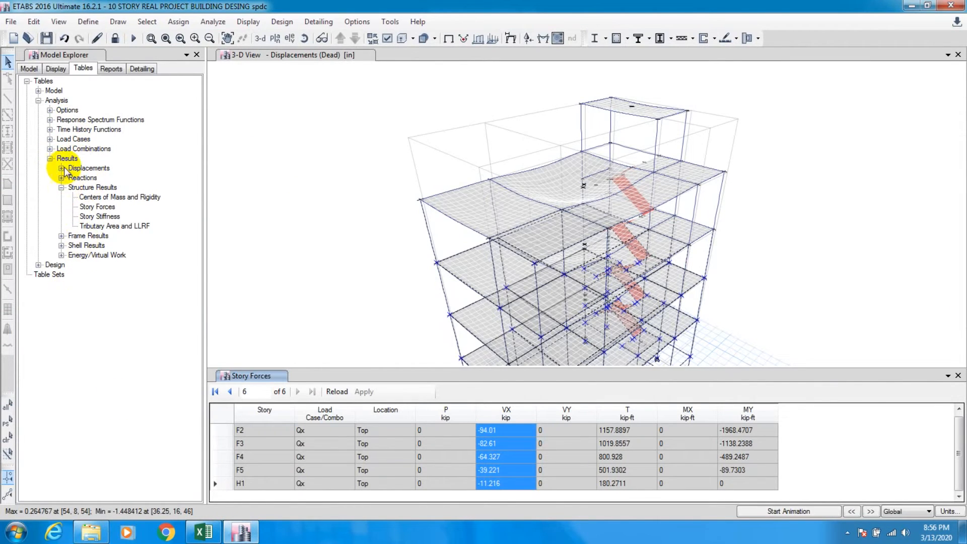
pyautogui.click(34, 100)
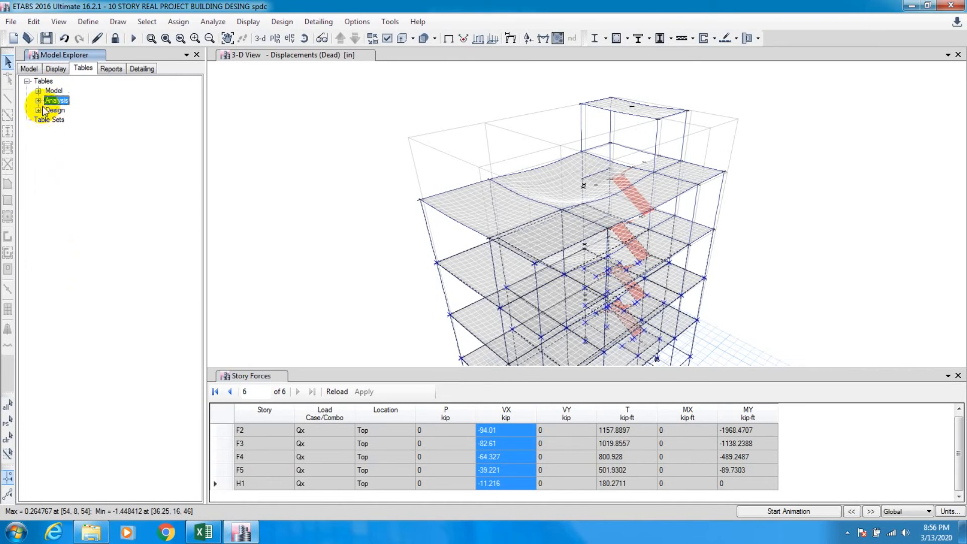
pyautogui.click(34, 101)
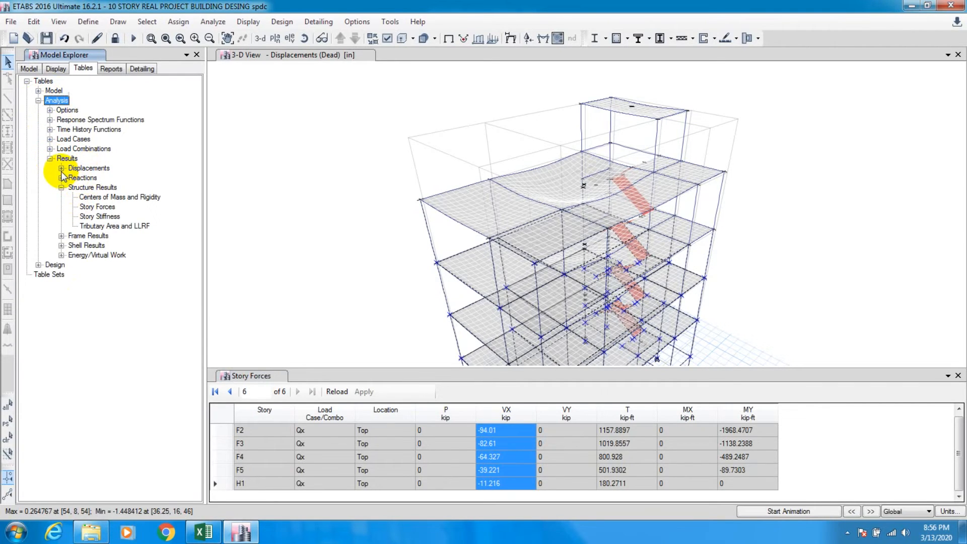
pyautogui.click(57, 168)
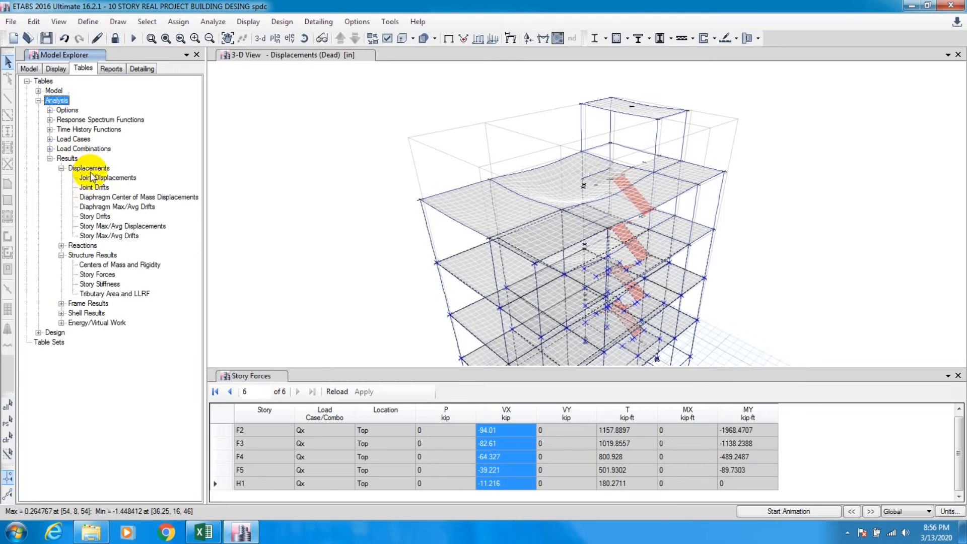
pyautogui.moveTo(128, 199)
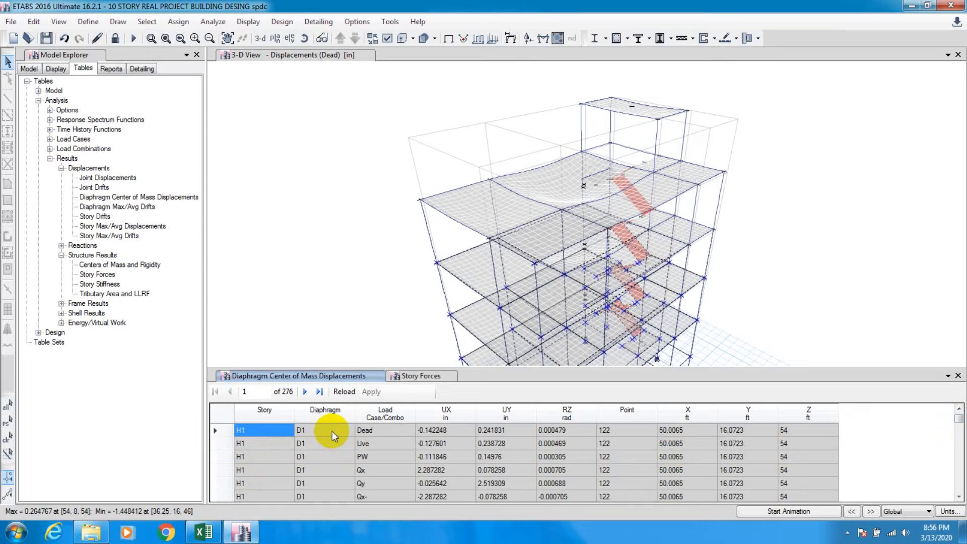
pyautogui.click(385, 413)
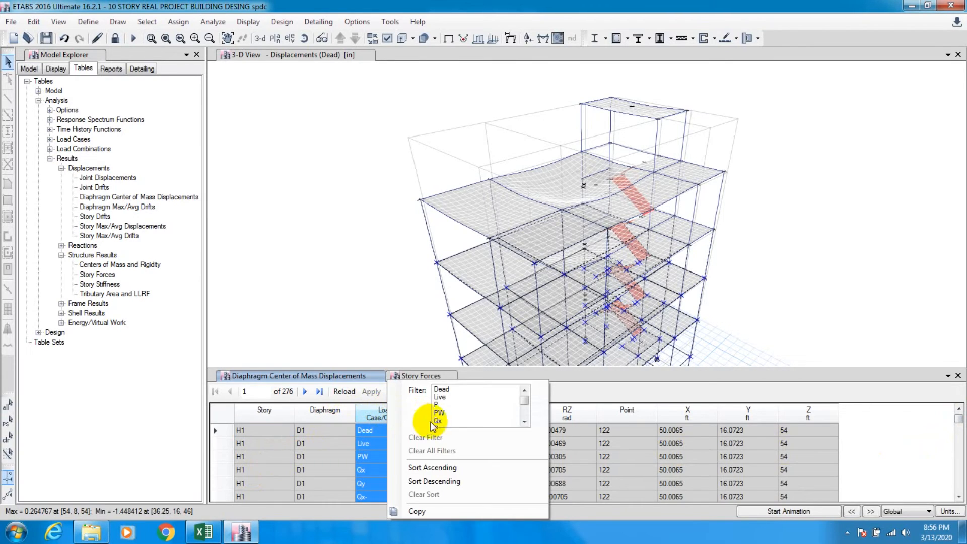
pyautogui.click(438, 419)
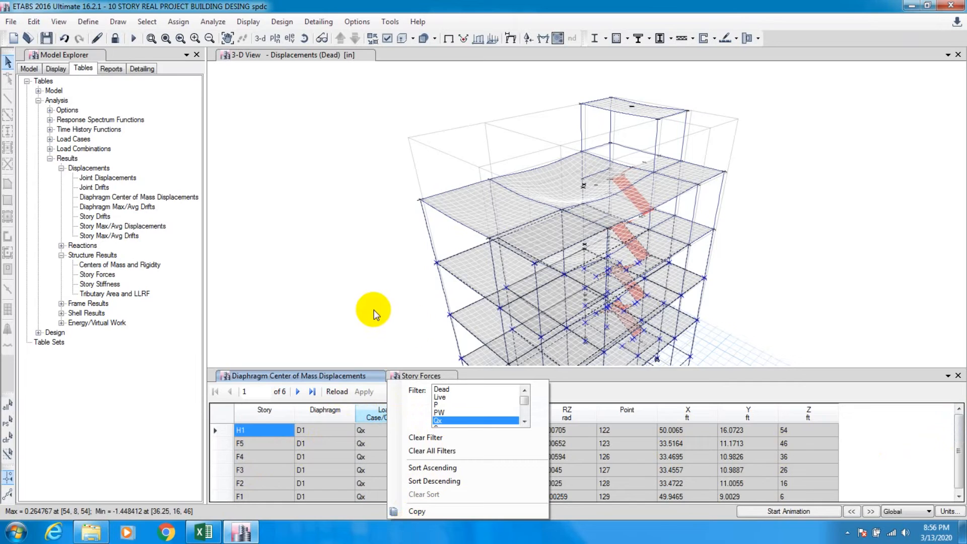
pyautogui.click(264, 410)
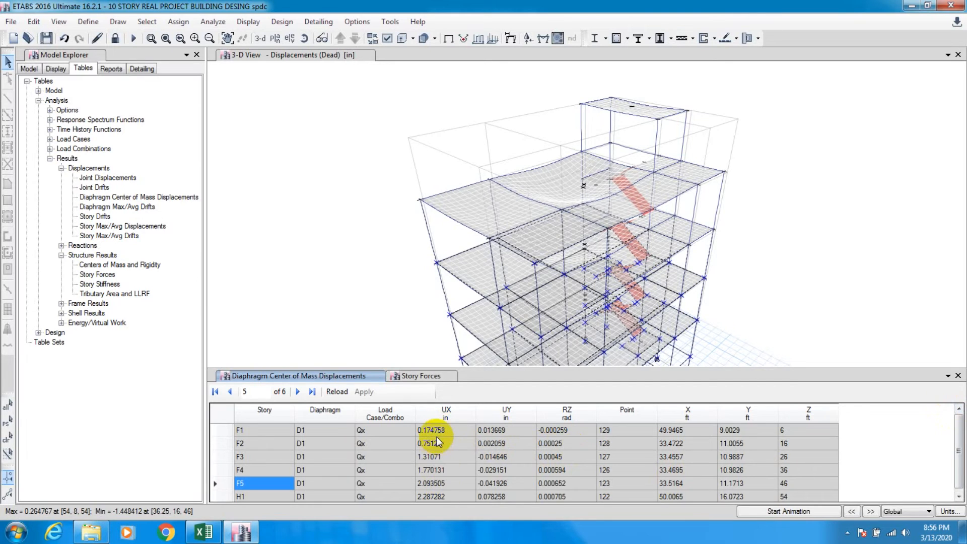
pyautogui.click(438, 440)
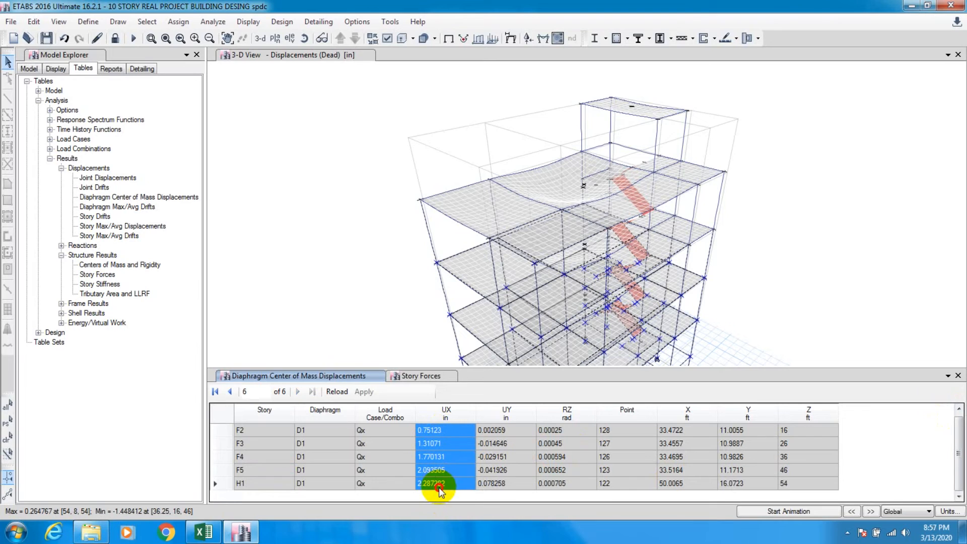
# - Paste the Qx UX displacements into F9:F14 and scroll down to the No P-Delta check
pyautogui.rightClick(439, 487)
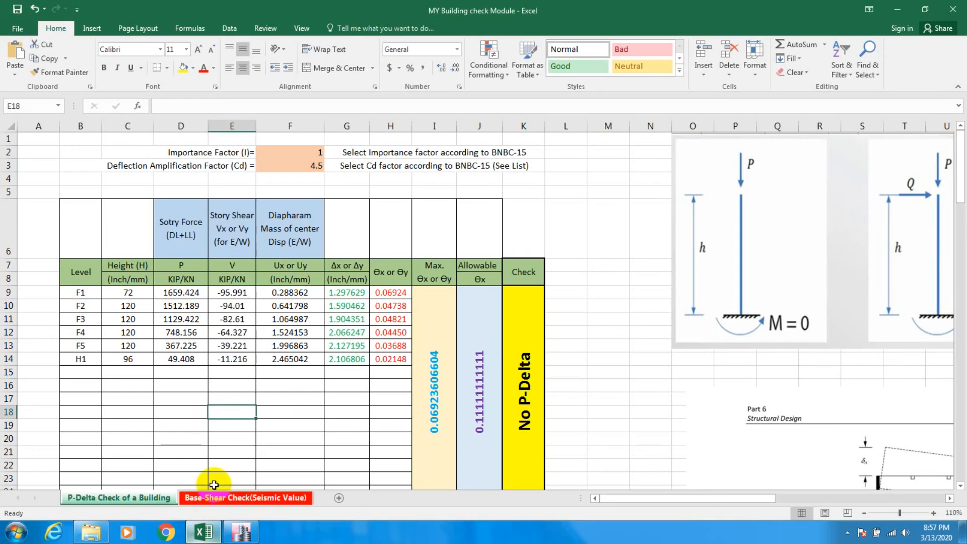
pyautogui.click(289, 293)
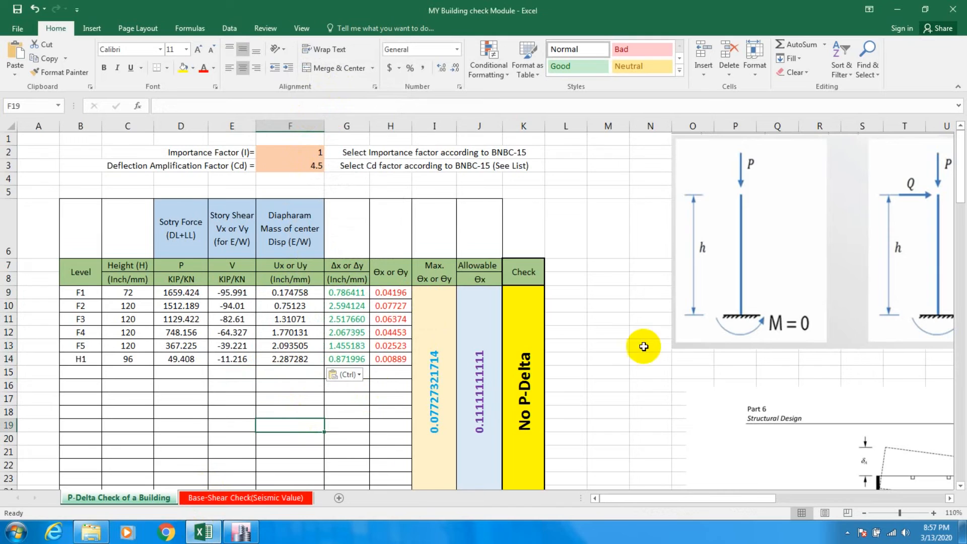
pyautogui.moveTo(364, 209)
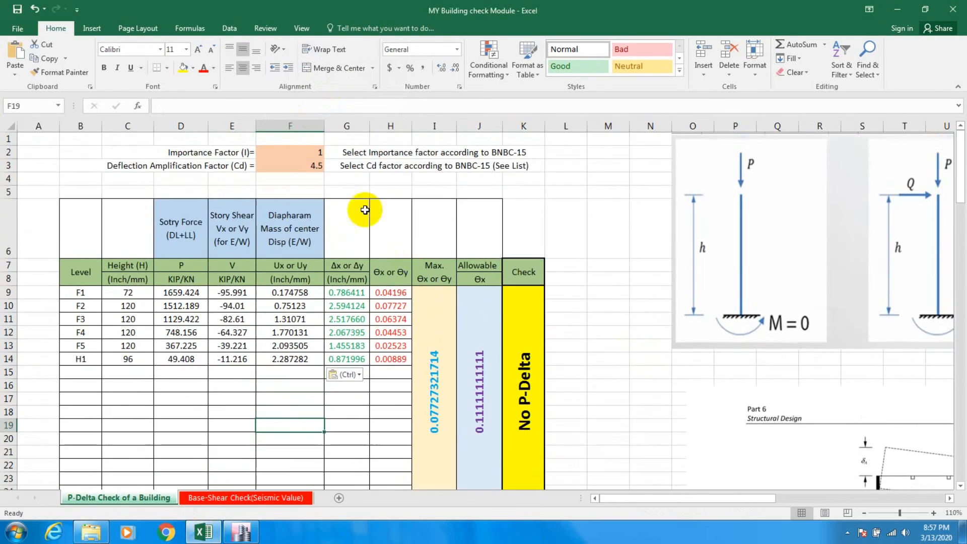
pyautogui.click(289, 166)
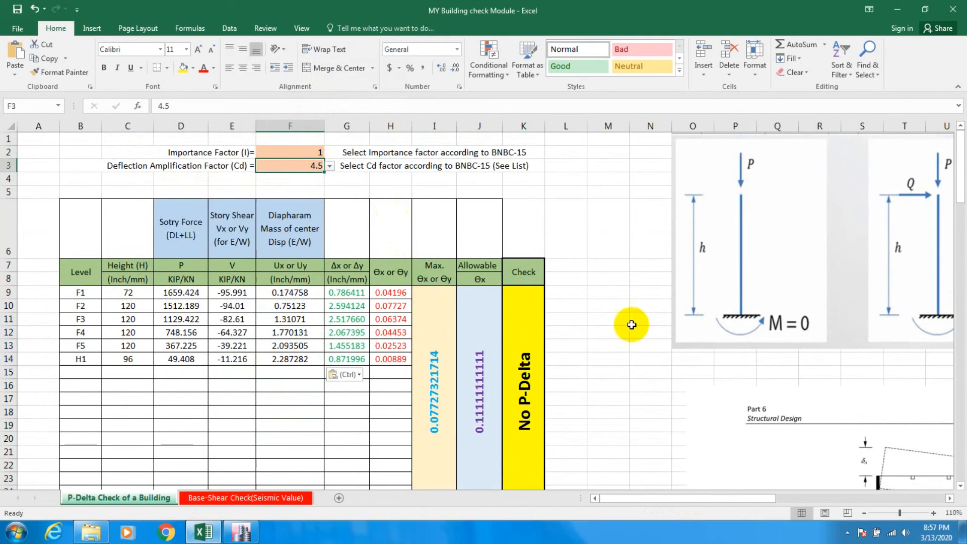
pyautogui.click(607, 331)
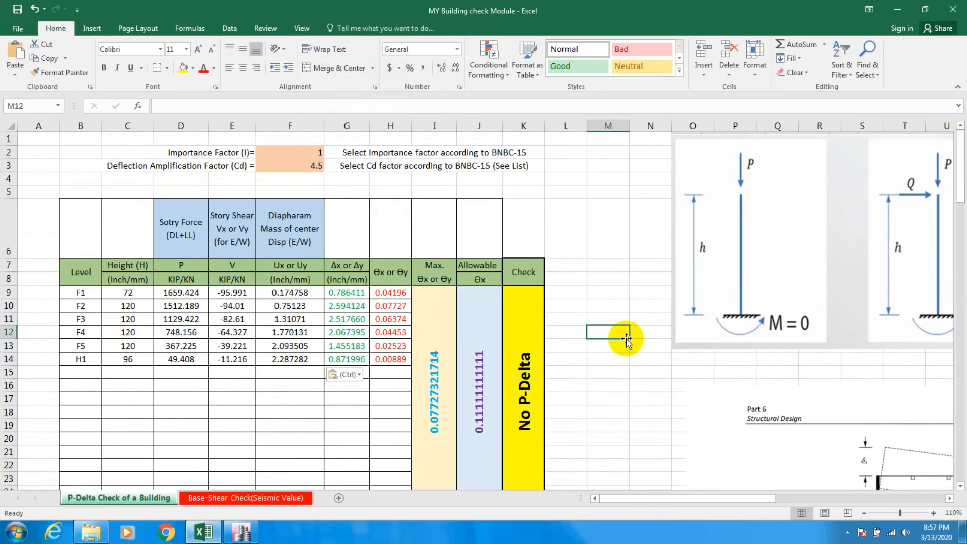
pyautogui.click(585, 232)
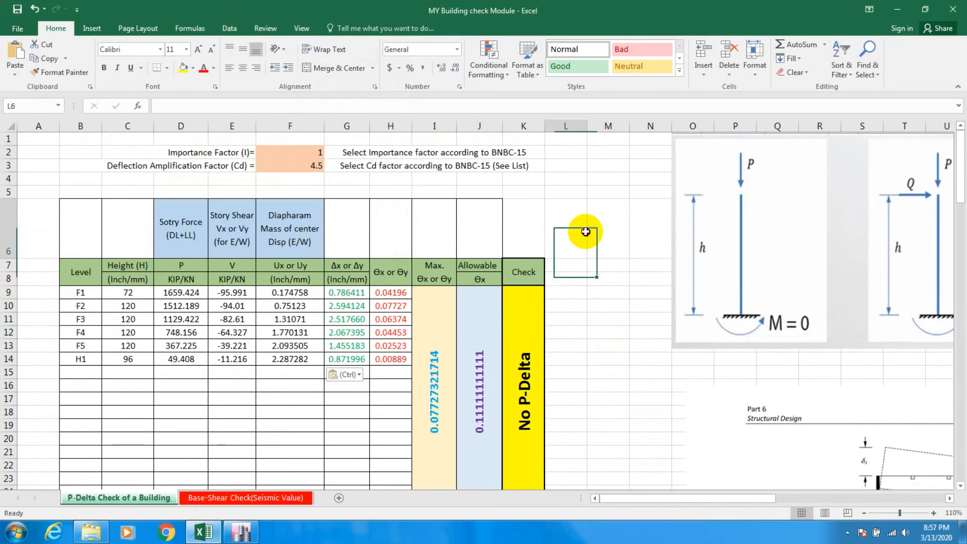
pyautogui.click(565, 228)
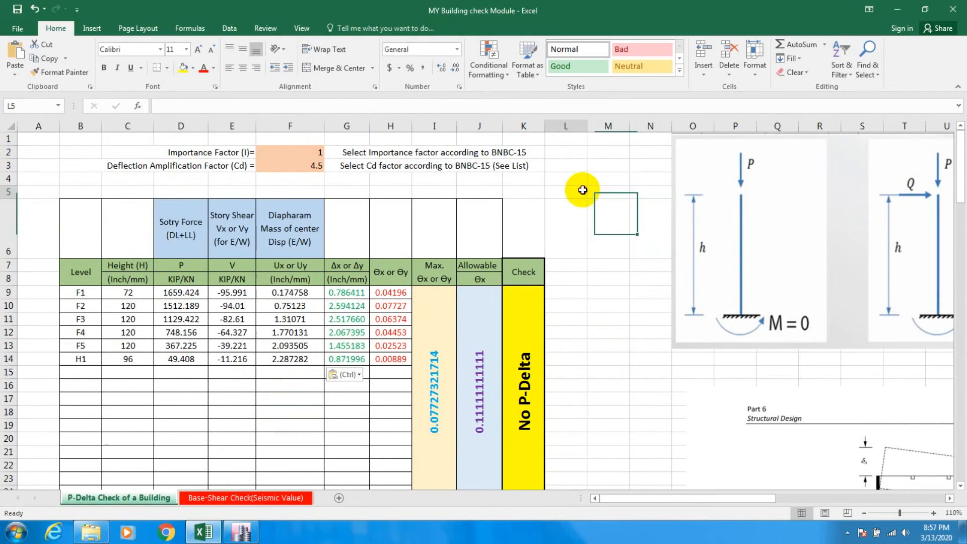
pyautogui.click(607, 244)
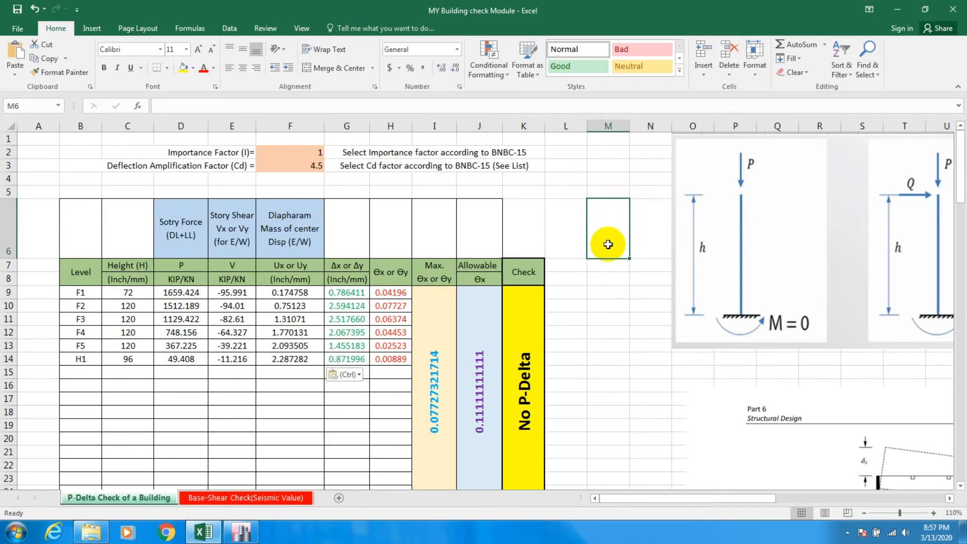
pyautogui.scroll(-3)
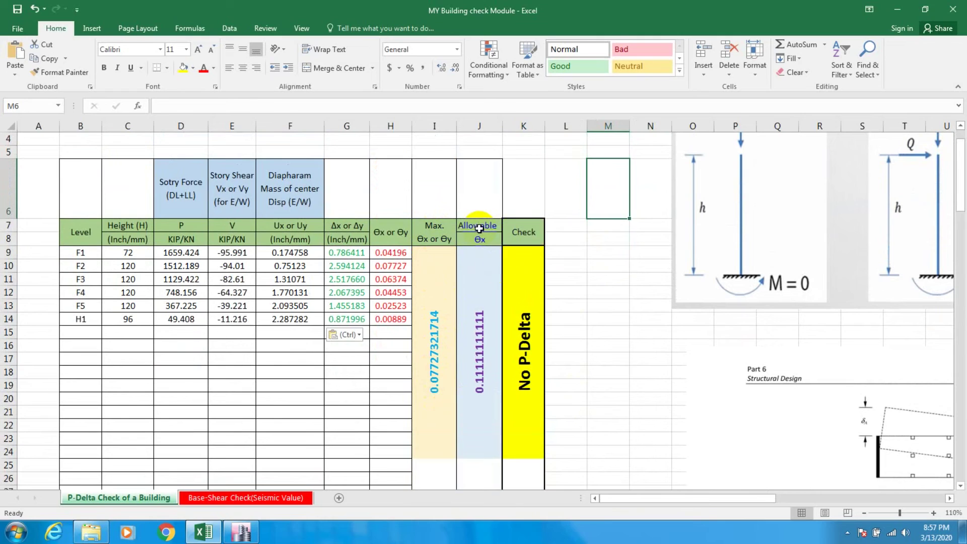
pyautogui.click(523, 232)
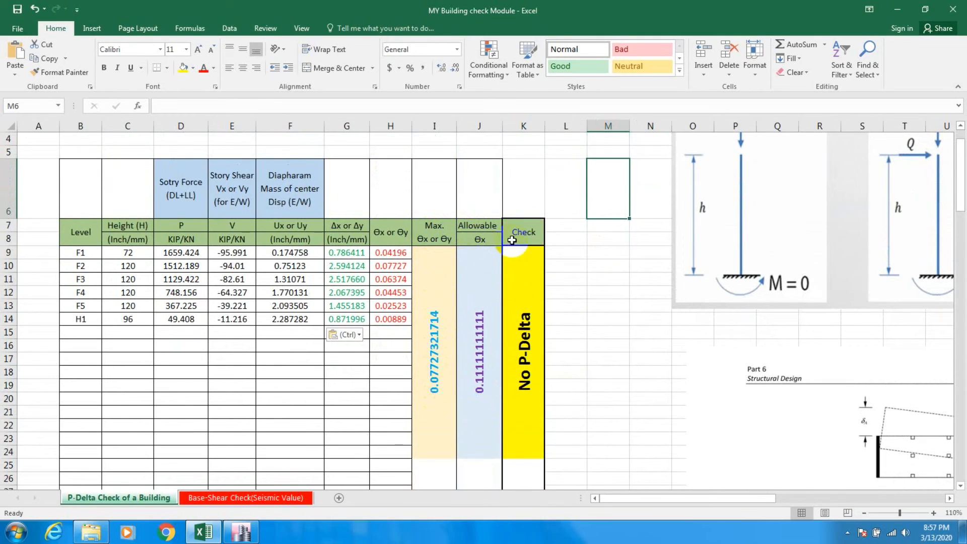
pyautogui.scroll(-3)
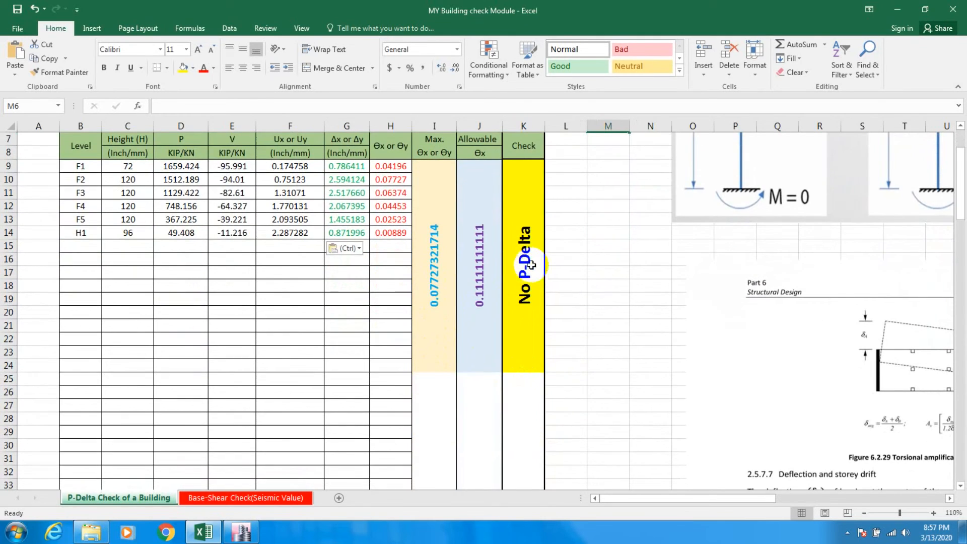
pyautogui.moveTo(473, 266)
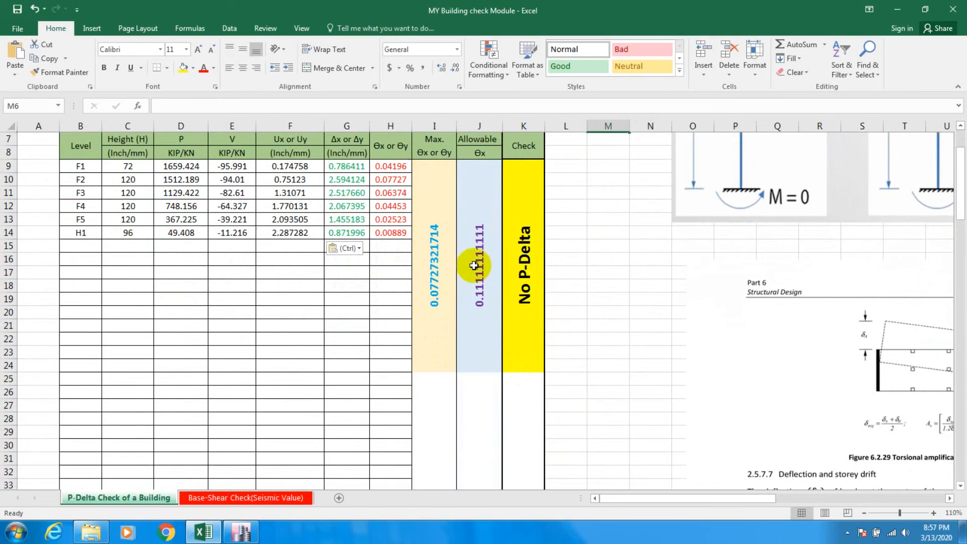
pyautogui.moveTo(479, 299)
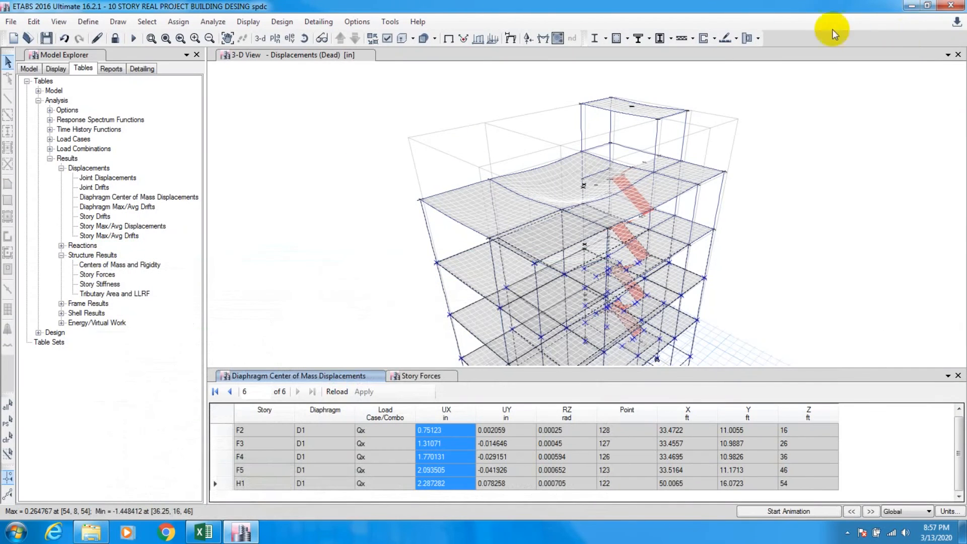
# - Review the P-Delta options (automation None), cancel them, and close the displacement tables
pyautogui.click(87, 21)
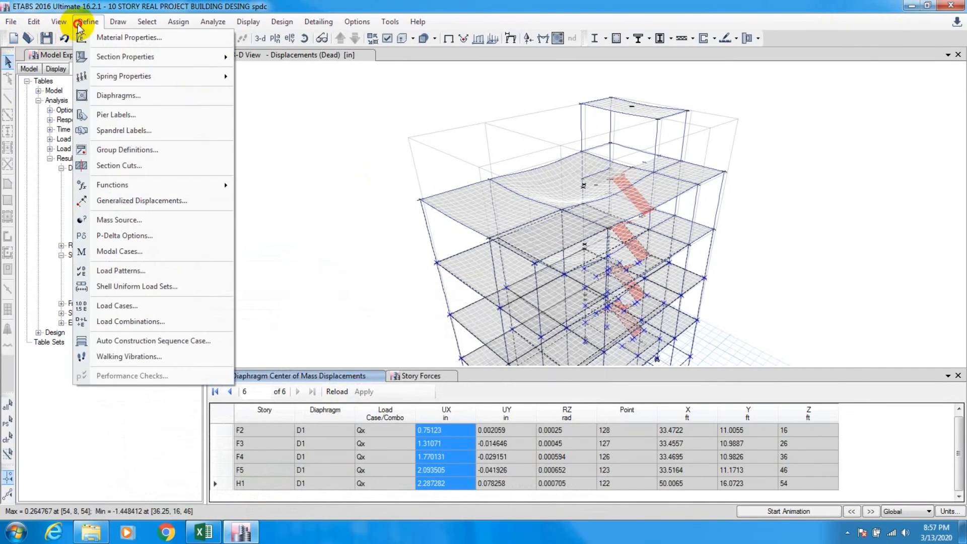
pyautogui.moveTo(125, 238)
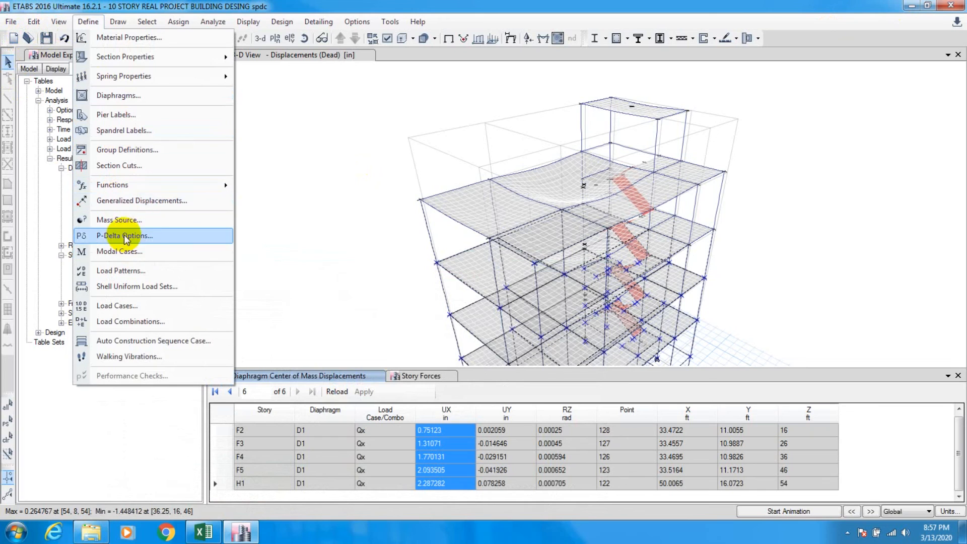
pyautogui.click(124, 235)
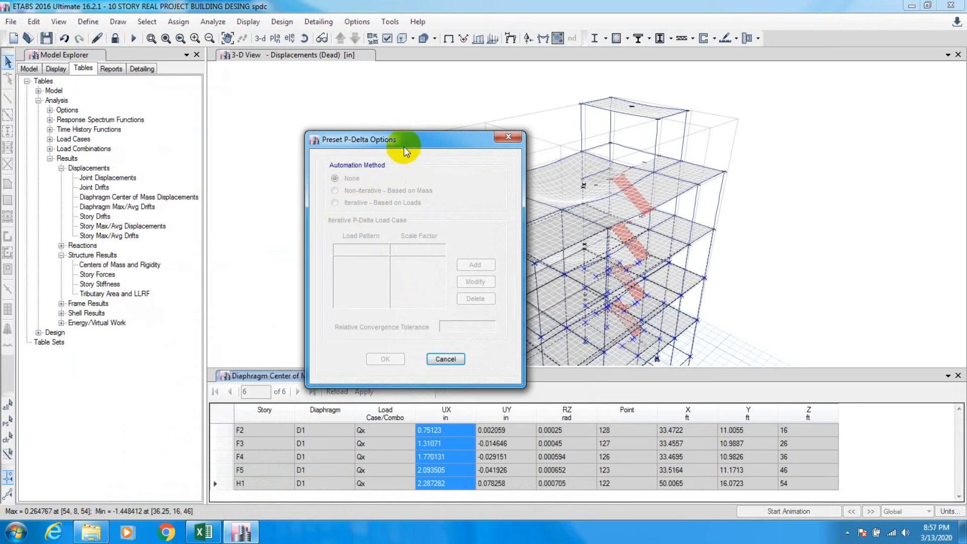
pyautogui.moveTo(407, 139); pyautogui.dragTo(395, 122)
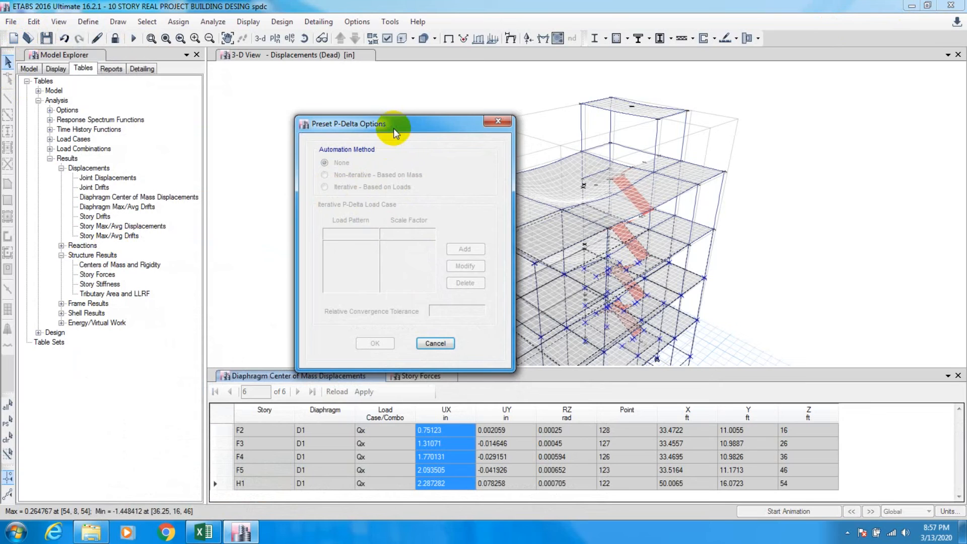
pyautogui.click(435, 343)
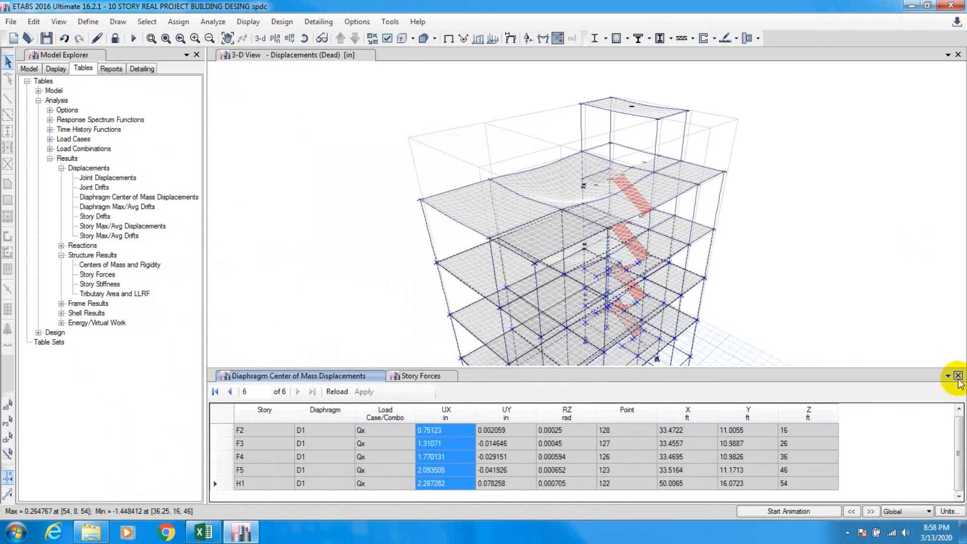
pyautogui.click(421, 375)
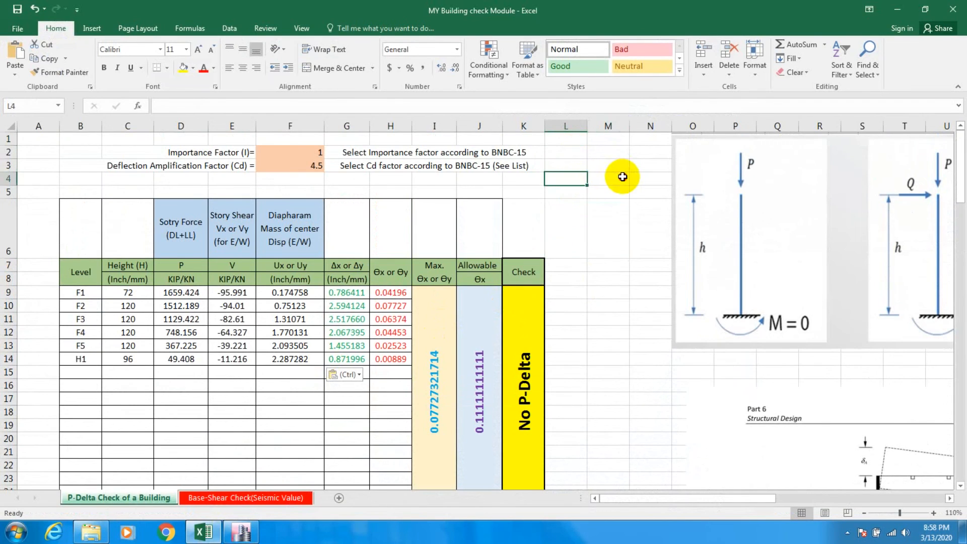
pyautogui.click(564, 152)
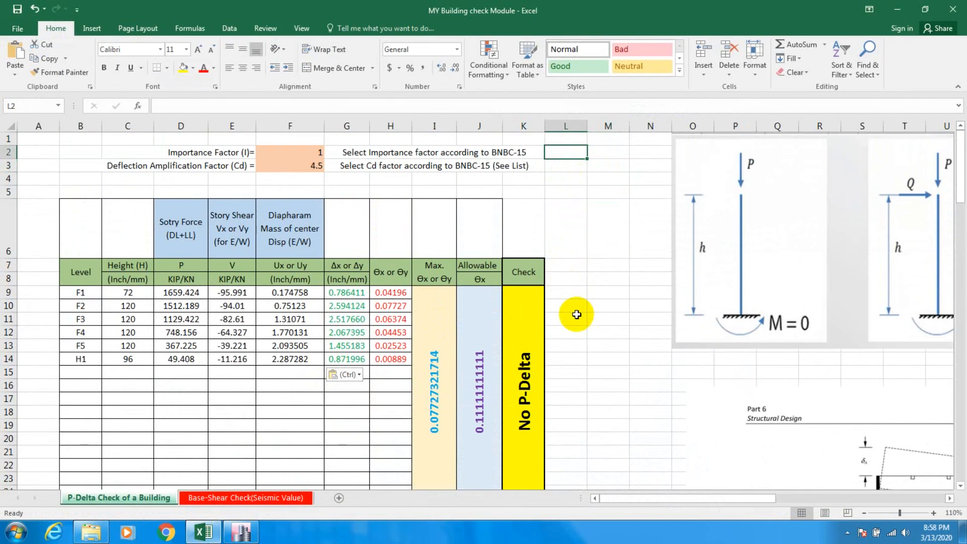
pyautogui.scroll(-3)
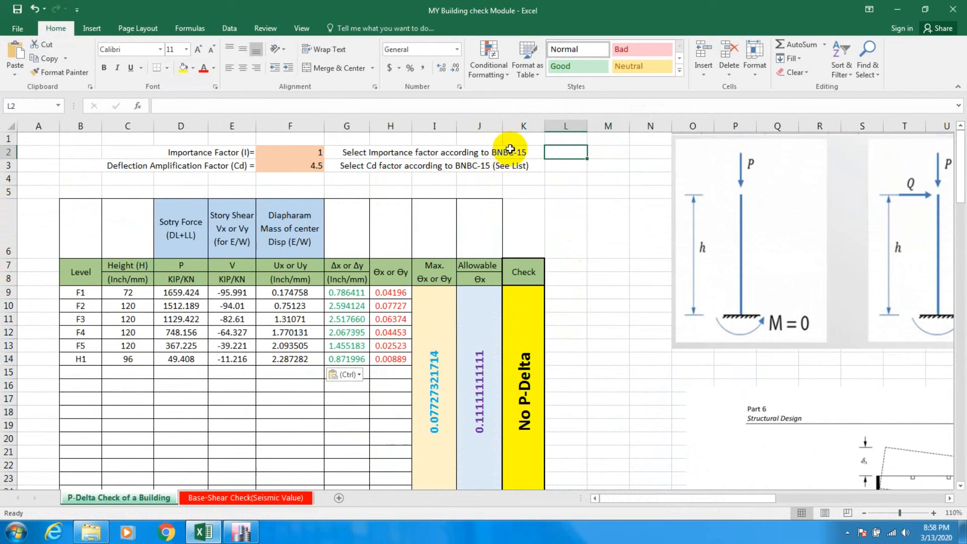
pyautogui.moveTo(613, 229)
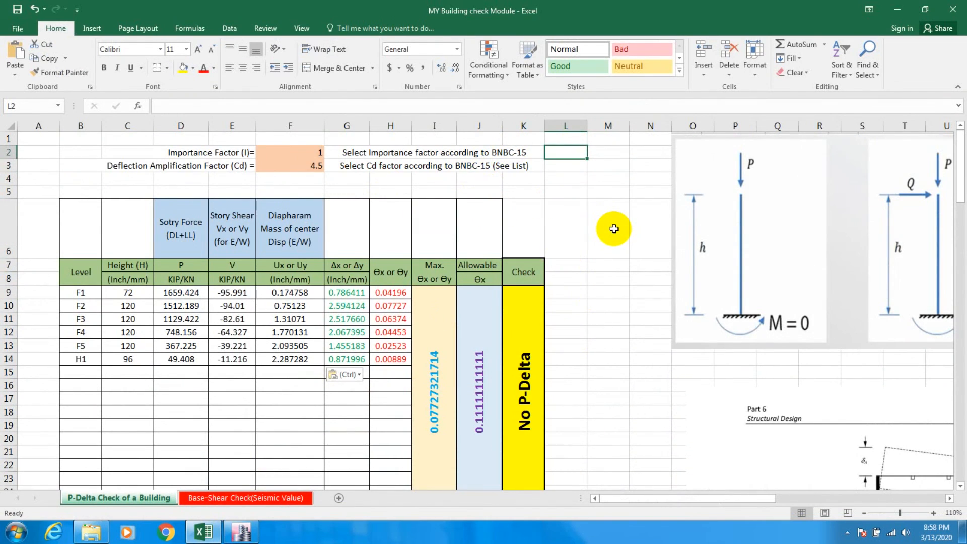
pyautogui.click(608, 228)
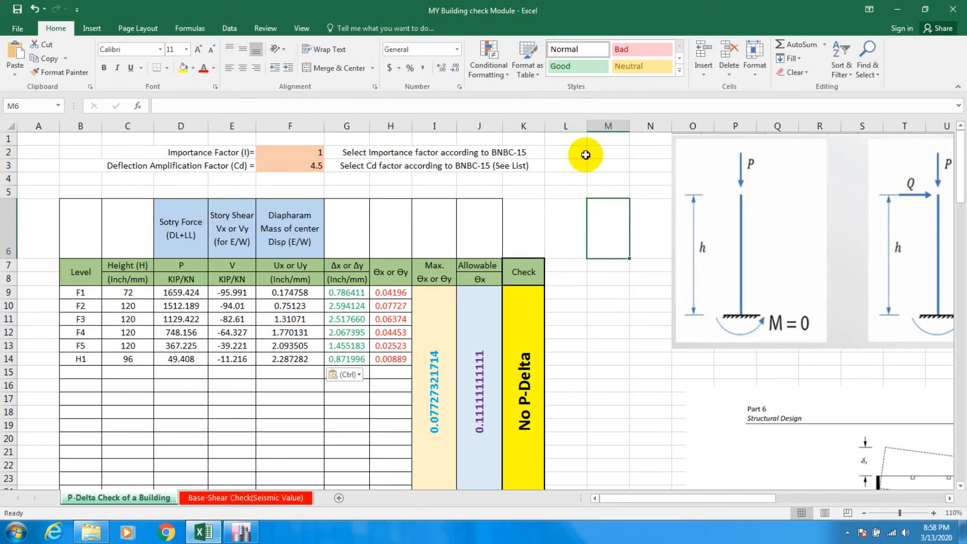
pyautogui.click(608, 198)
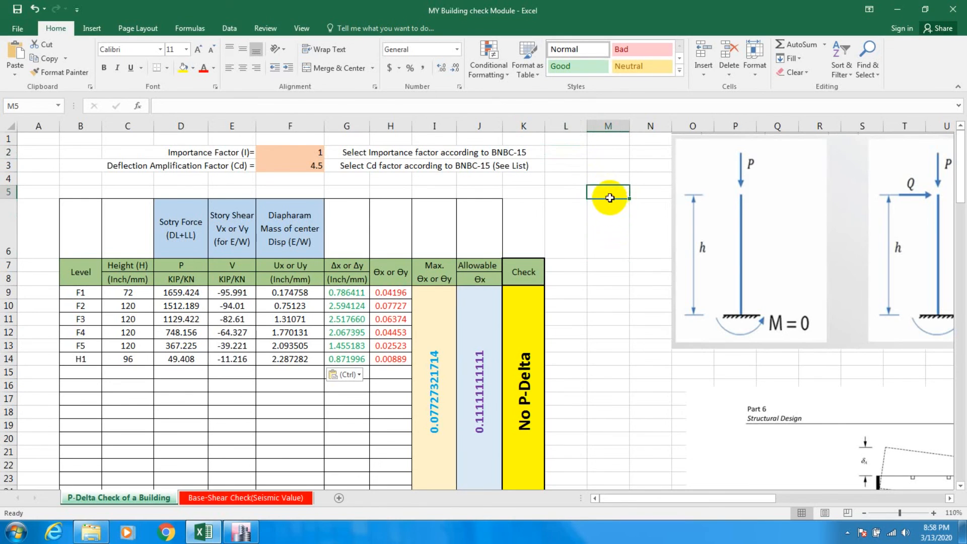
pyautogui.moveTo(594, 348)
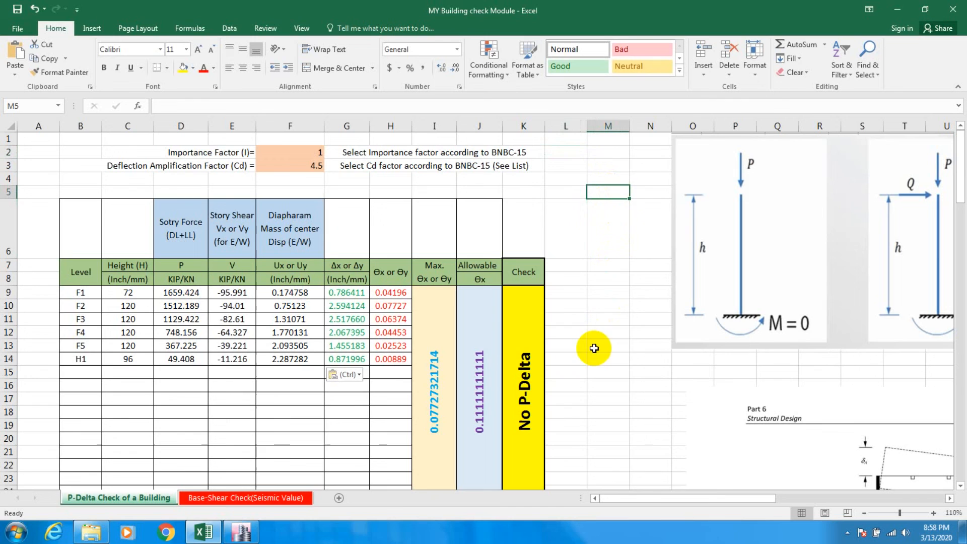